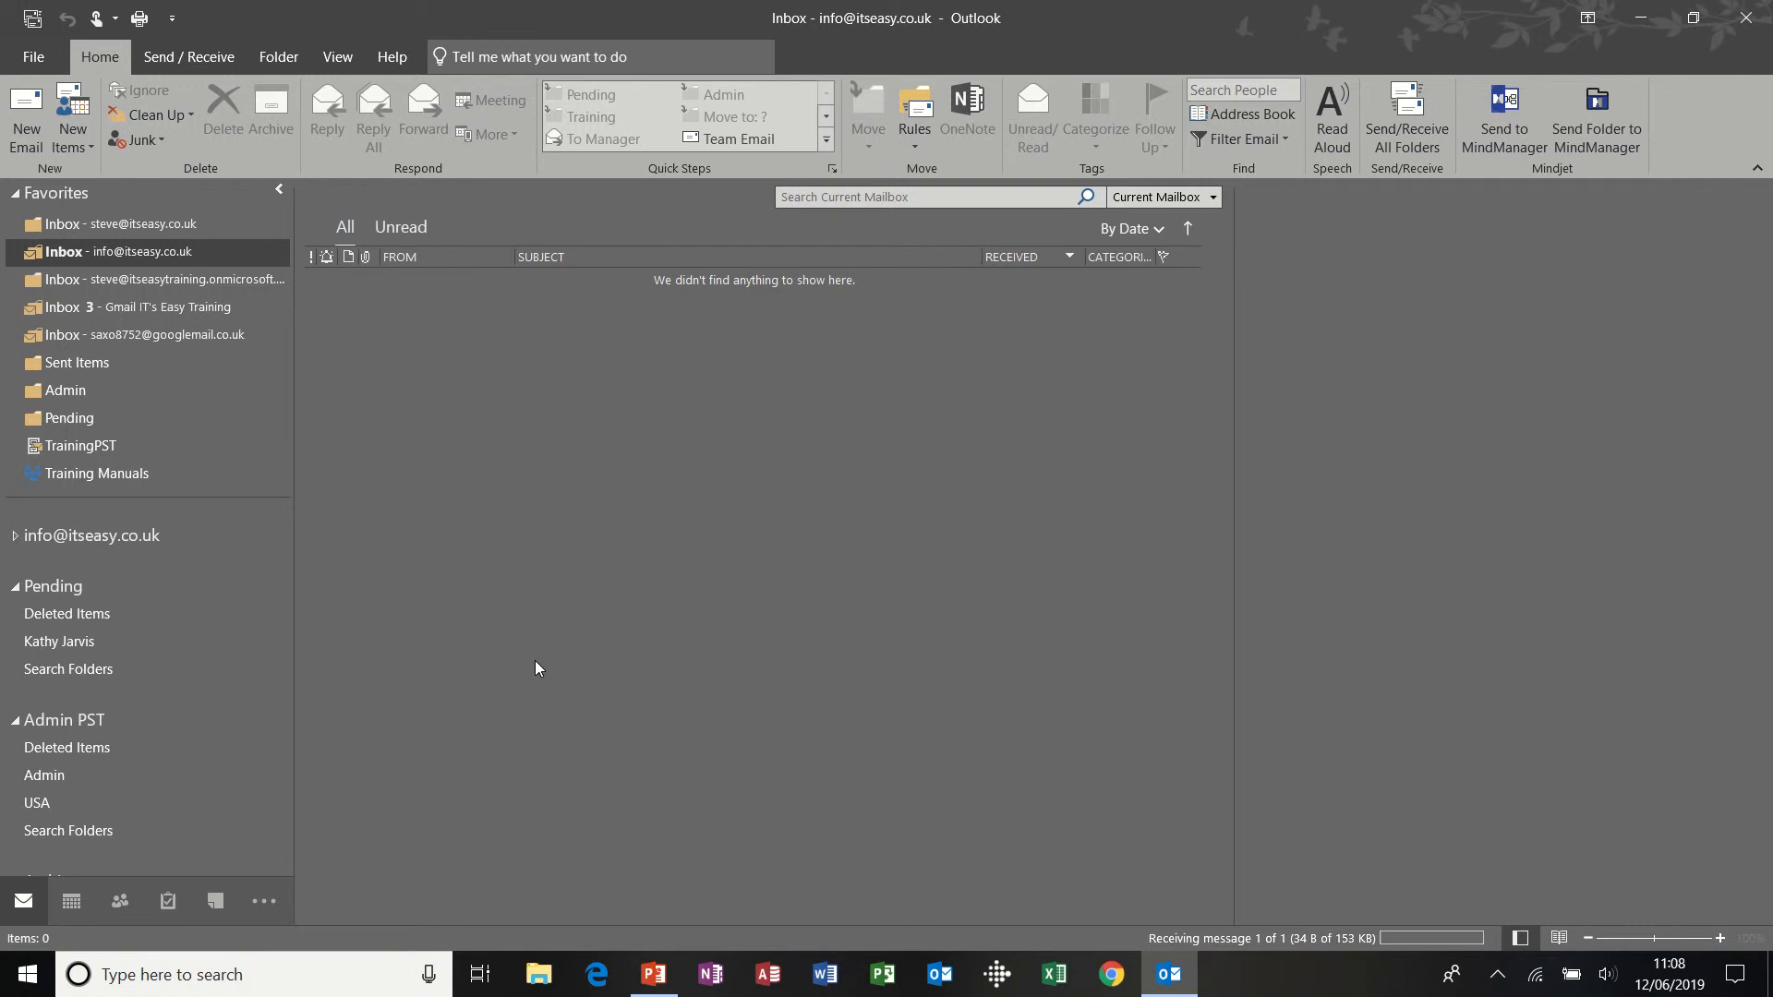
{"action": "mouse_move", "coordinate": [559, 360]}
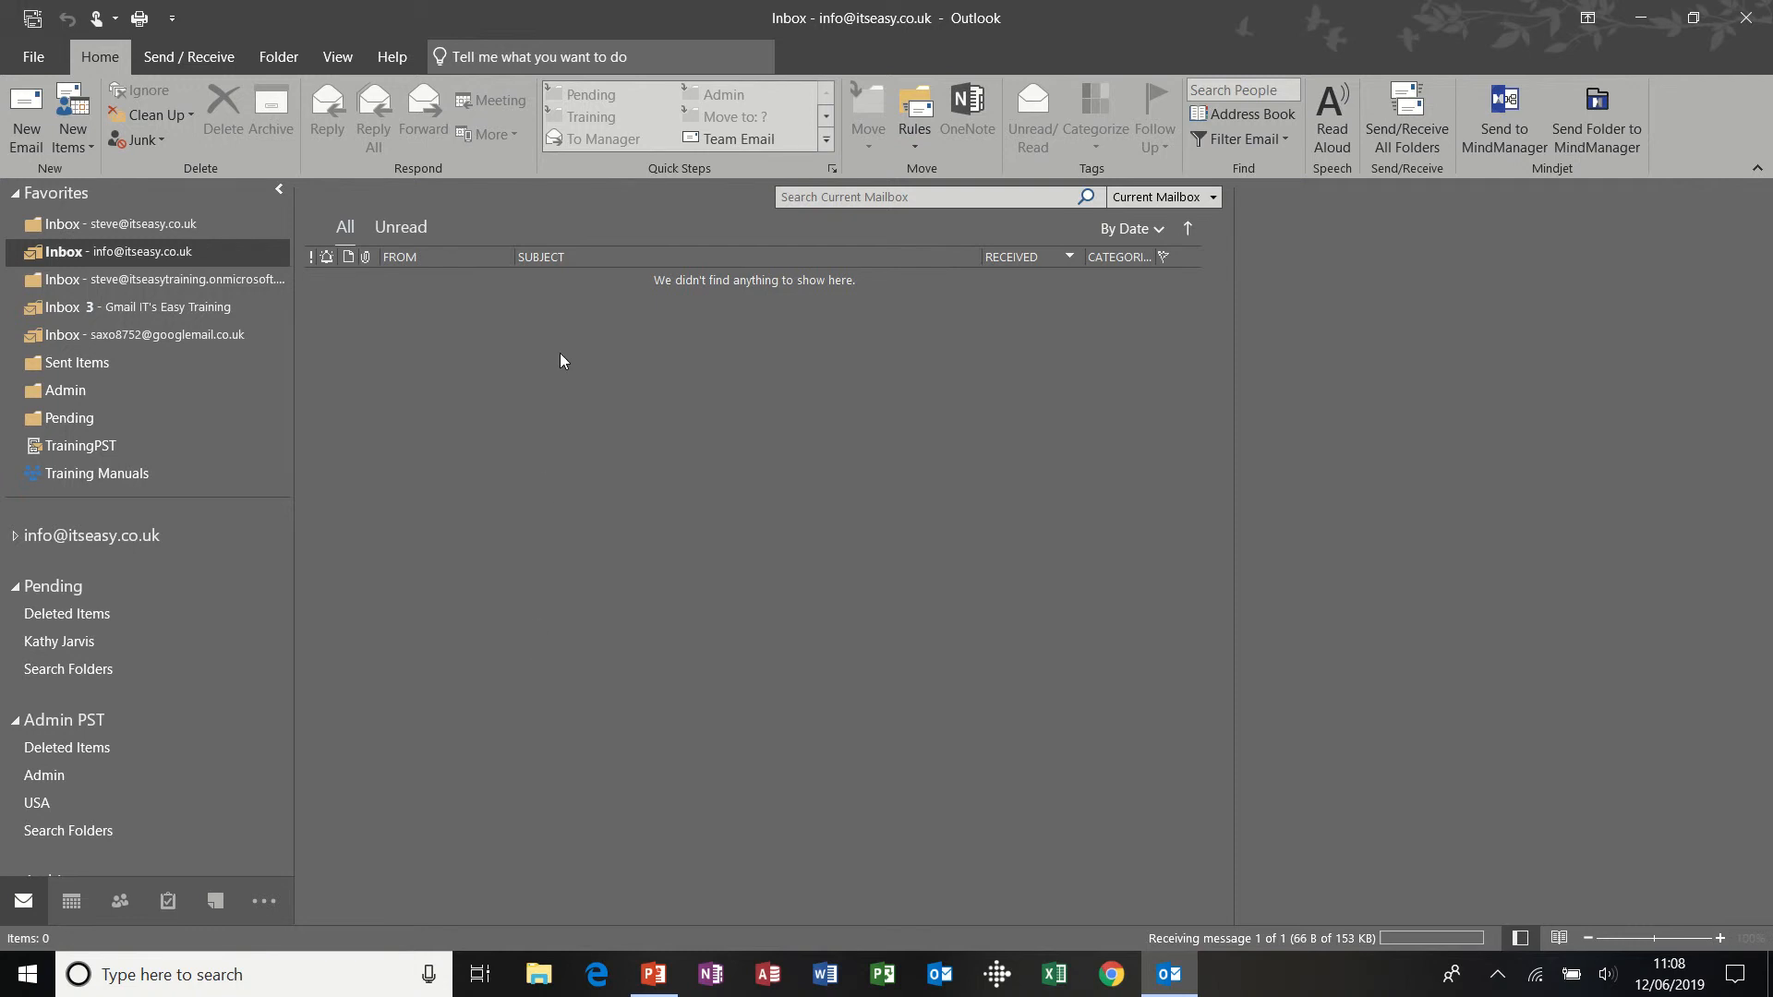
{"action": "mouse_move", "coordinate": [660, 164]}
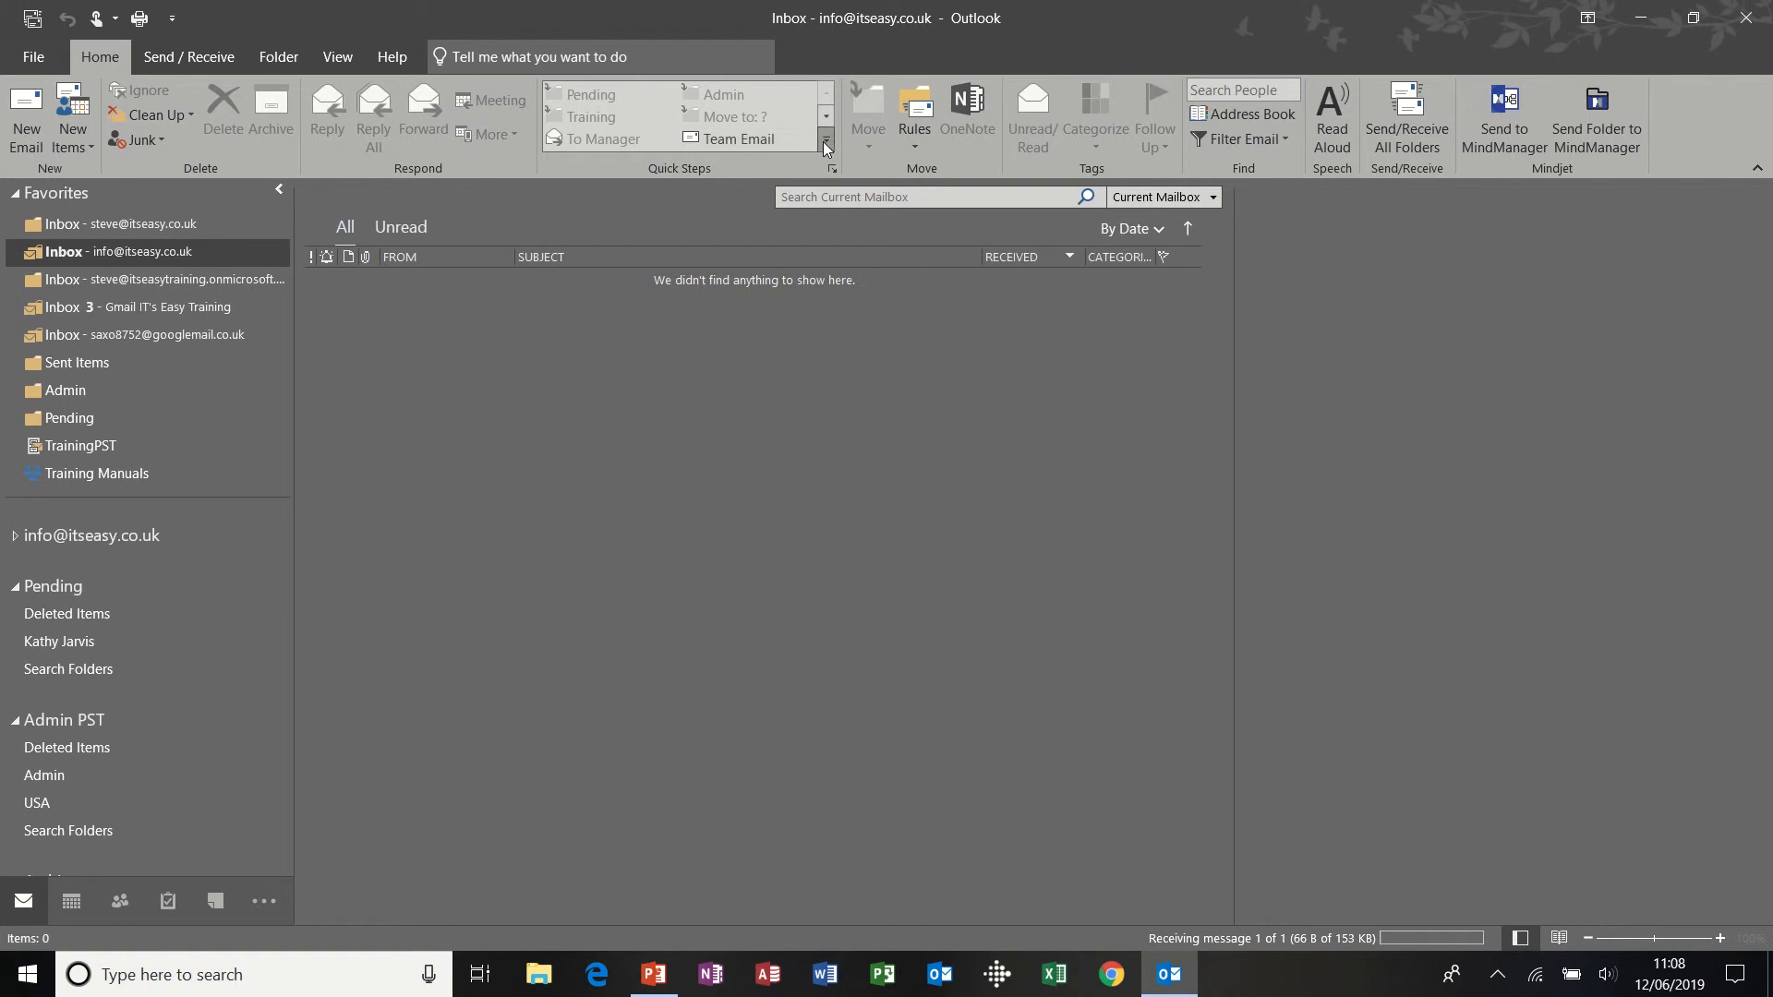
- From the Quick Steps gallery, begin a new Move to Folder Quick Step
{"action": "left_click", "coordinate": [825, 147]}
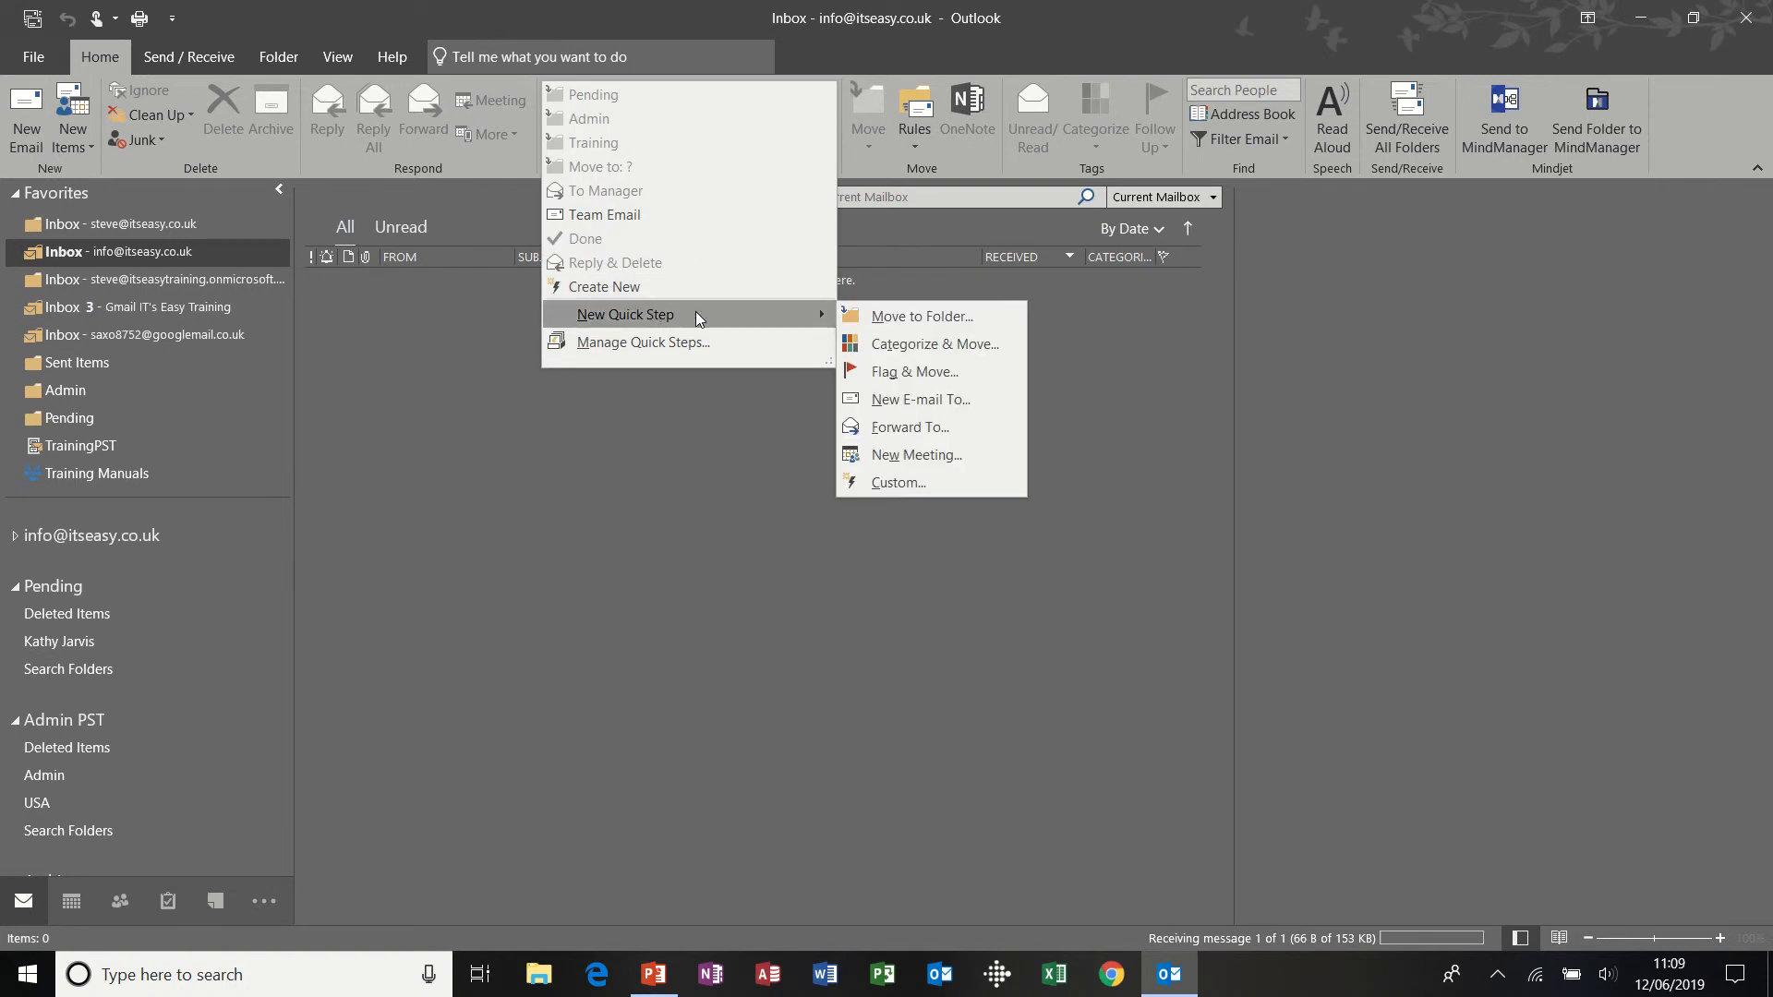
{"action": "mouse_move", "coordinate": [920, 317]}
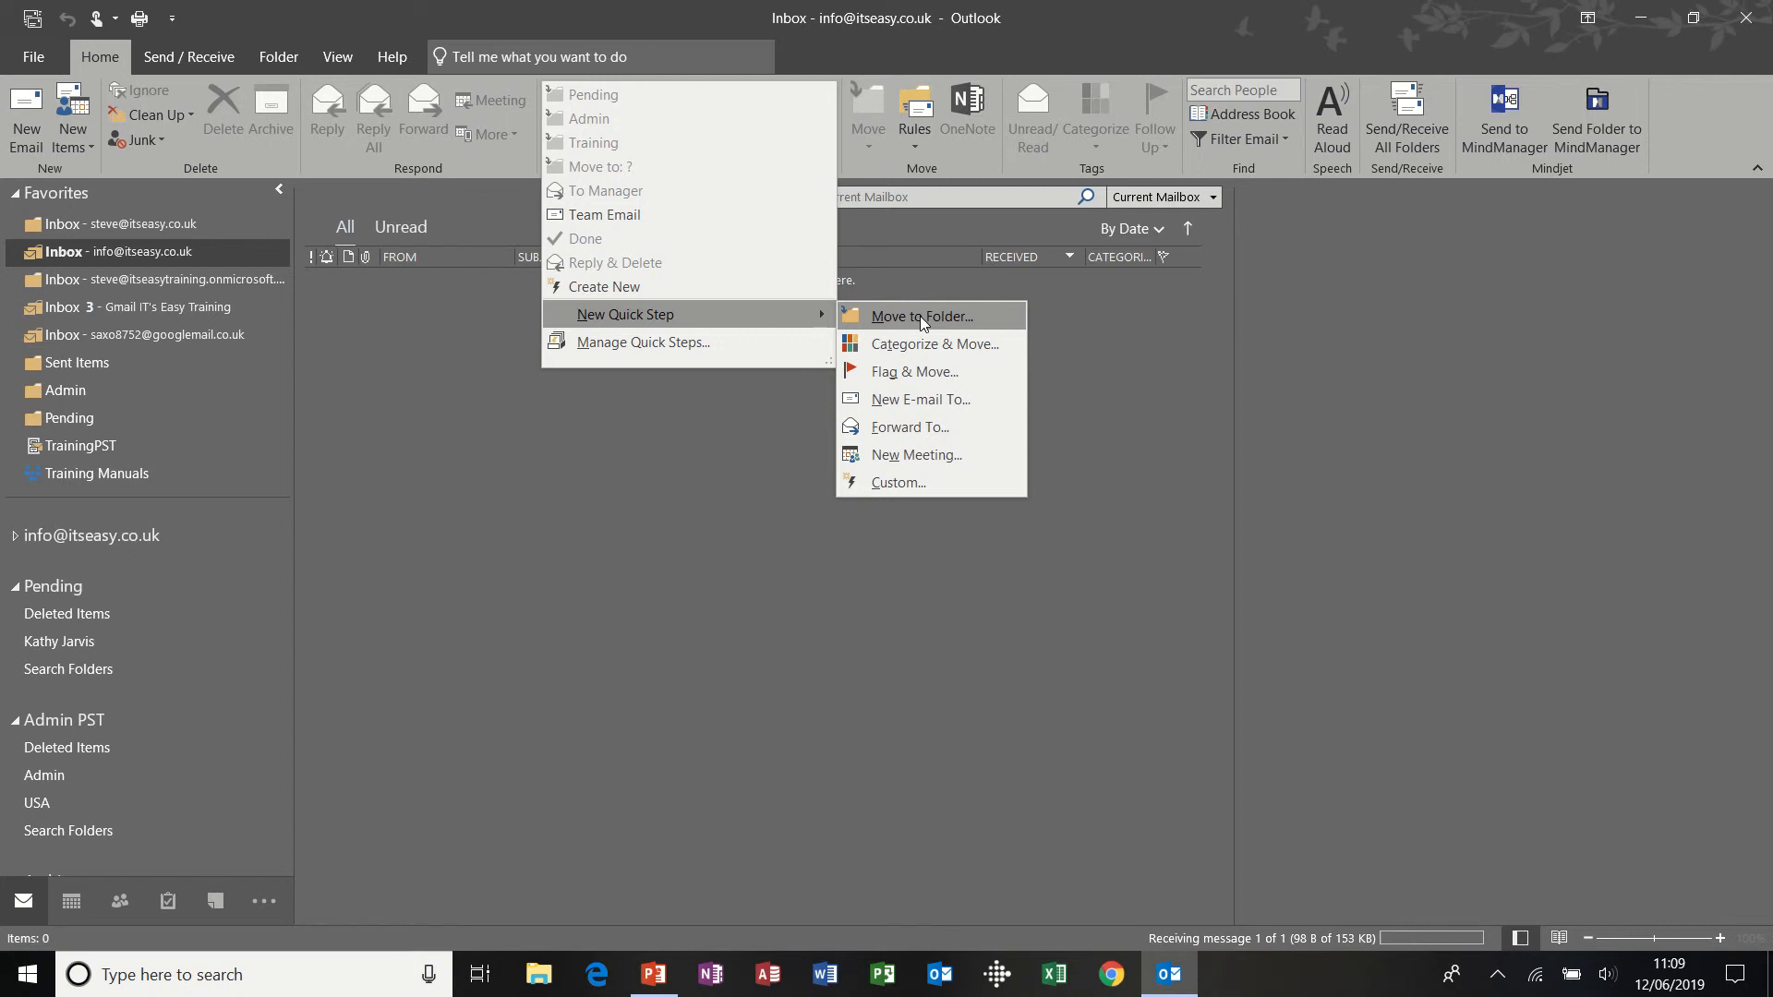
{"action": "left_click", "coordinate": [921, 317]}
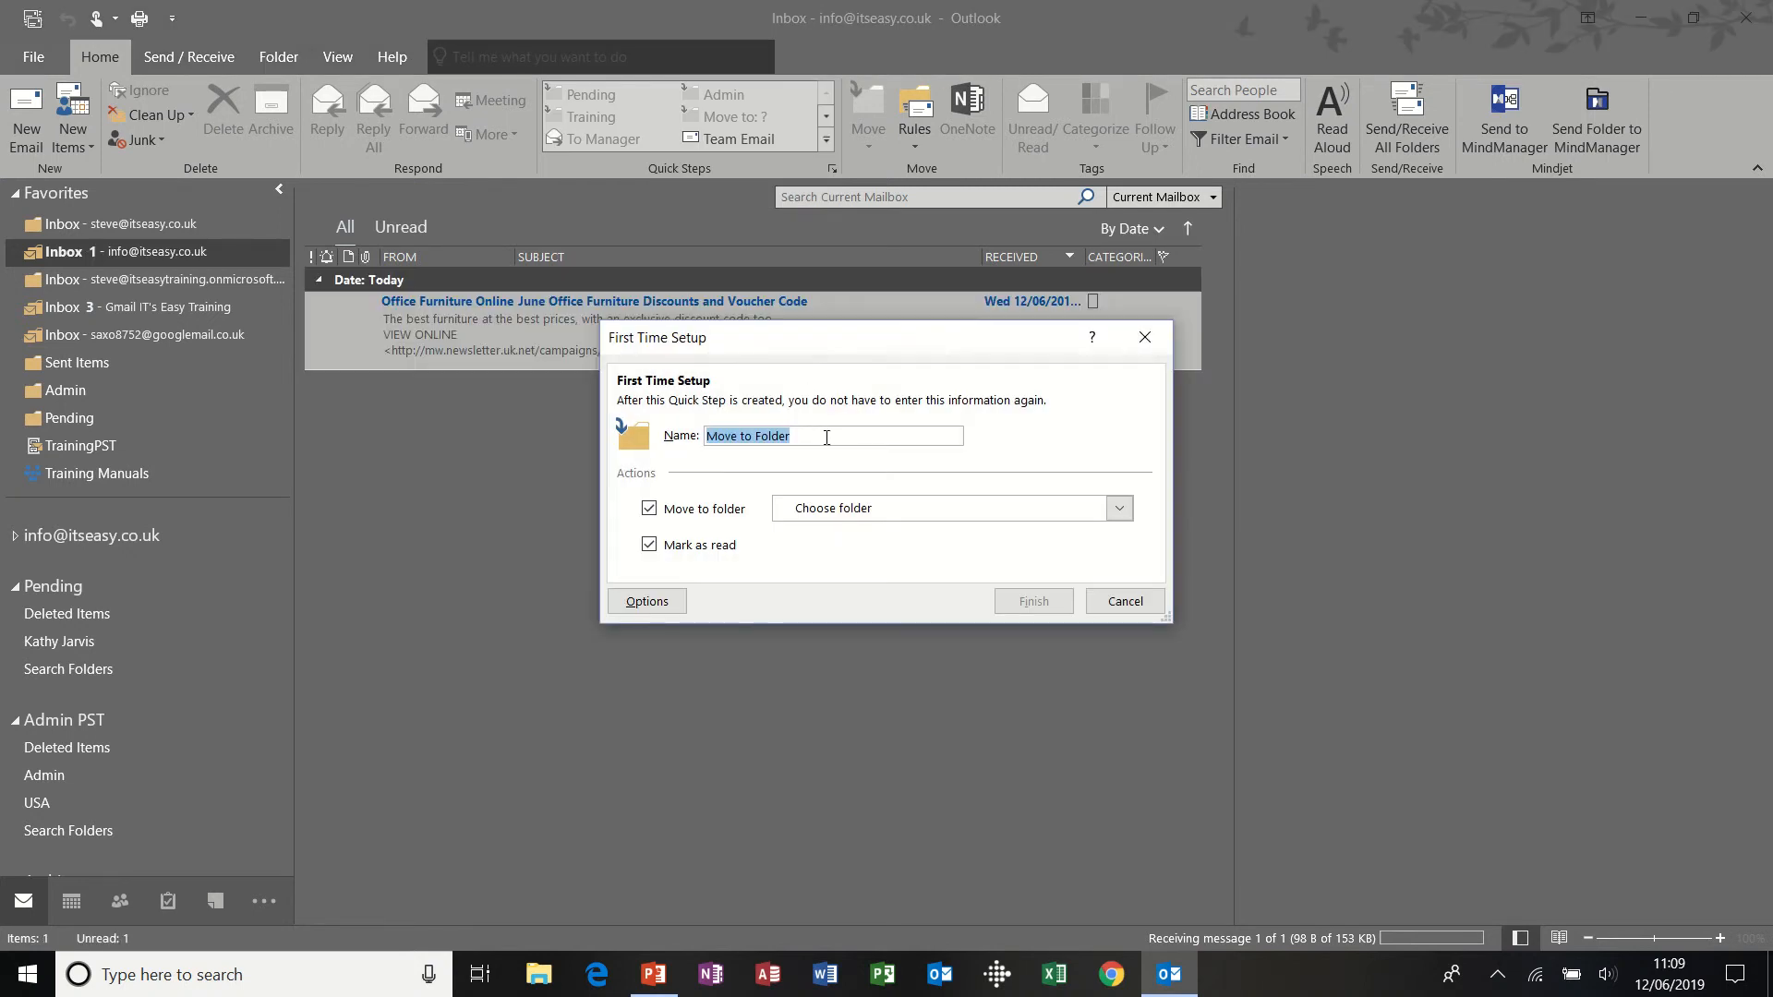
- Name the Quick Step 'Scheduling', set its destination to the Scheduling folder, and finish setup
{"action": "type", "text": "S"}
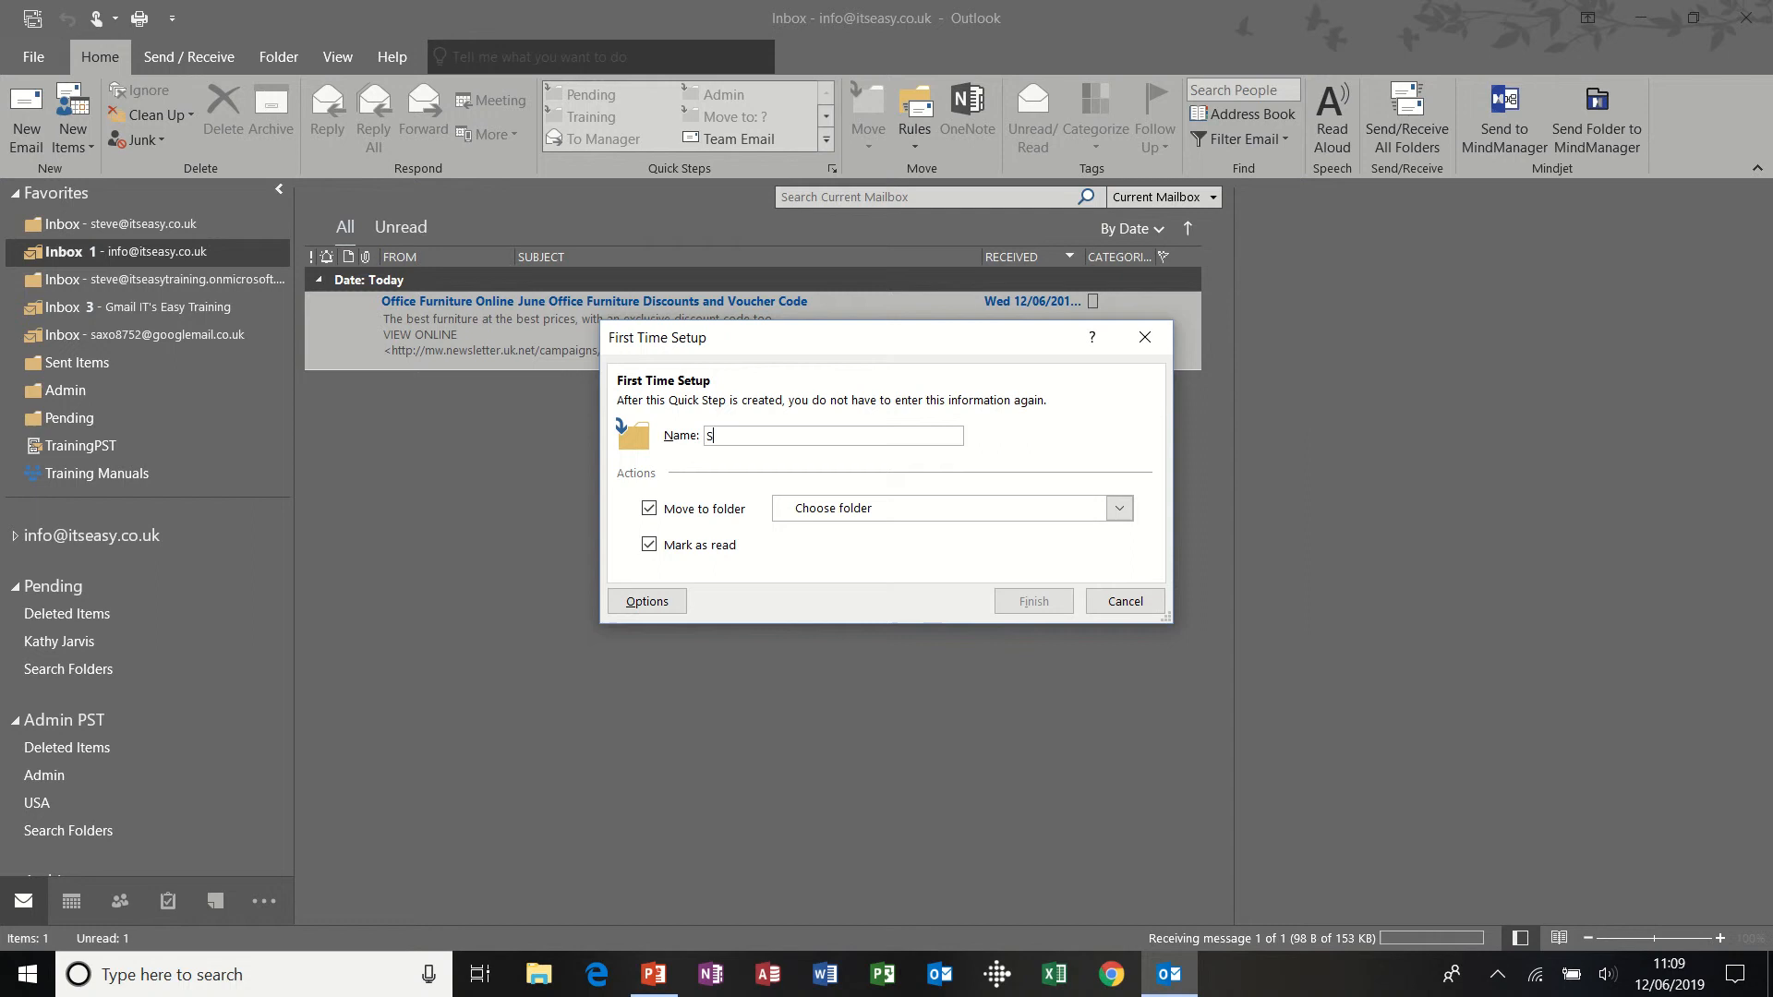
{"action": "type", "text": "cheduling"}
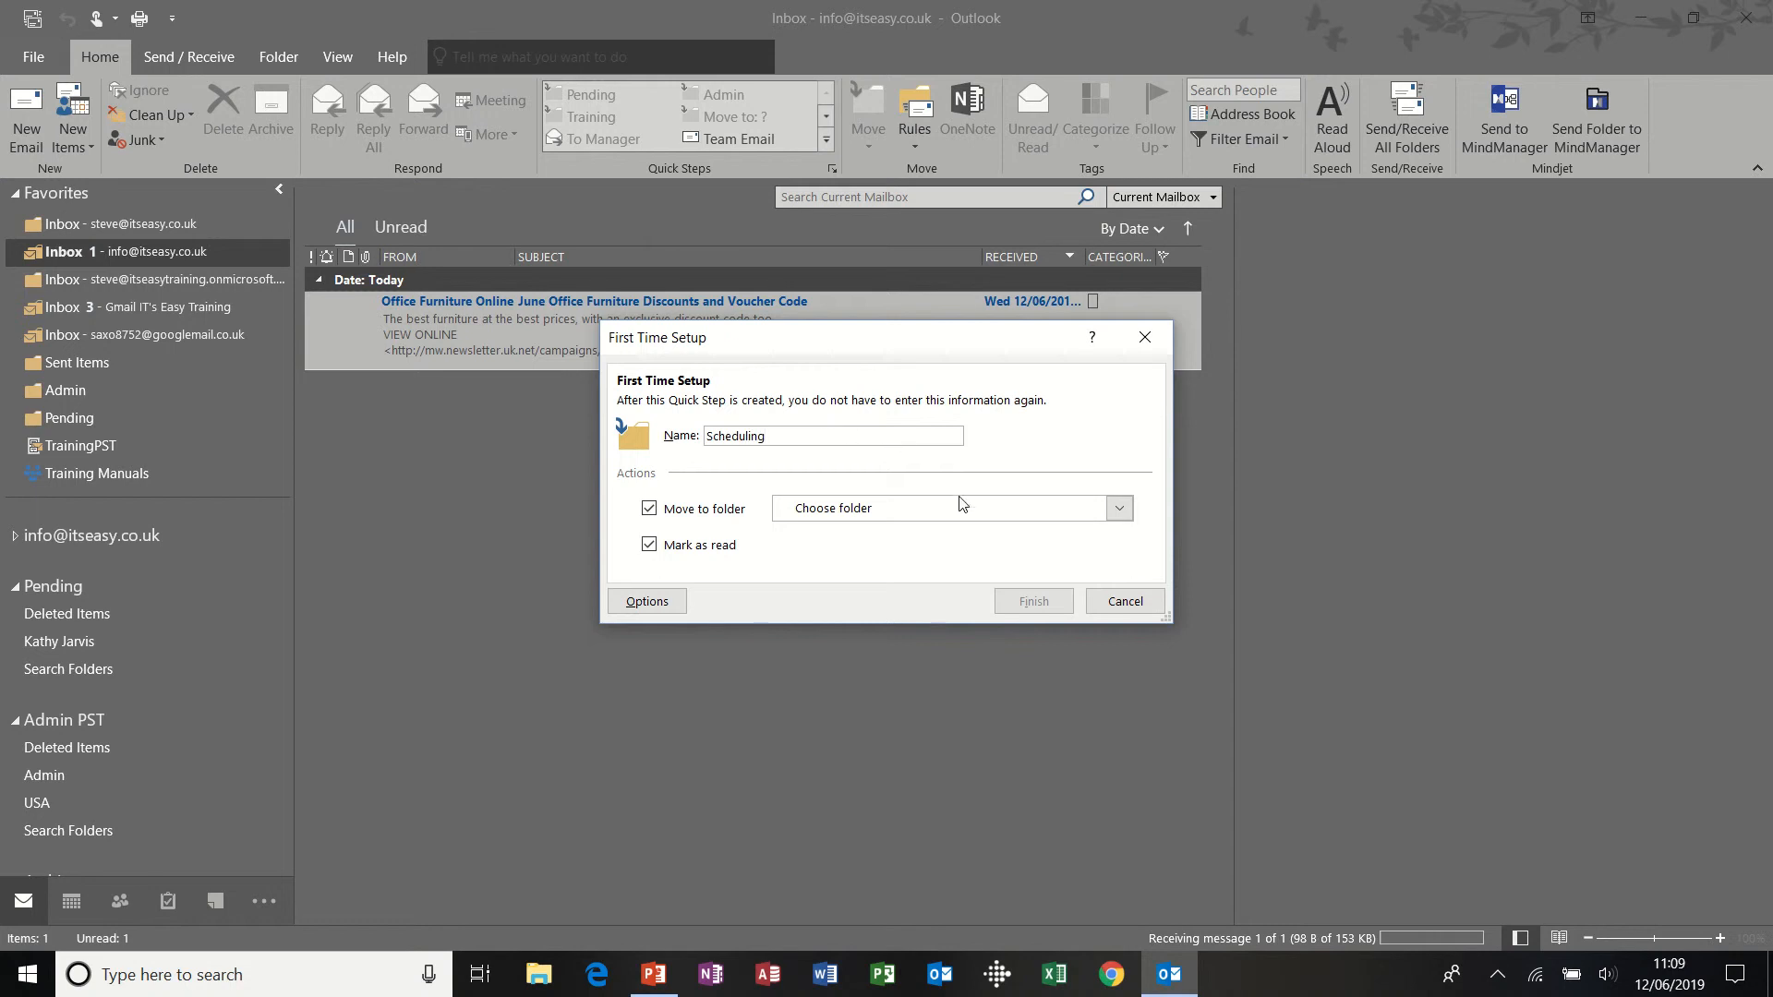
{"action": "left_click", "coordinate": [1117, 508]}
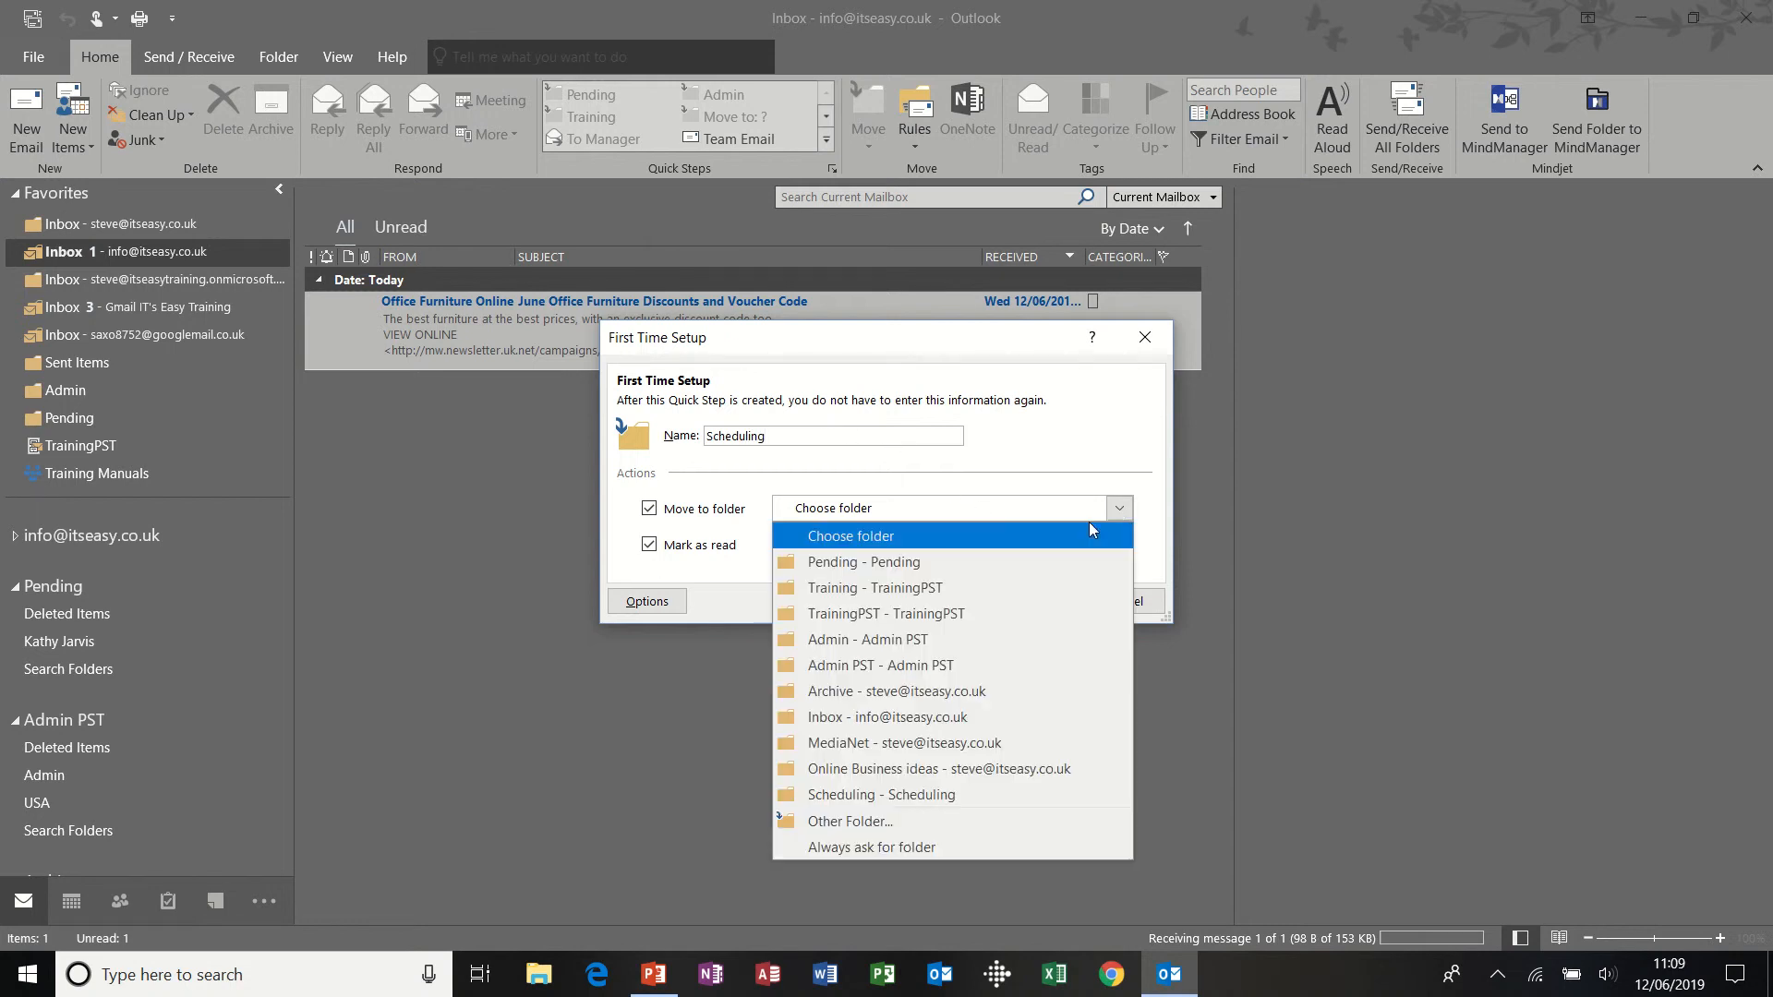
{"action": "mouse_move", "coordinate": [927, 716]}
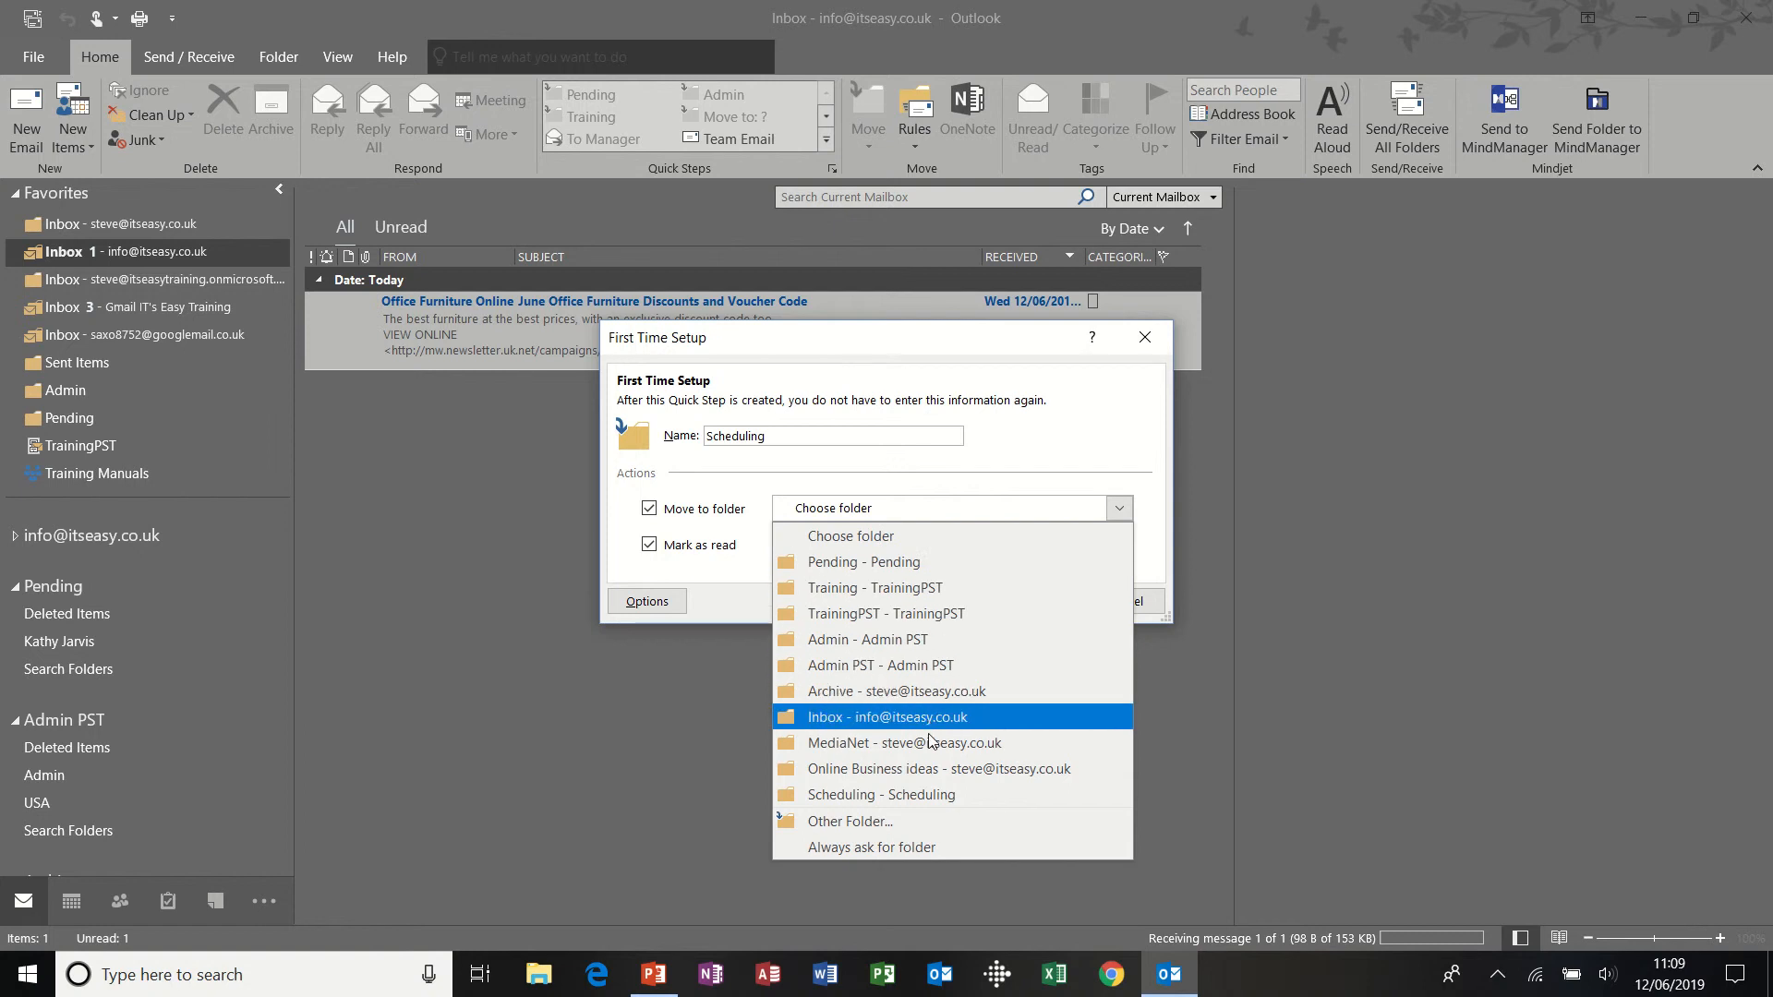
{"action": "left_click", "coordinate": [881, 794]}
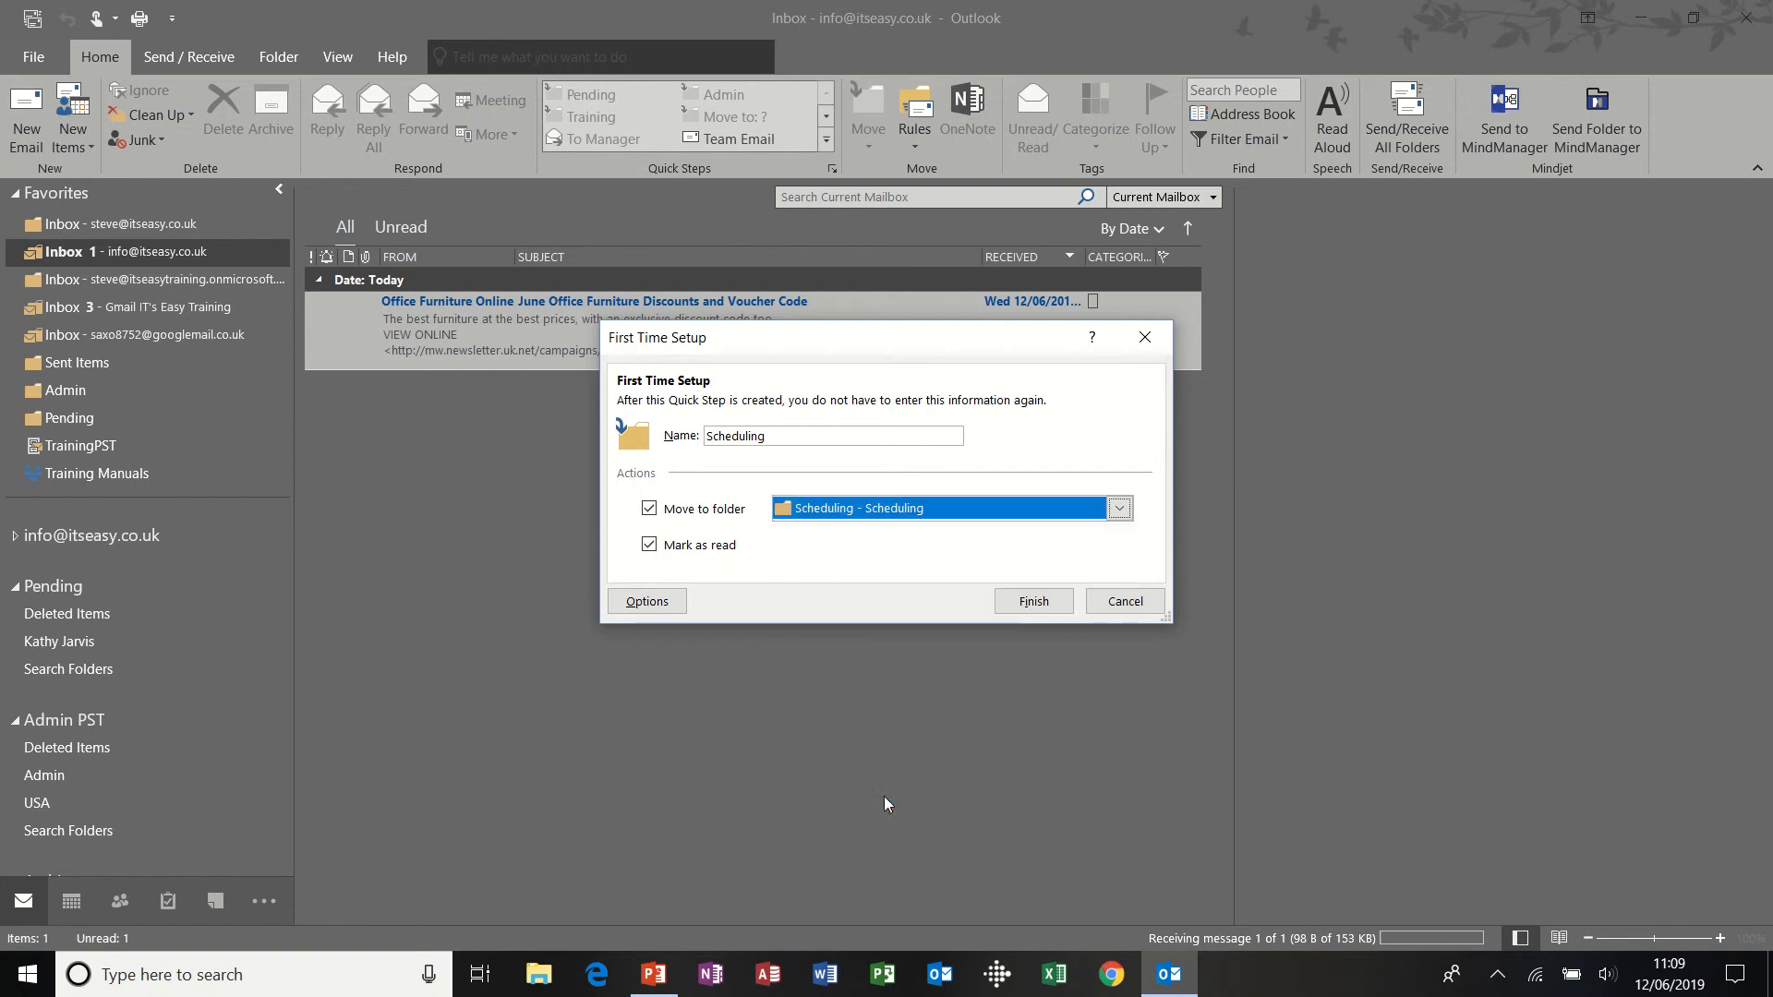
{"action": "mouse_move", "coordinate": [928, 578]}
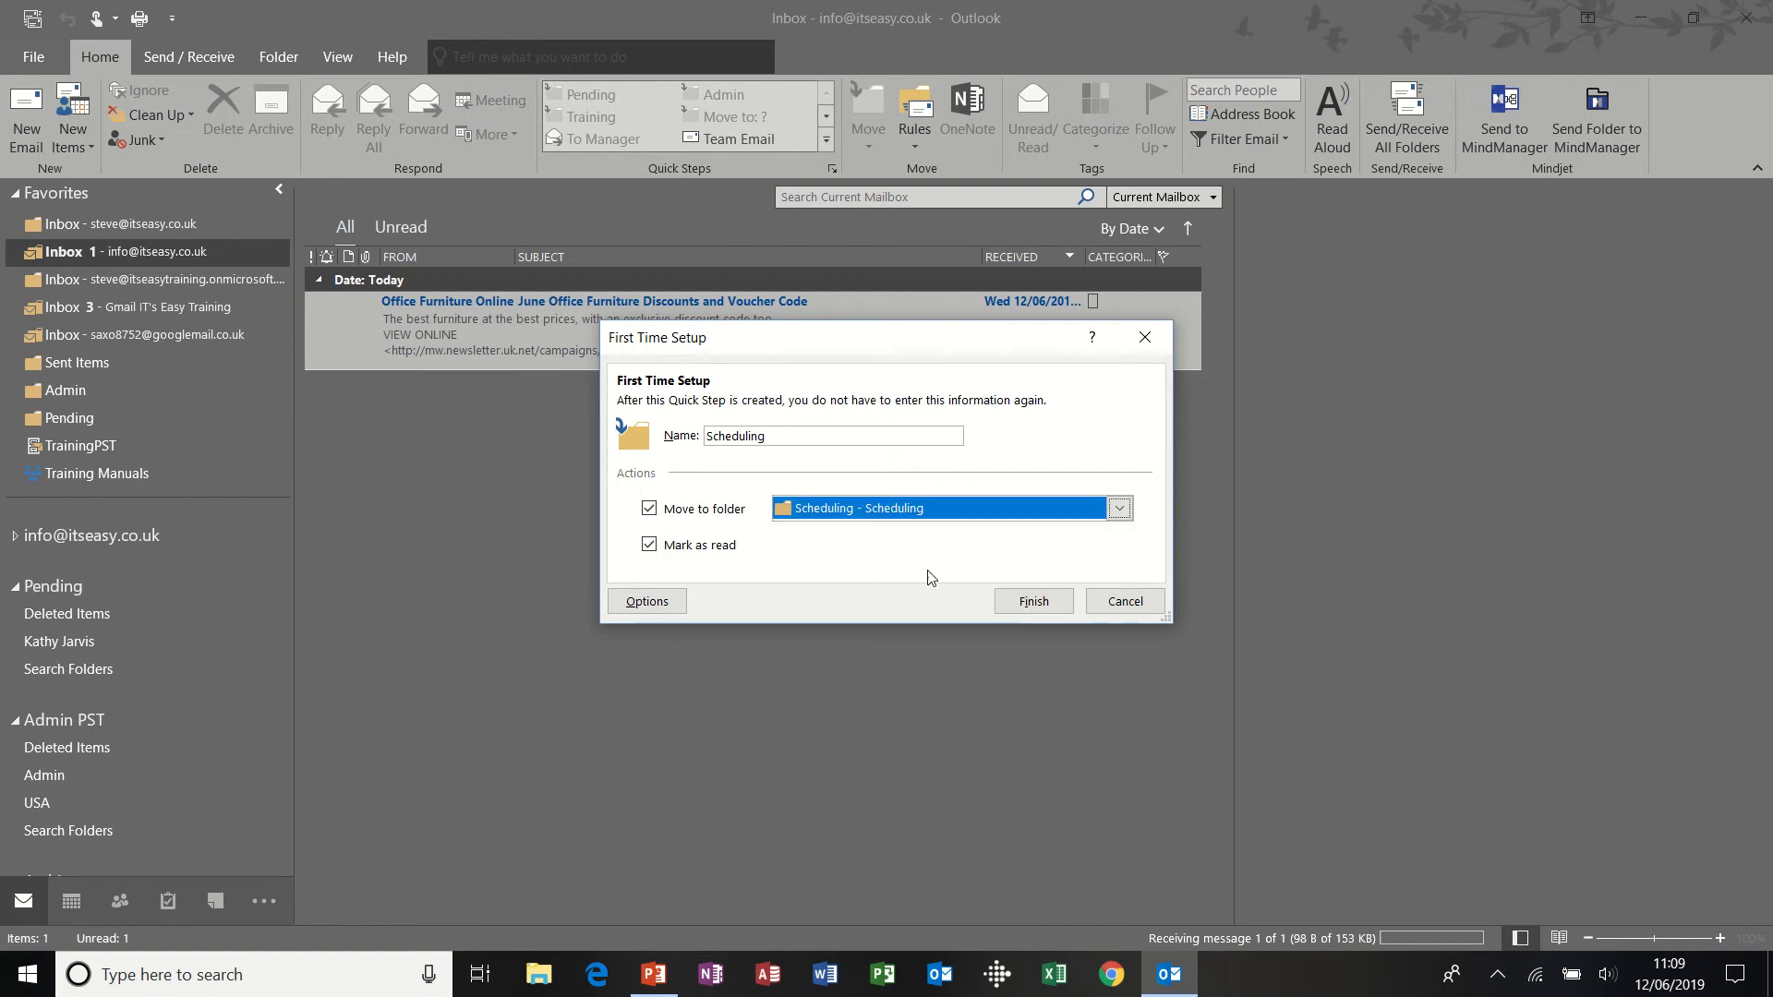
{"action": "left_click", "coordinate": [1032, 600]}
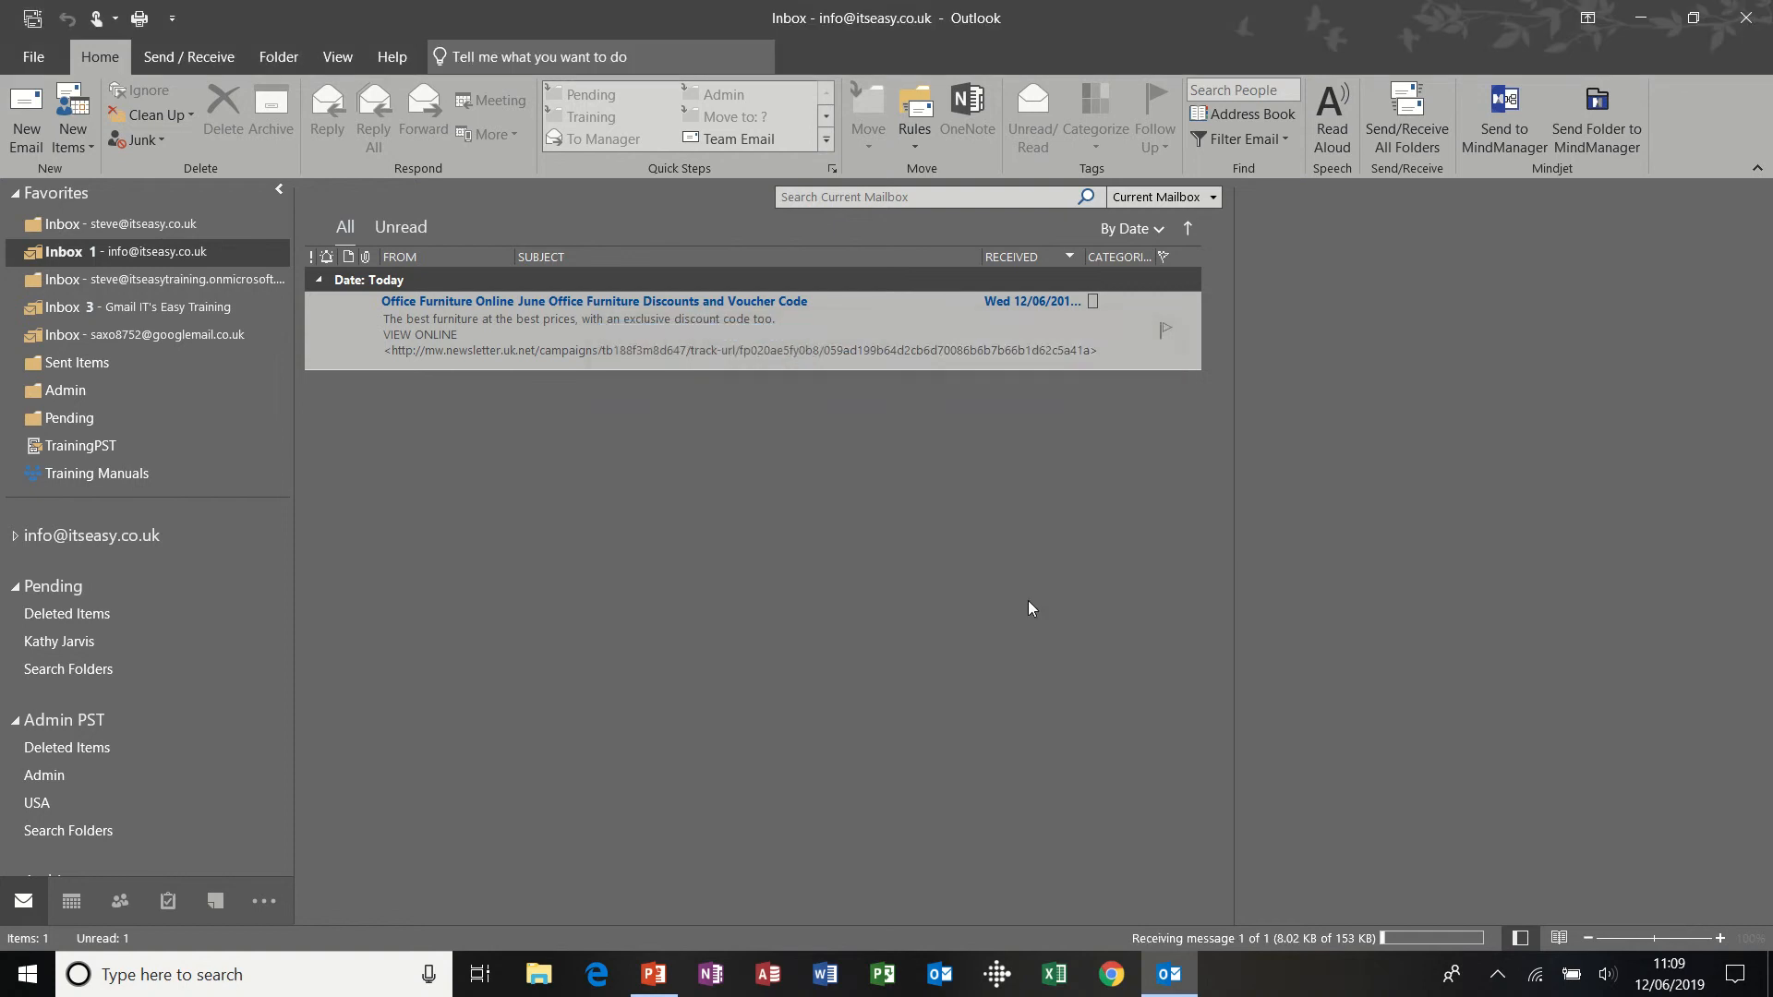
- Click in the message list to confirm the Inbox is empty and Scheduling is available
{"action": "left_click", "coordinate": [594, 328]}
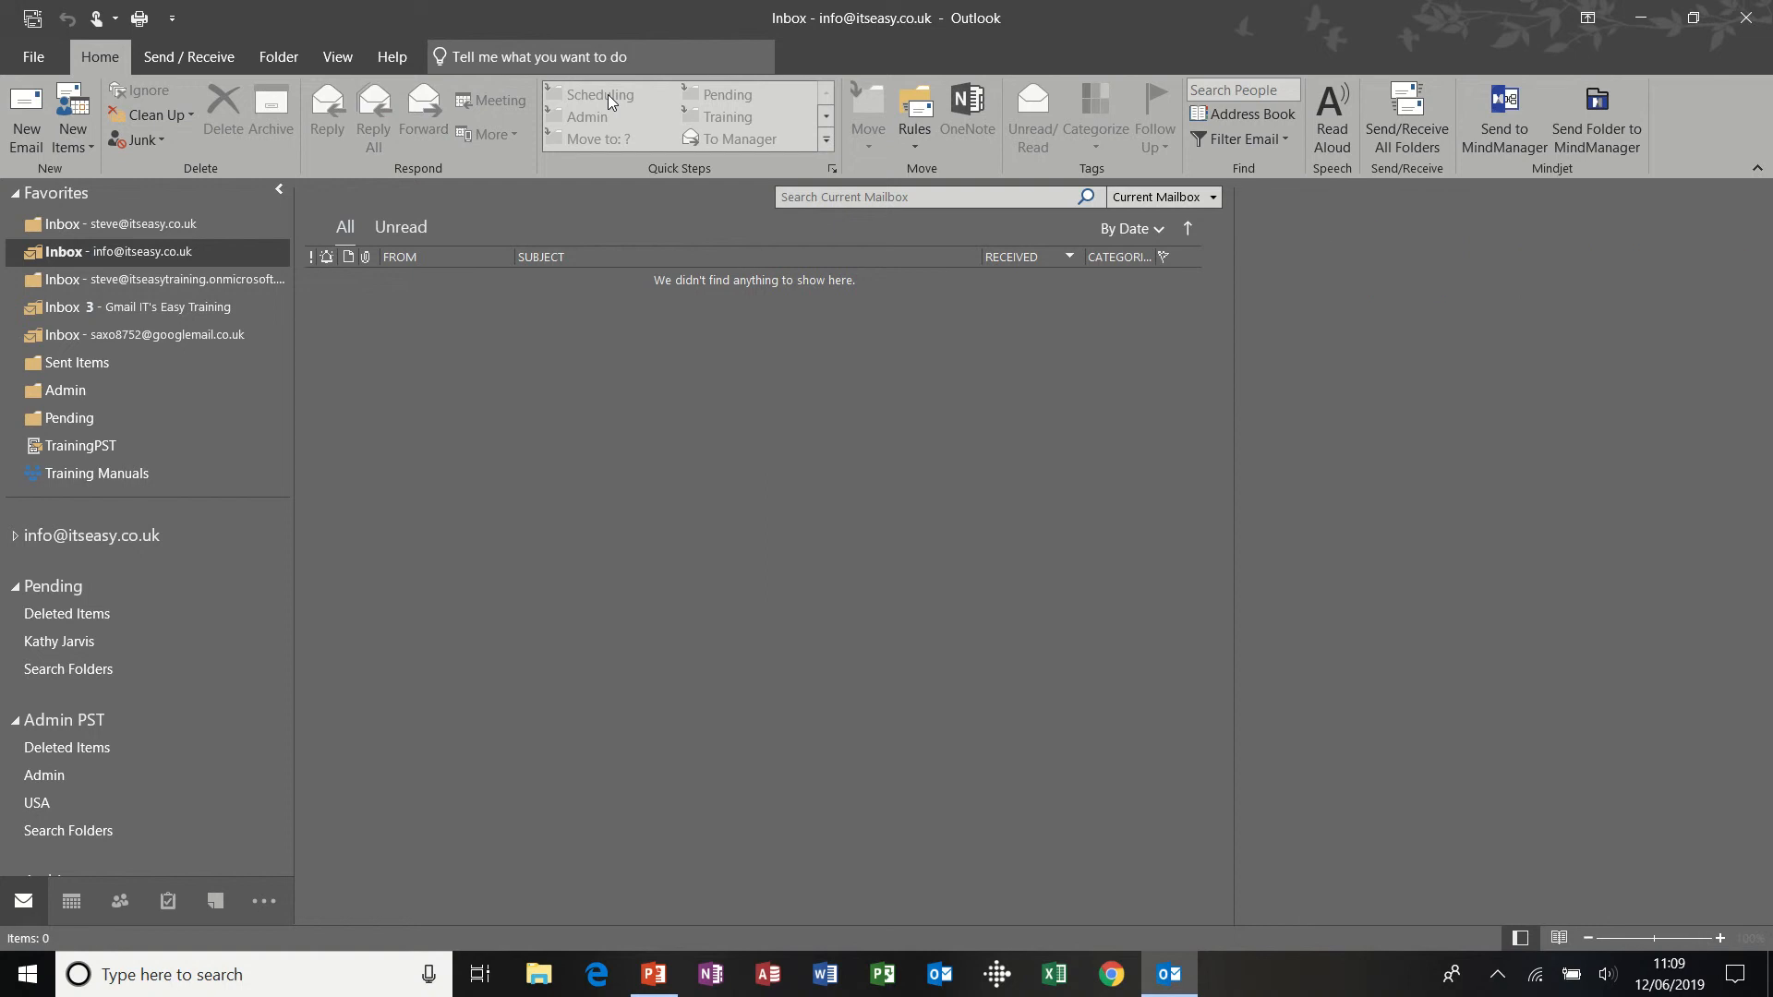
{"action": "mouse_move", "coordinate": [389, 296]}
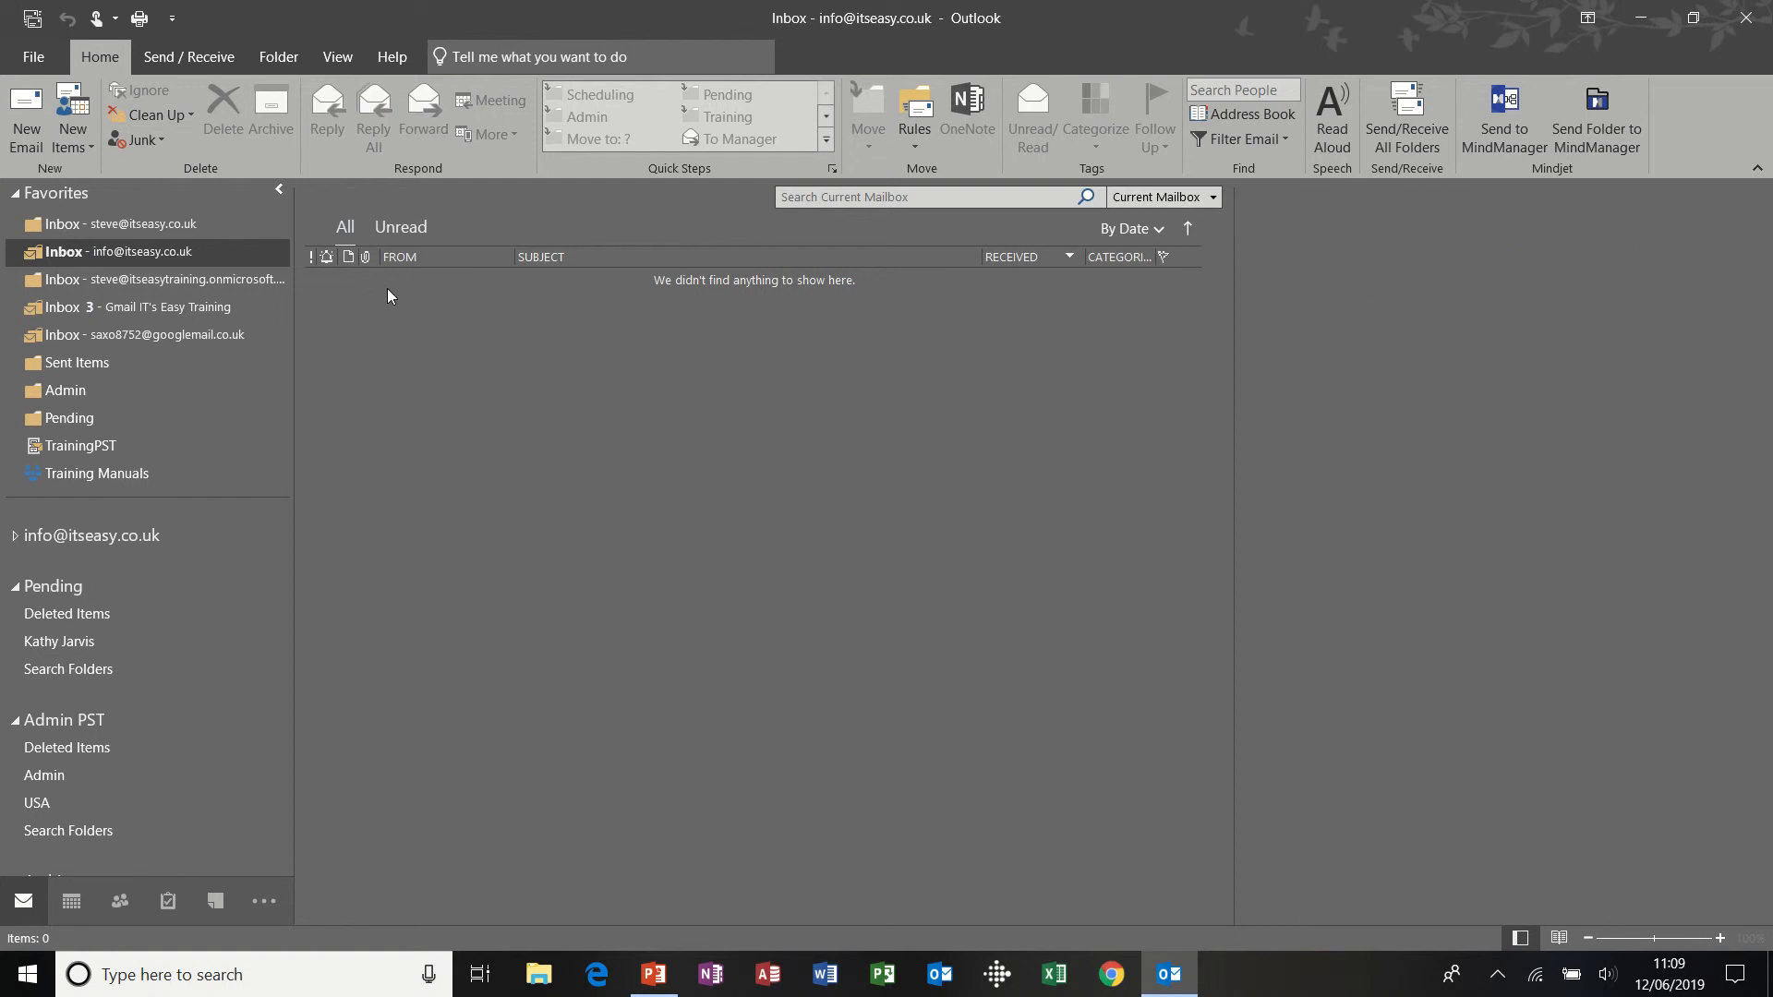
{"action": "mouse_move", "coordinate": [841, 144]}
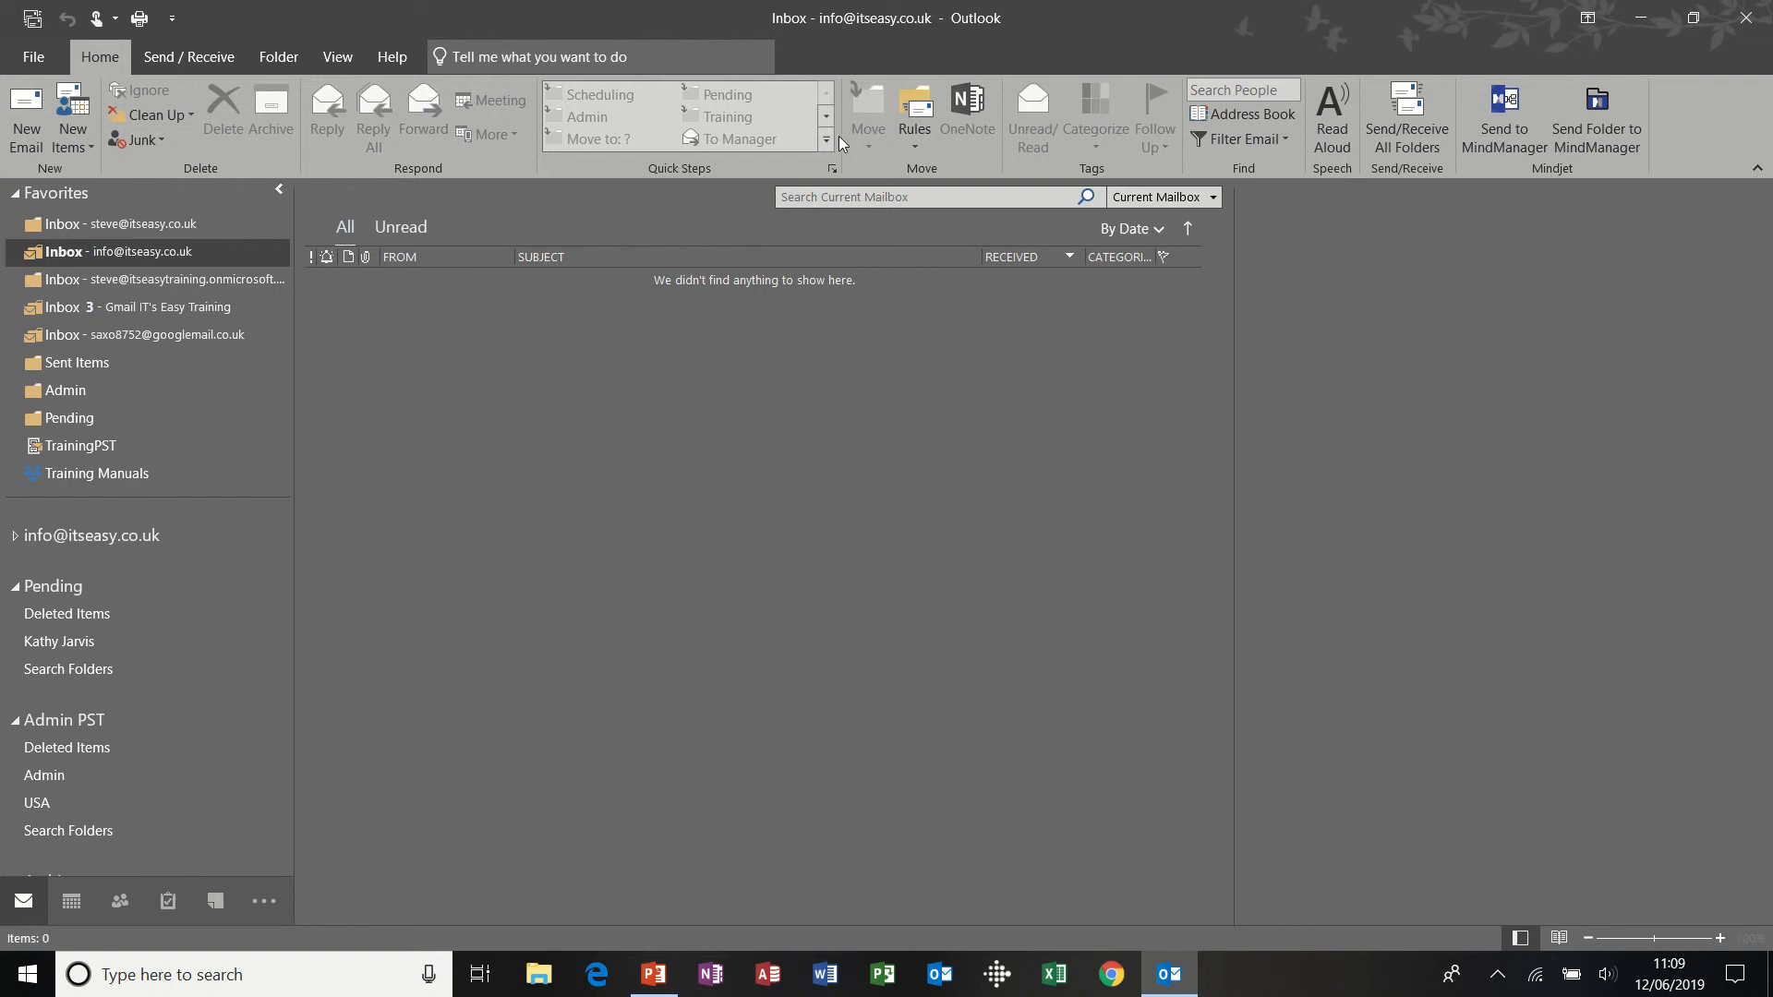
- Try the Scheduling Quick Step, then scroll to the second mailbox's Inbox subfolders
{"action": "left_click", "coordinate": [826, 139]}
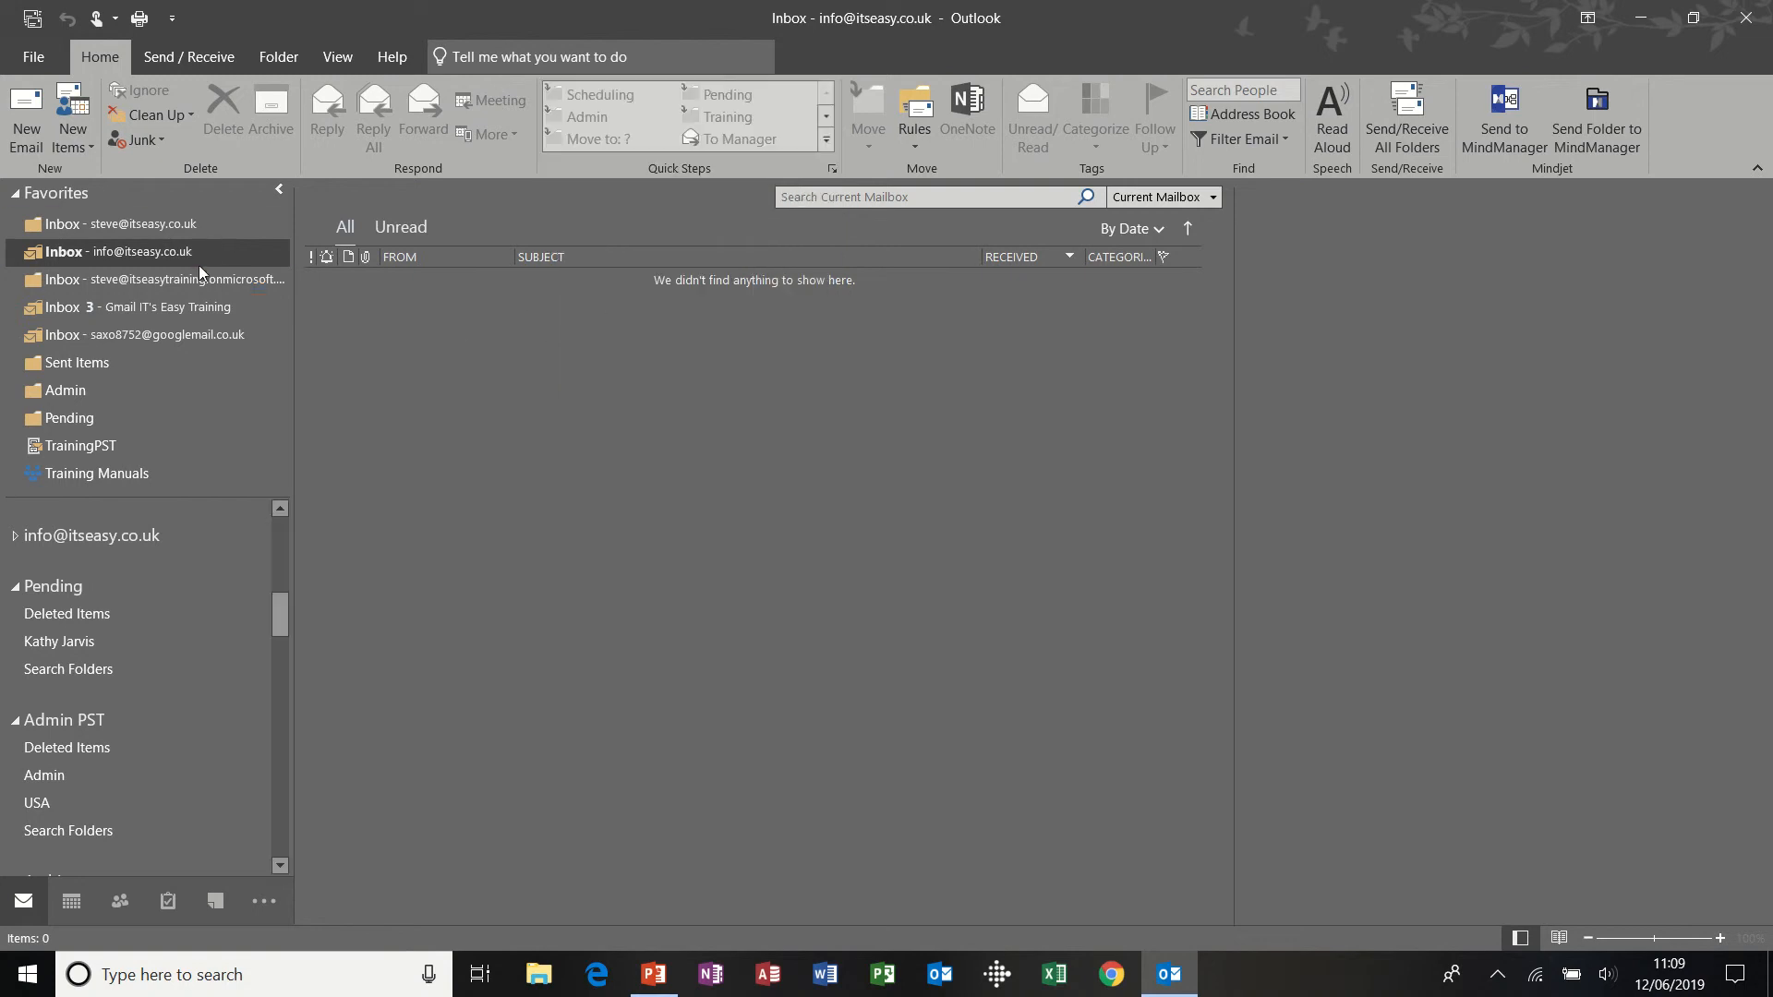
{"action": "mouse_move", "coordinate": [150, 364]}
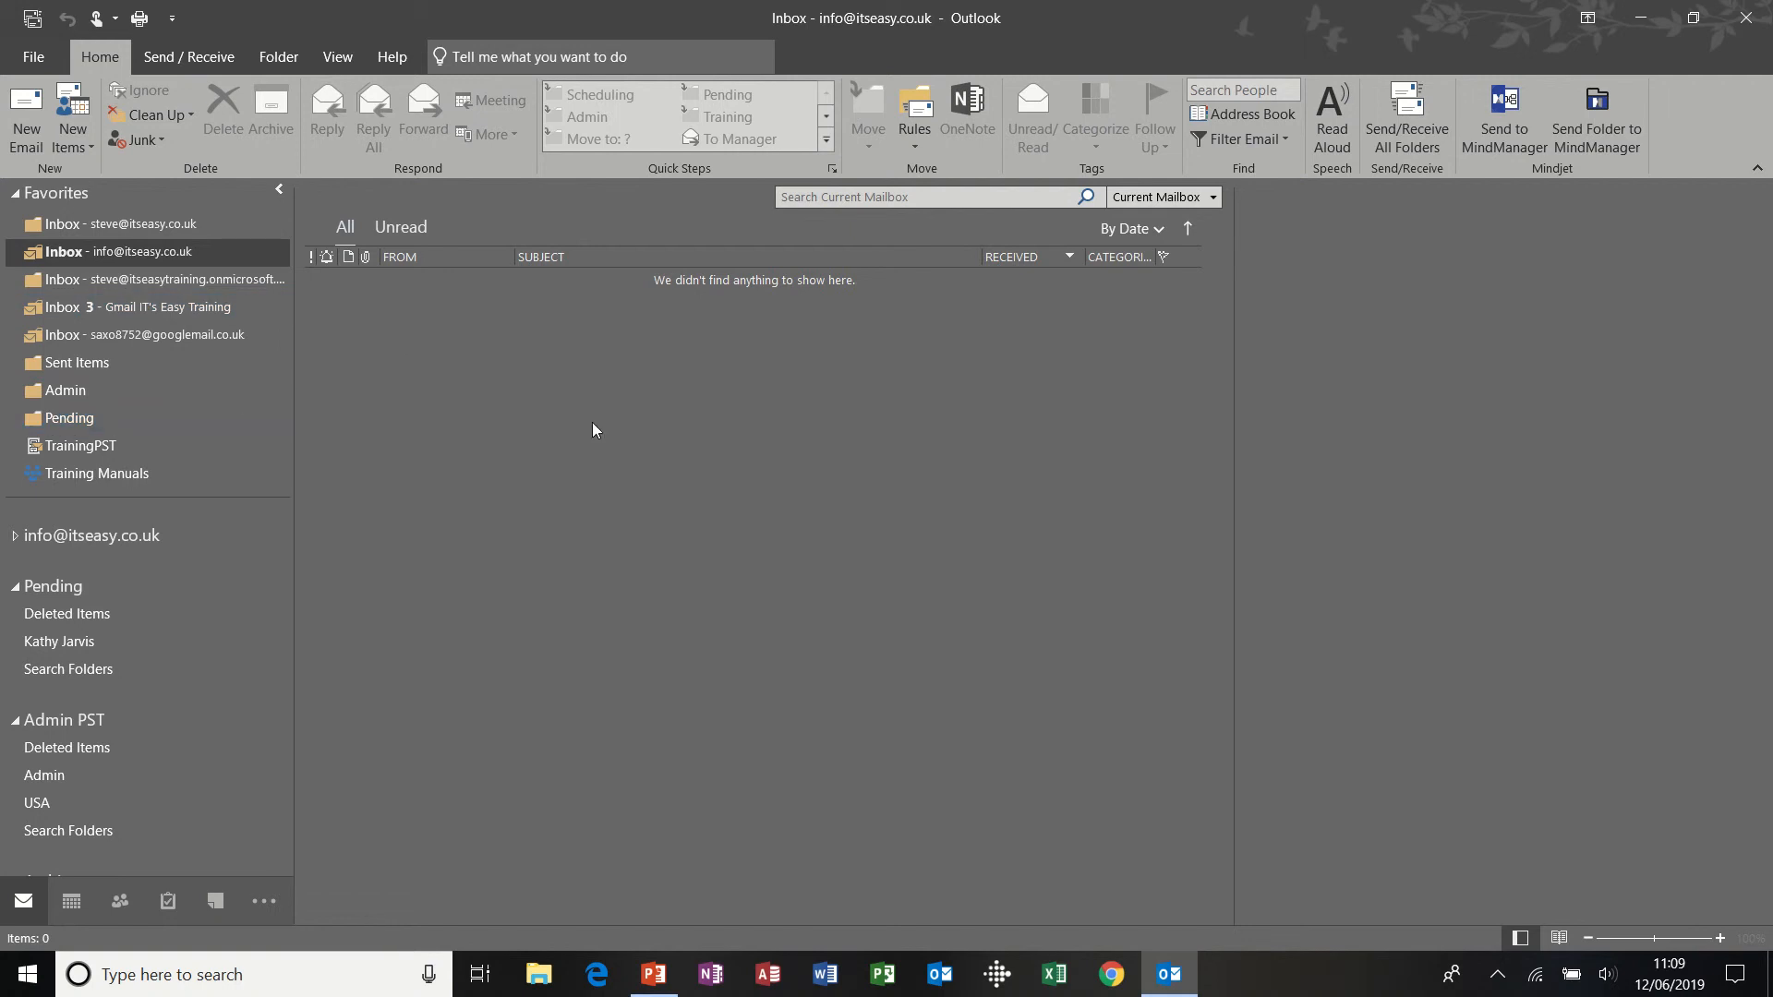
{"action": "mouse_move", "coordinate": [597, 95]}
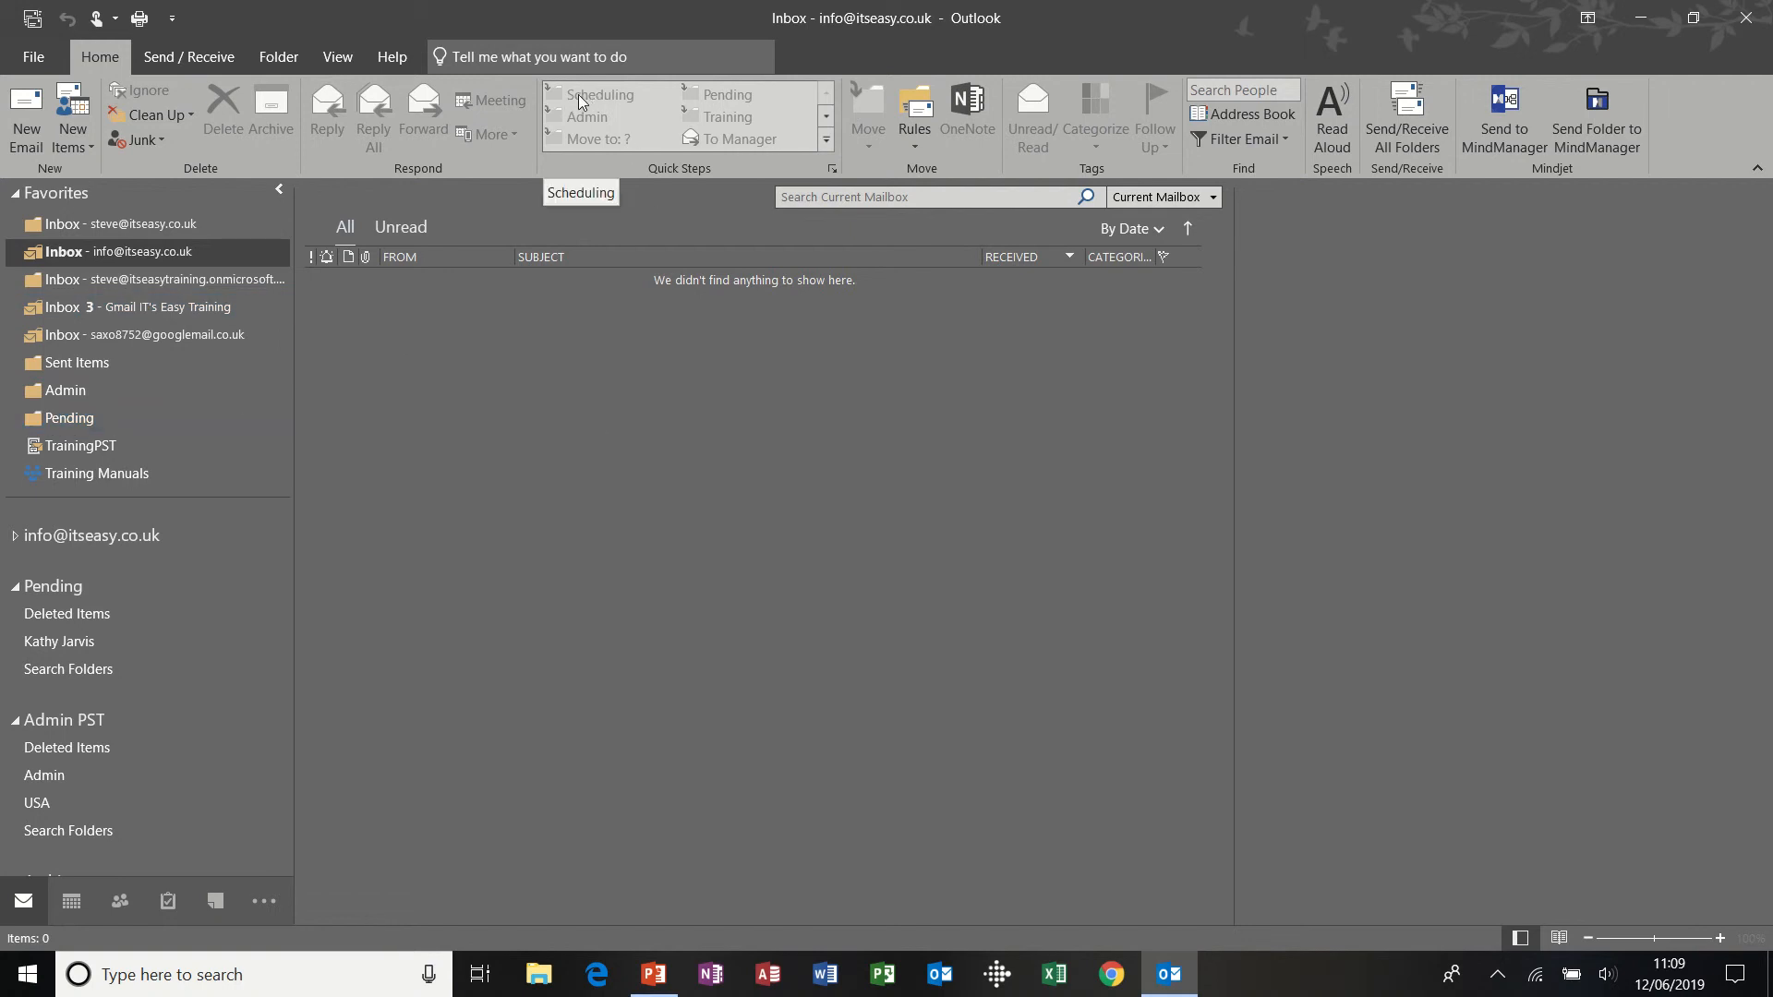
{"action": "left_click", "coordinate": [69, 418]}
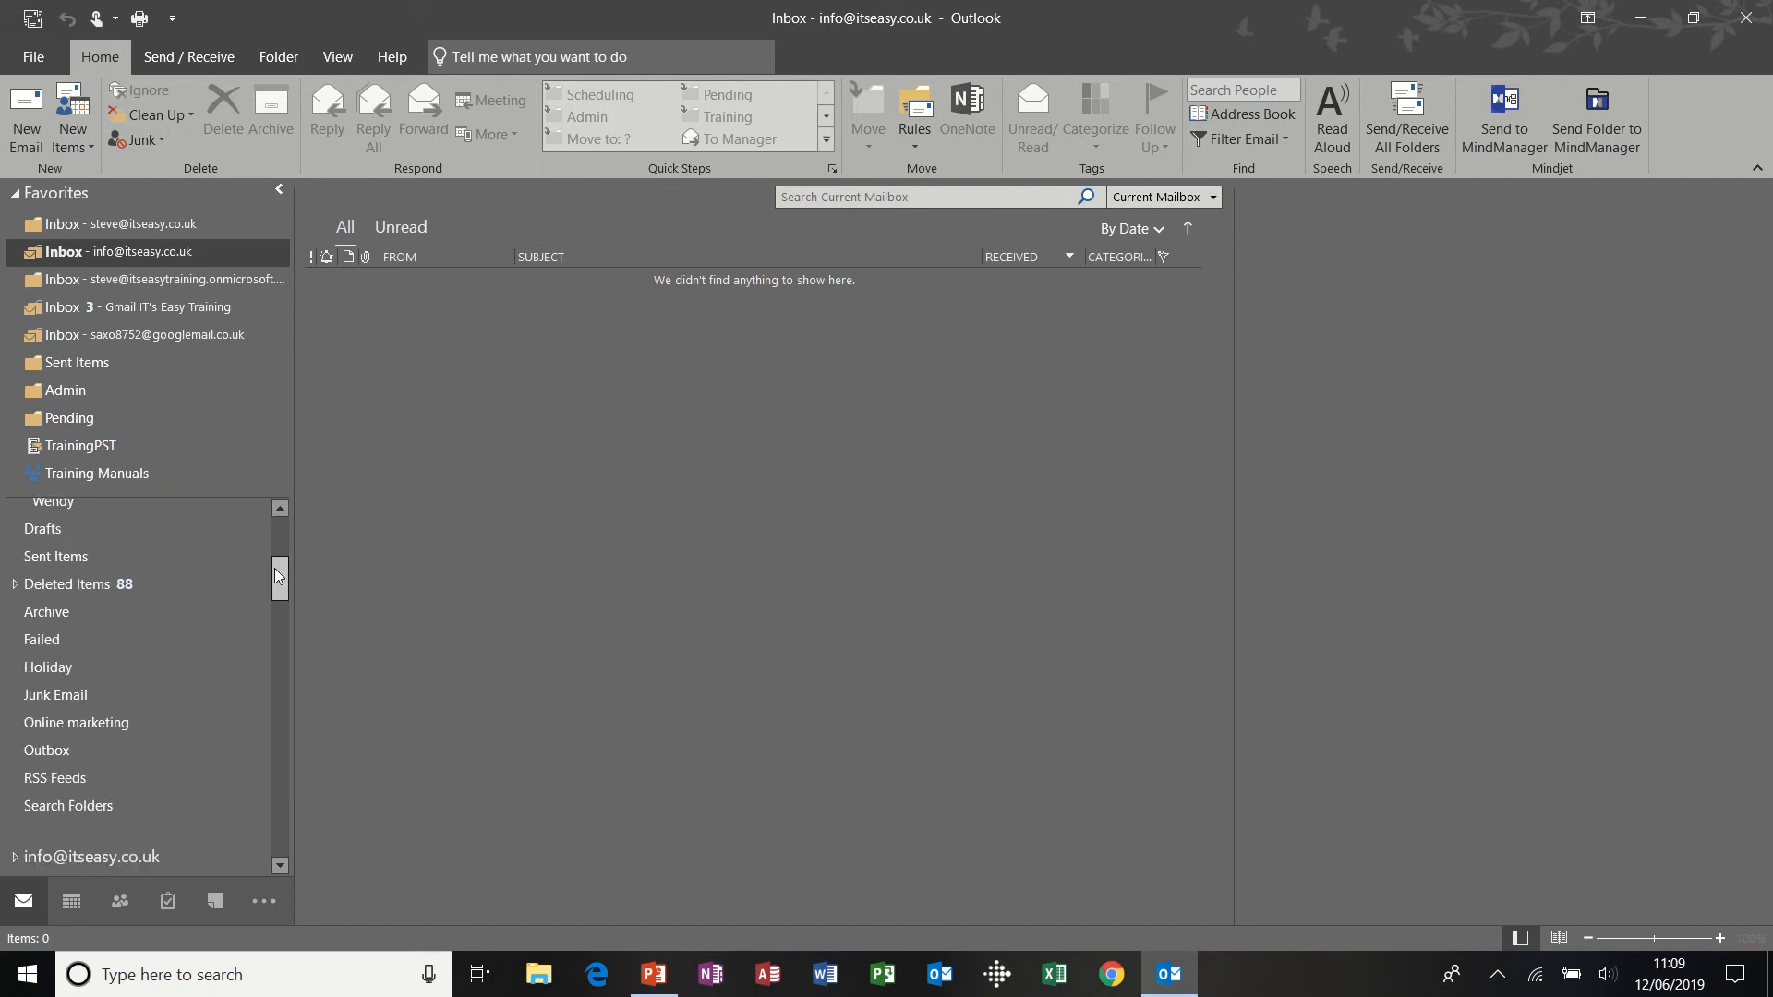
{"action": "scroll", "scroll_direction": "down", "scroll_amount": 3}
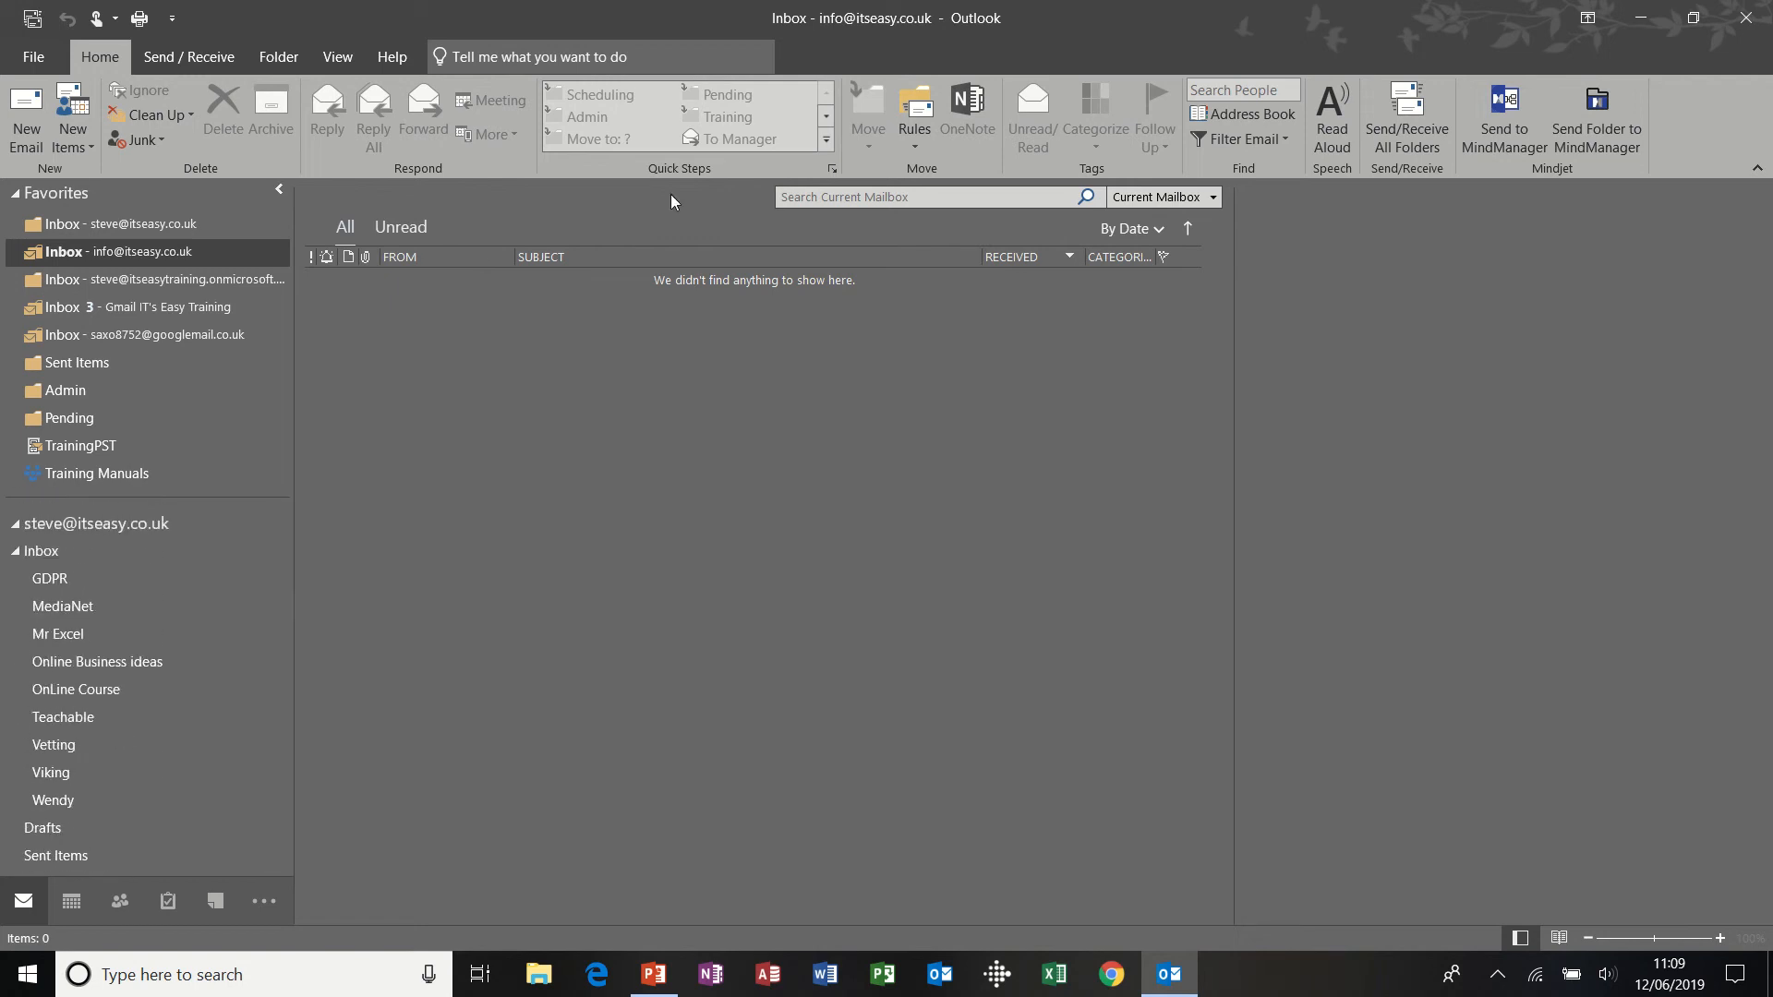
{"action": "mouse_move", "coordinate": [534, 521]}
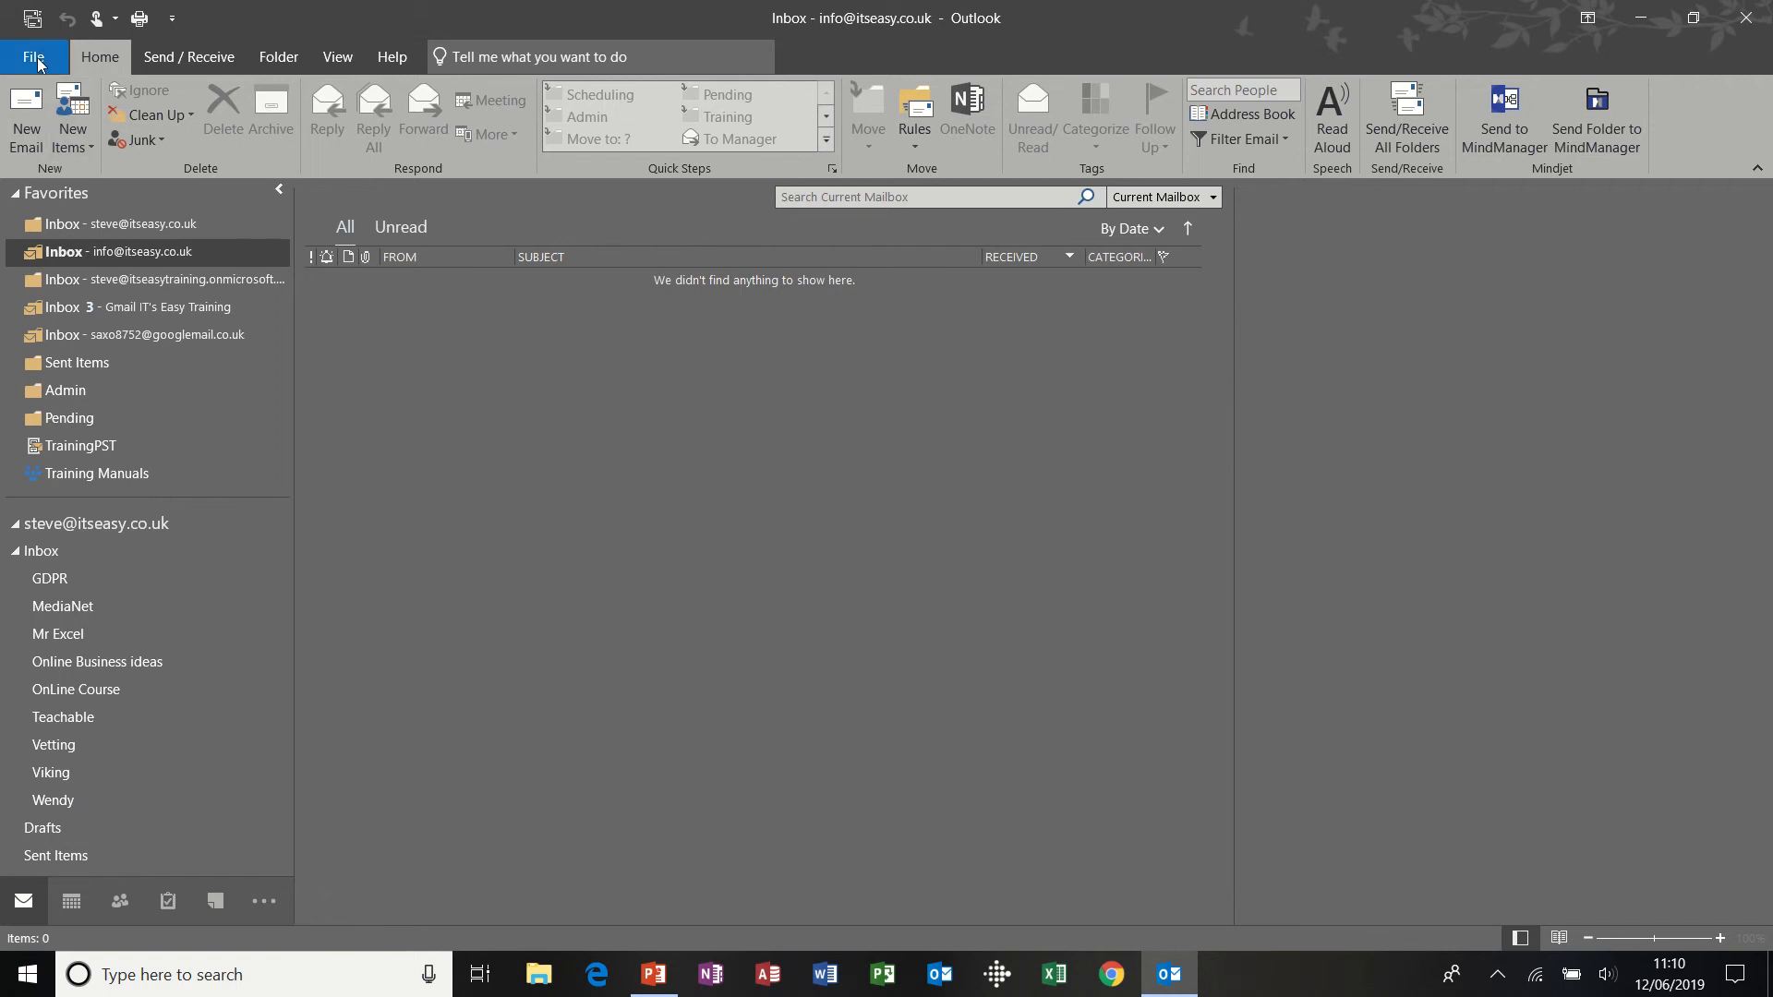
- Open File > Account Settings and show the Data Files tab
{"action": "left_click", "coordinate": [34, 56]}
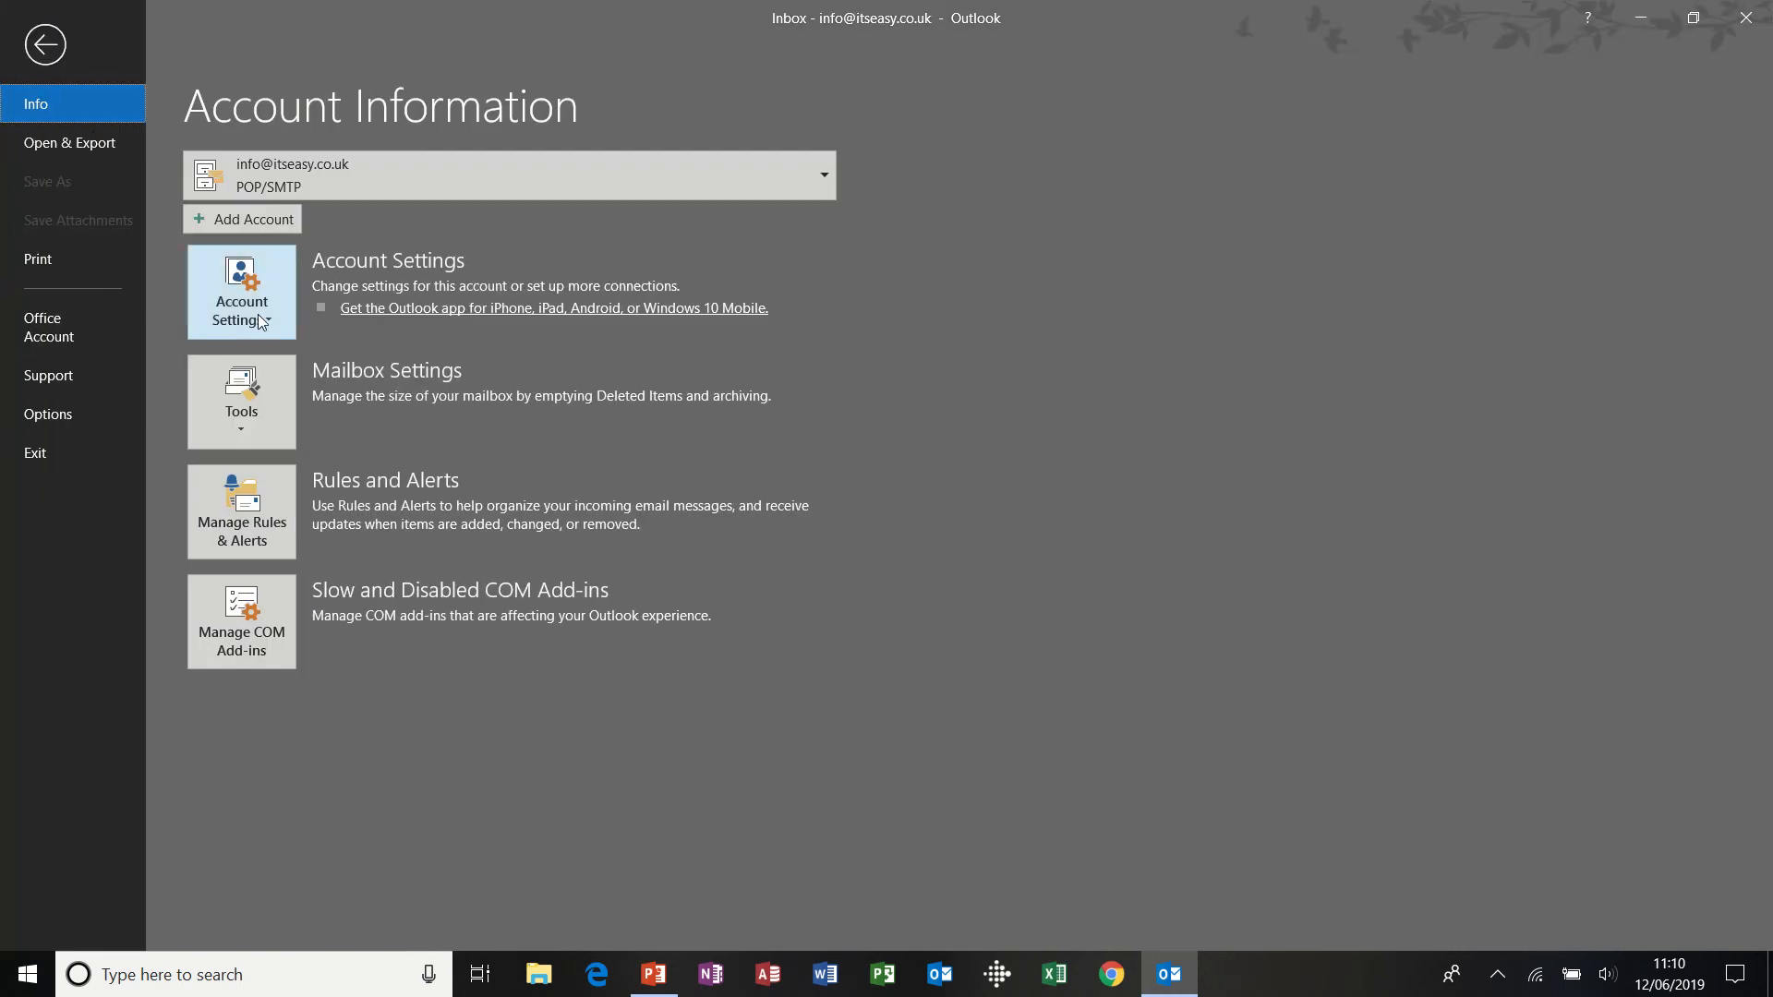
{"action": "left_click", "coordinate": [241, 292]}
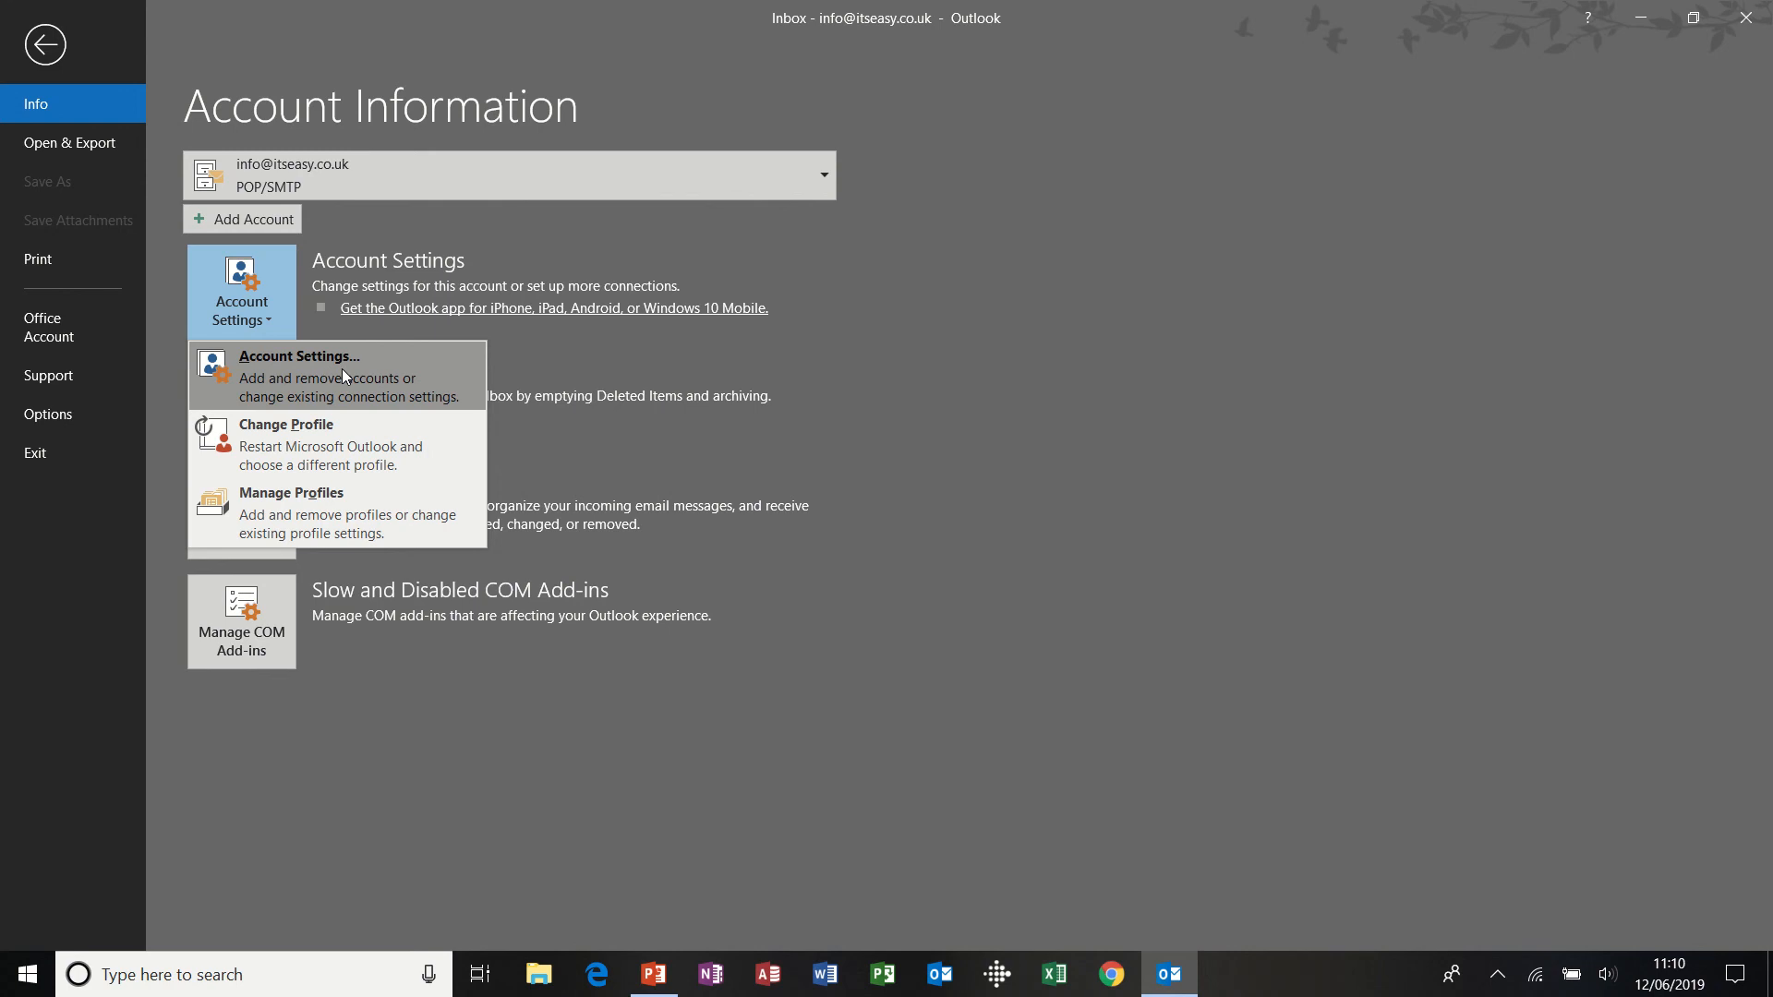
{"action": "left_click", "coordinate": [299, 357]}
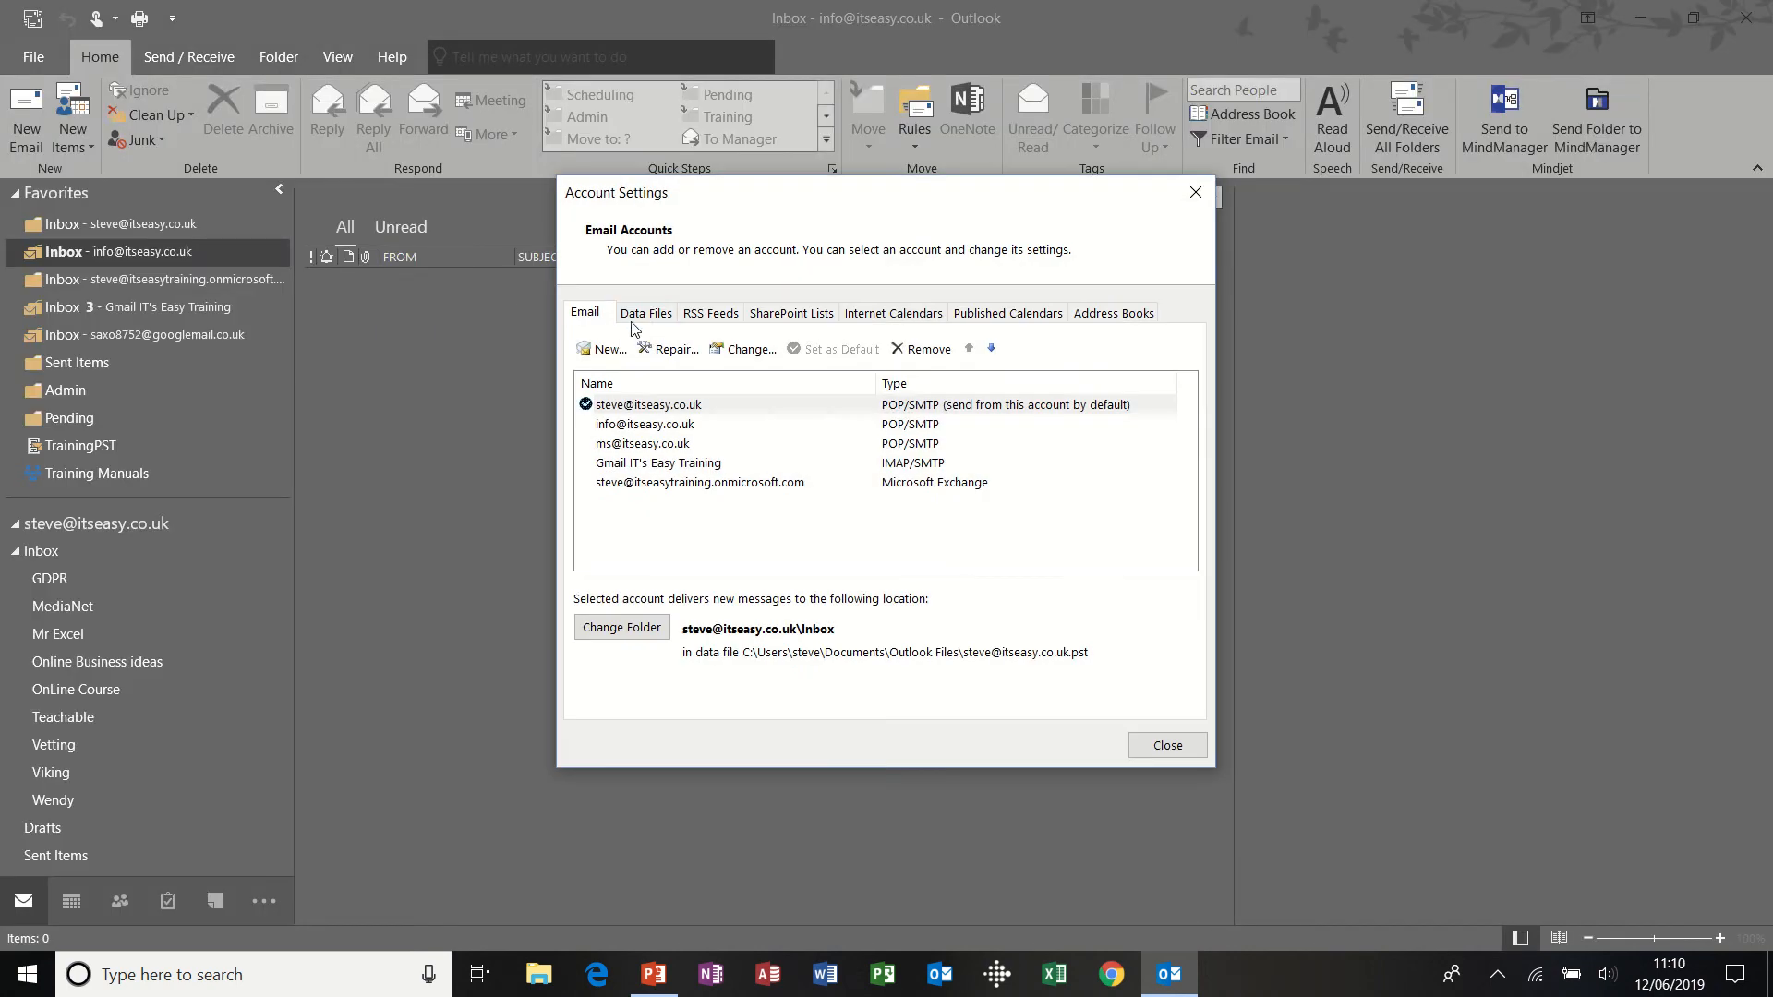
{"action": "left_click", "coordinate": [645, 312]}
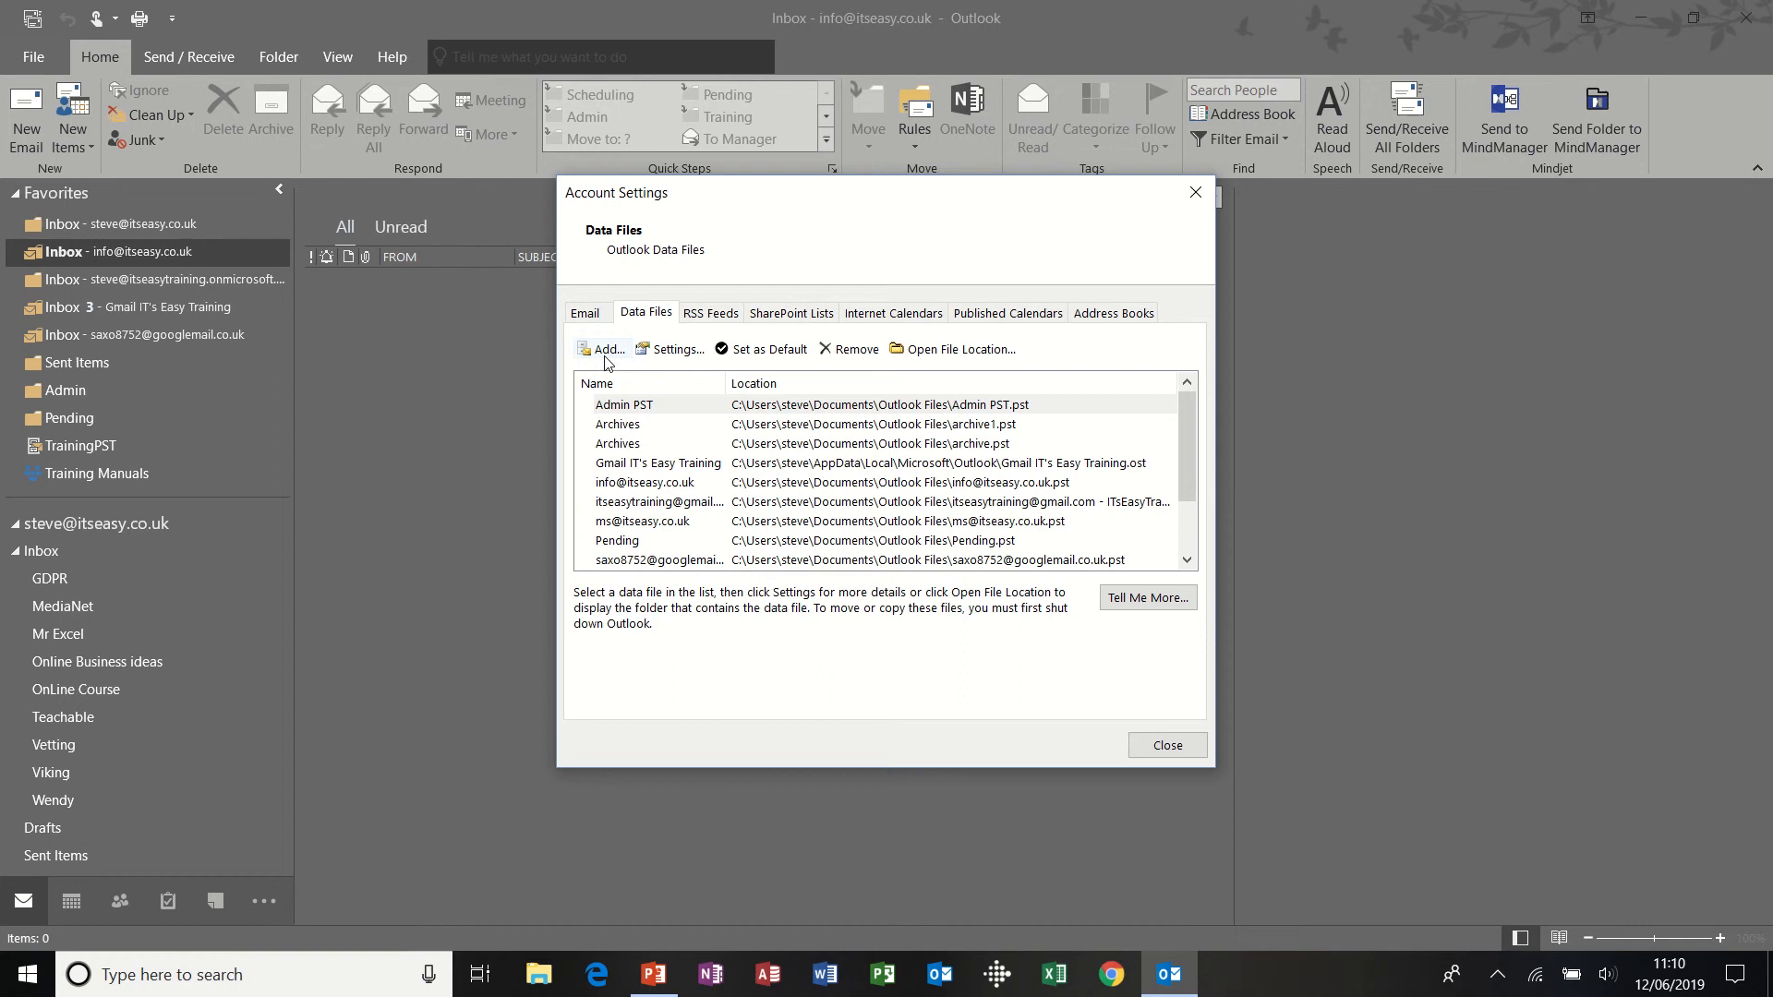
- Add a new Outlook data file named 'test' (test.pst)
{"action": "left_click", "coordinate": [606, 349]}
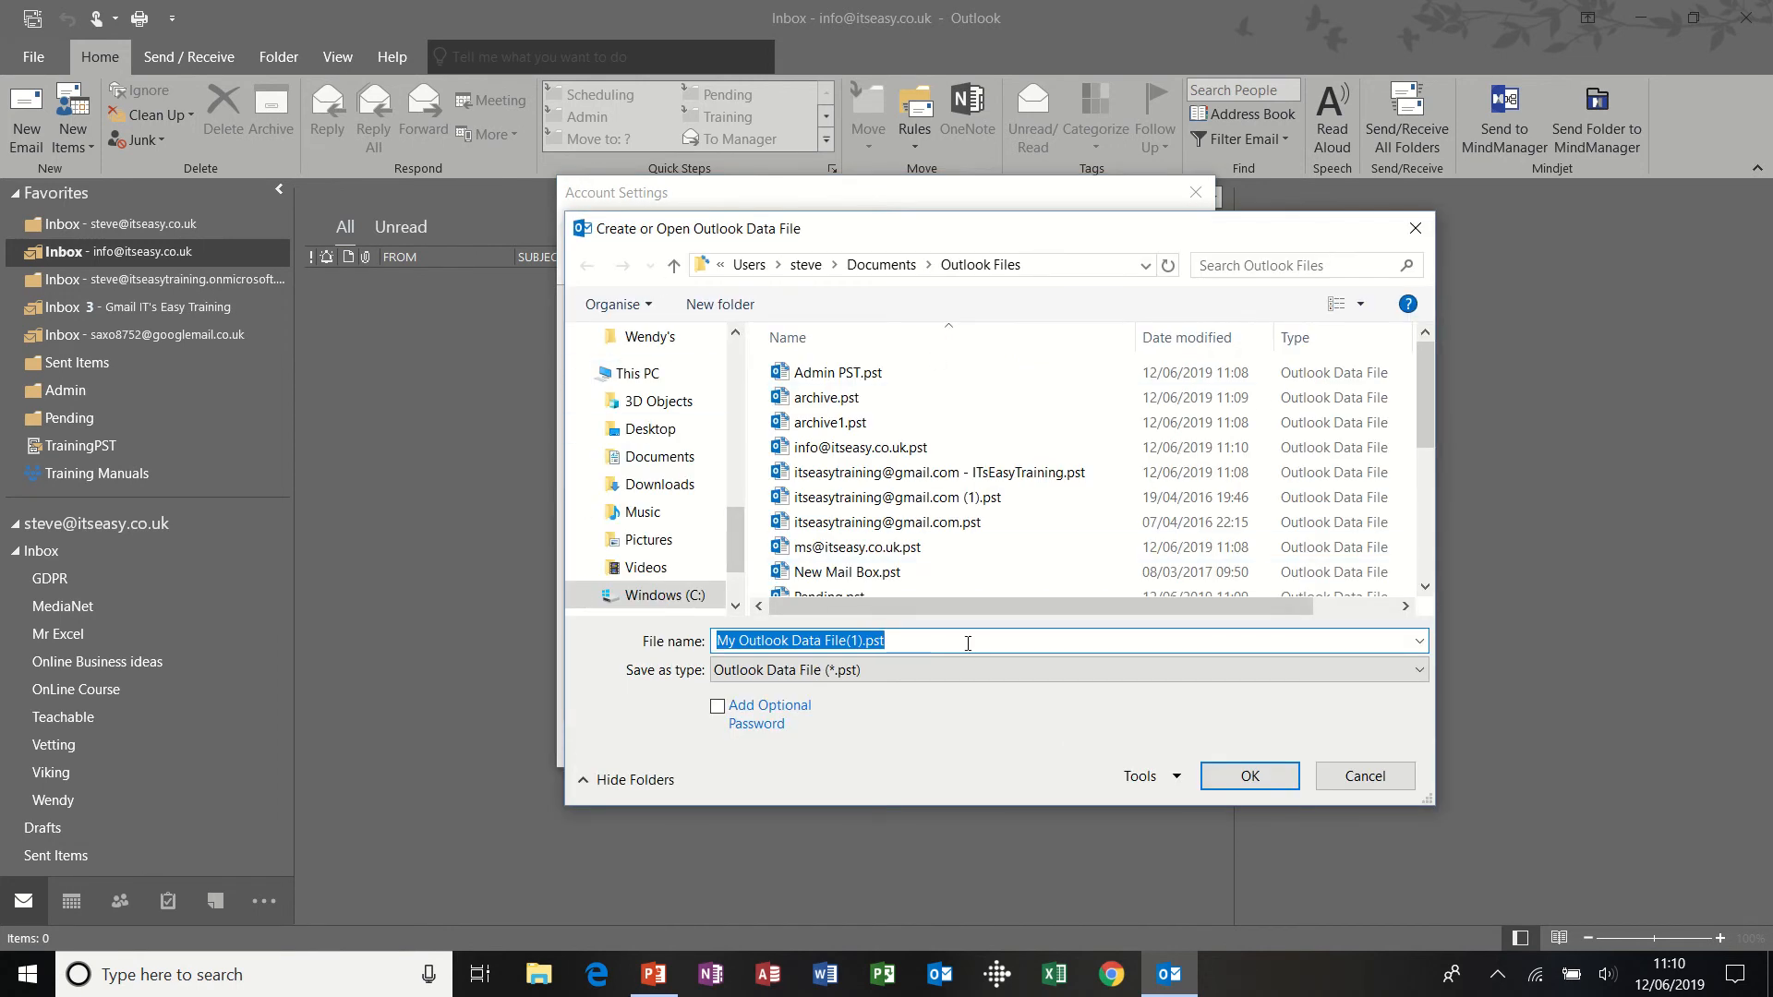
{"action": "type", "text": "test"}
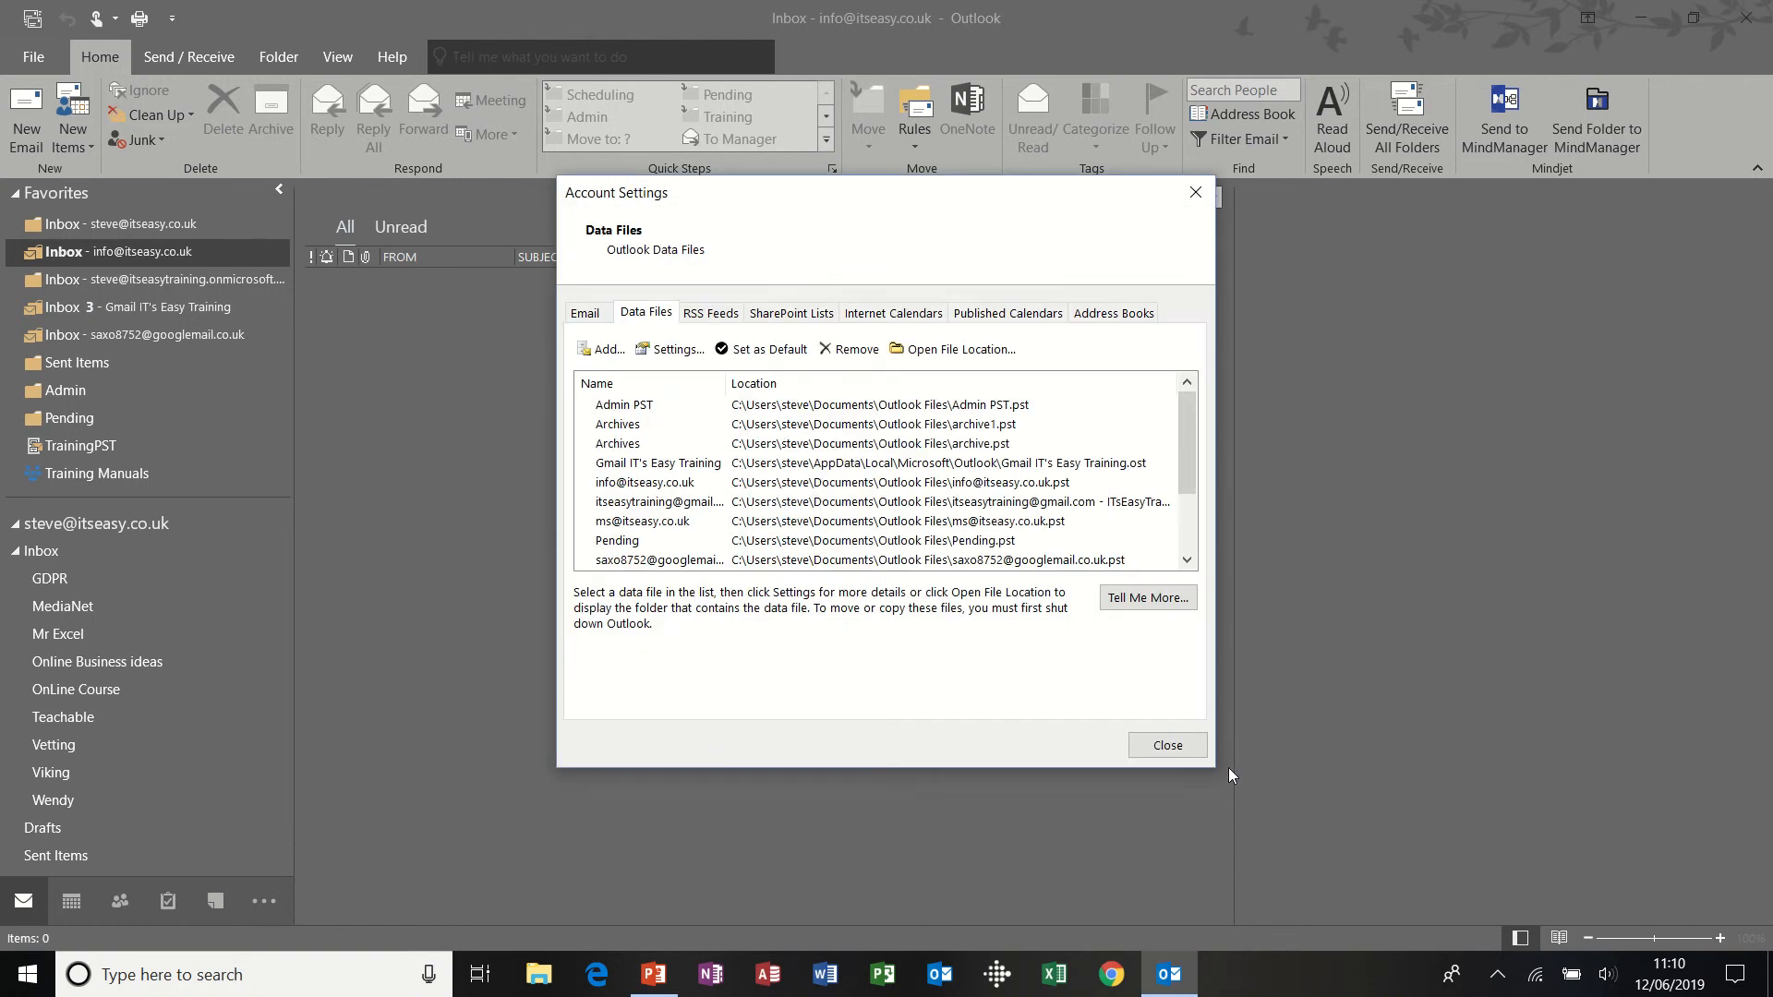
{"action": "mouse_move", "coordinate": [1162, 507]}
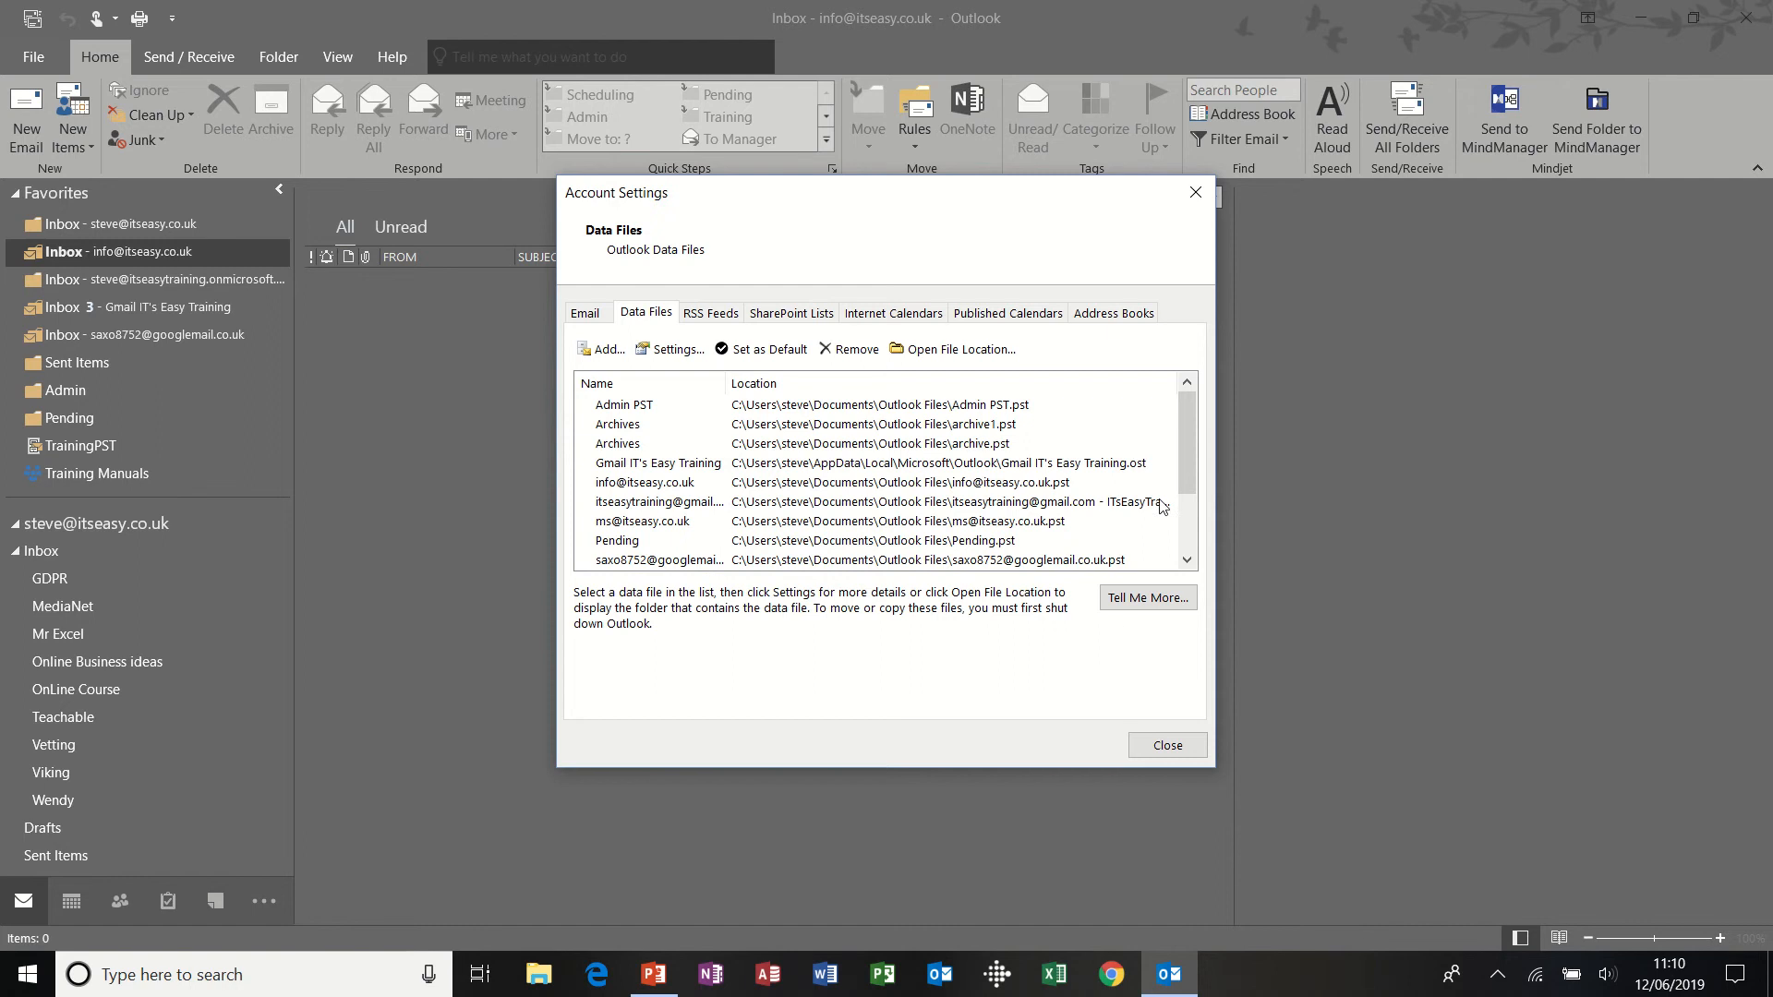
{"action": "scroll", "scroll_direction": "down", "scroll_amount": 3}
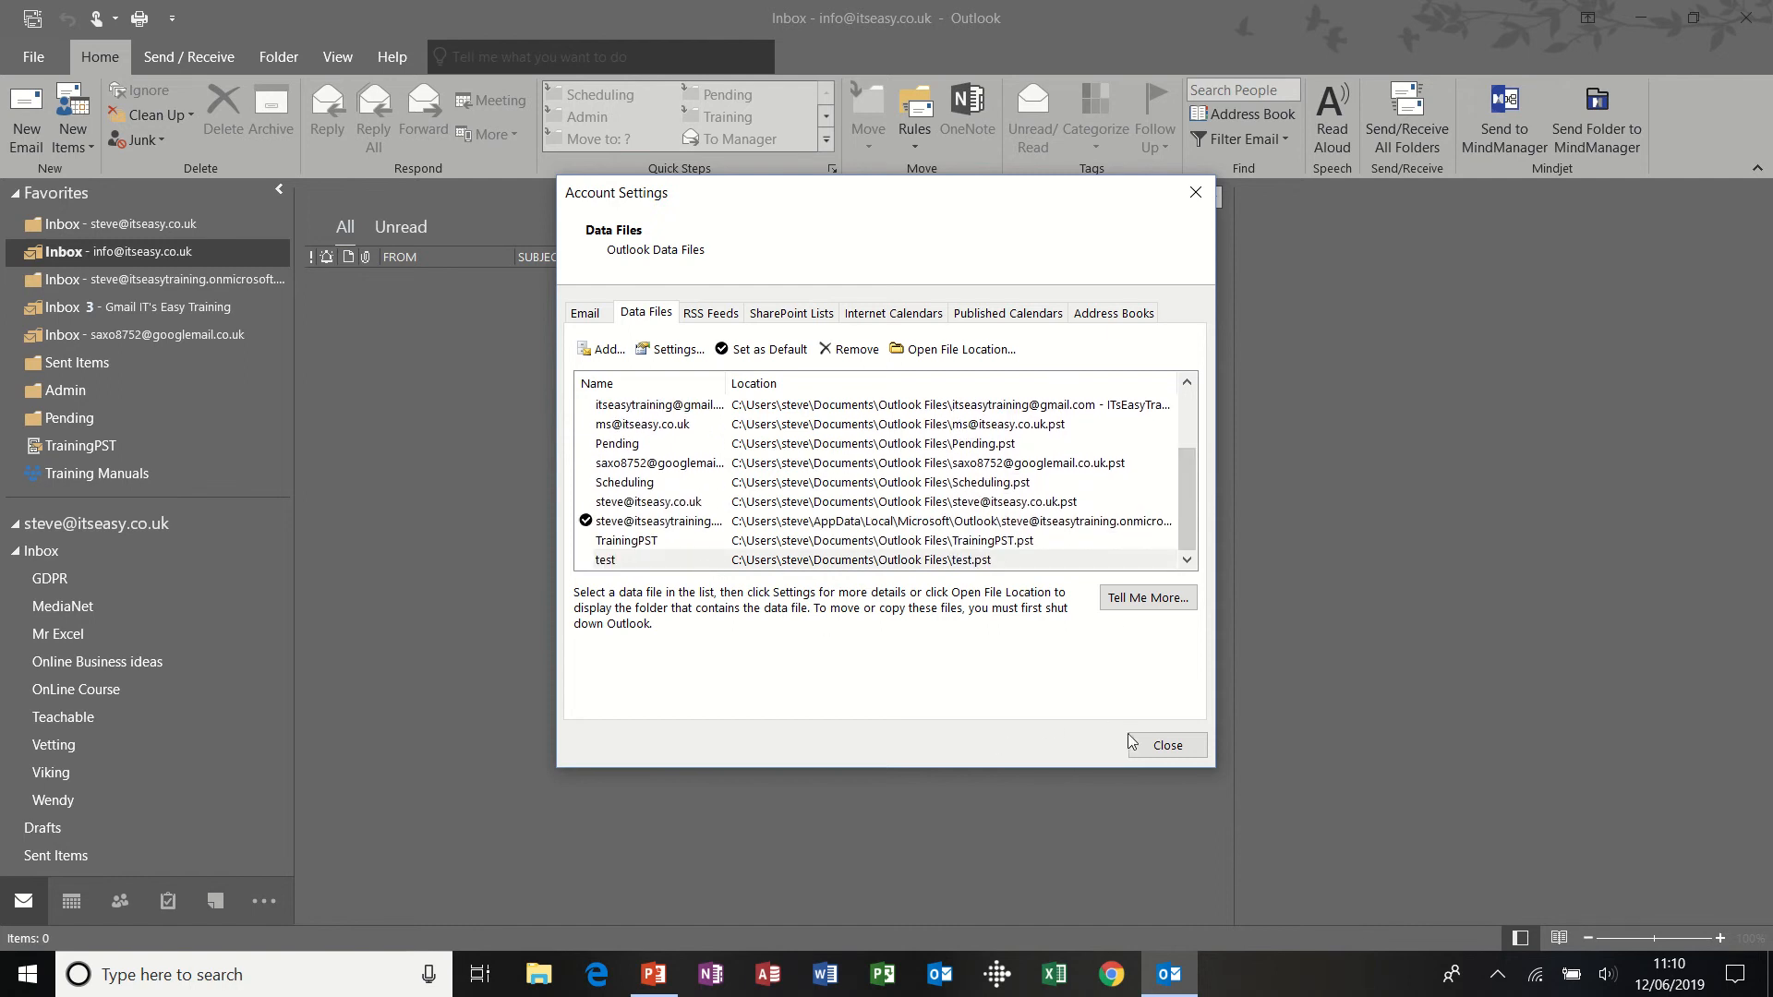
- Close Account Settings and scroll the folder pane down to the new test data file
{"action": "left_click", "coordinate": [1165, 744]}
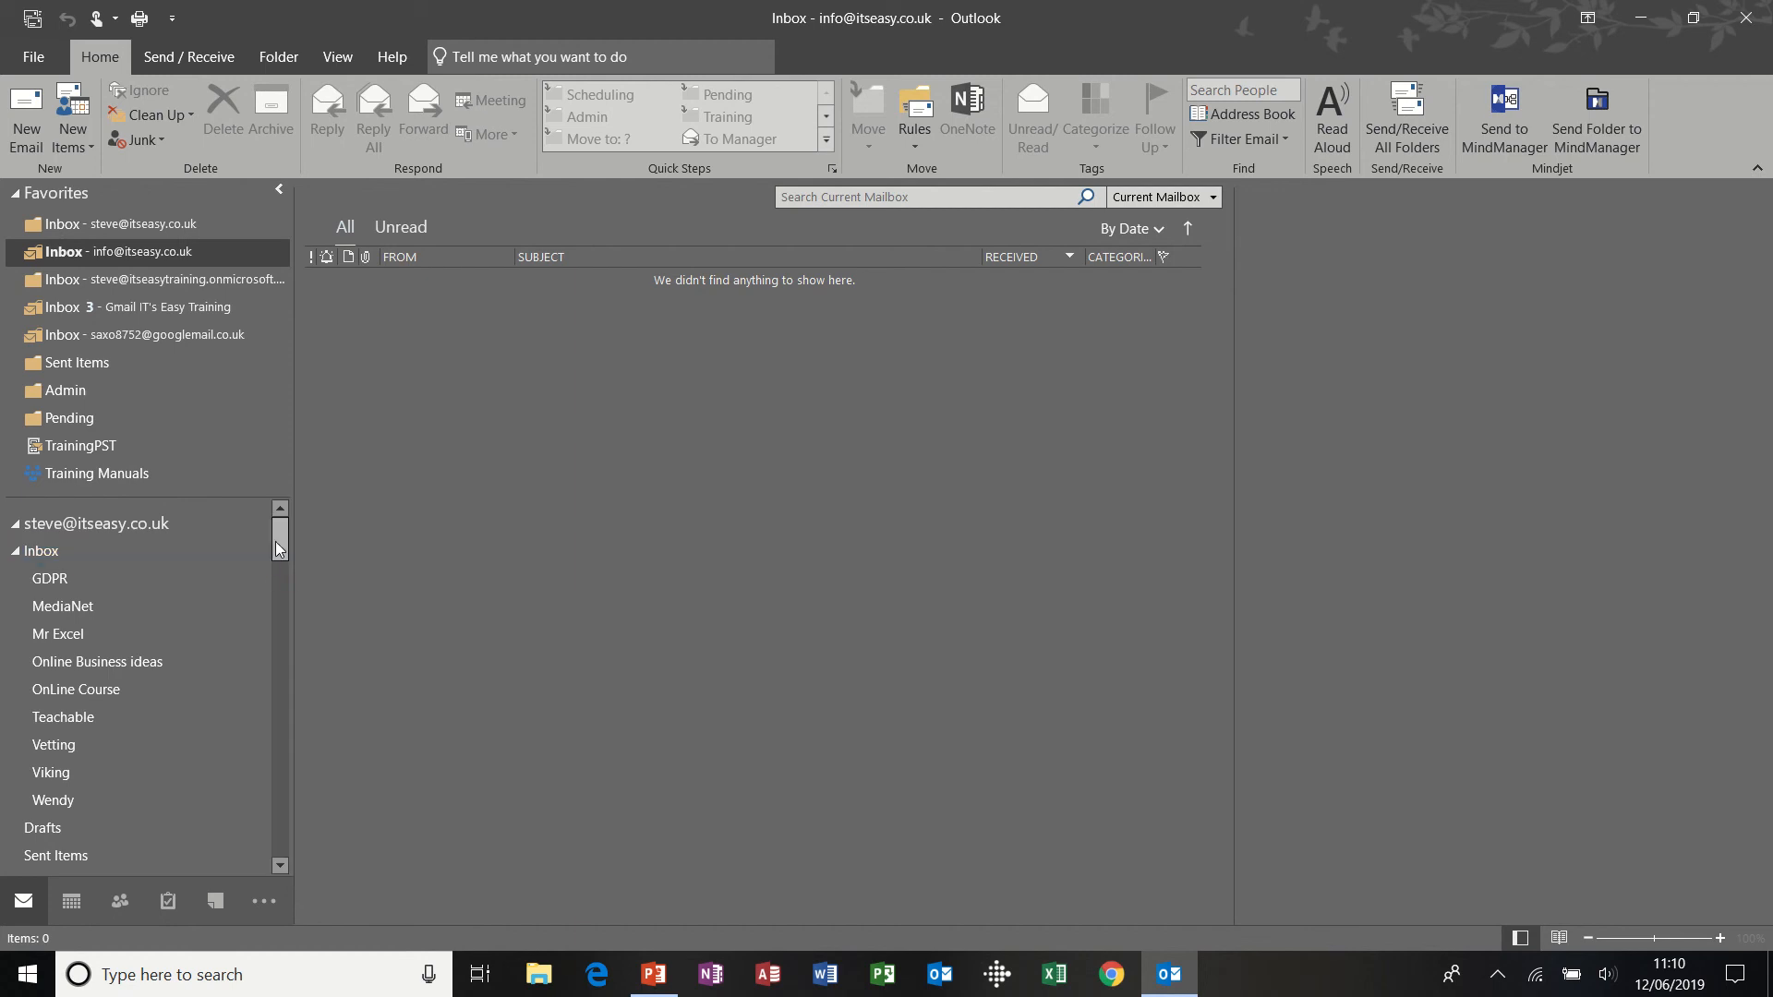
{"action": "scroll", "scroll_direction": "down", "scroll_amount": 3}
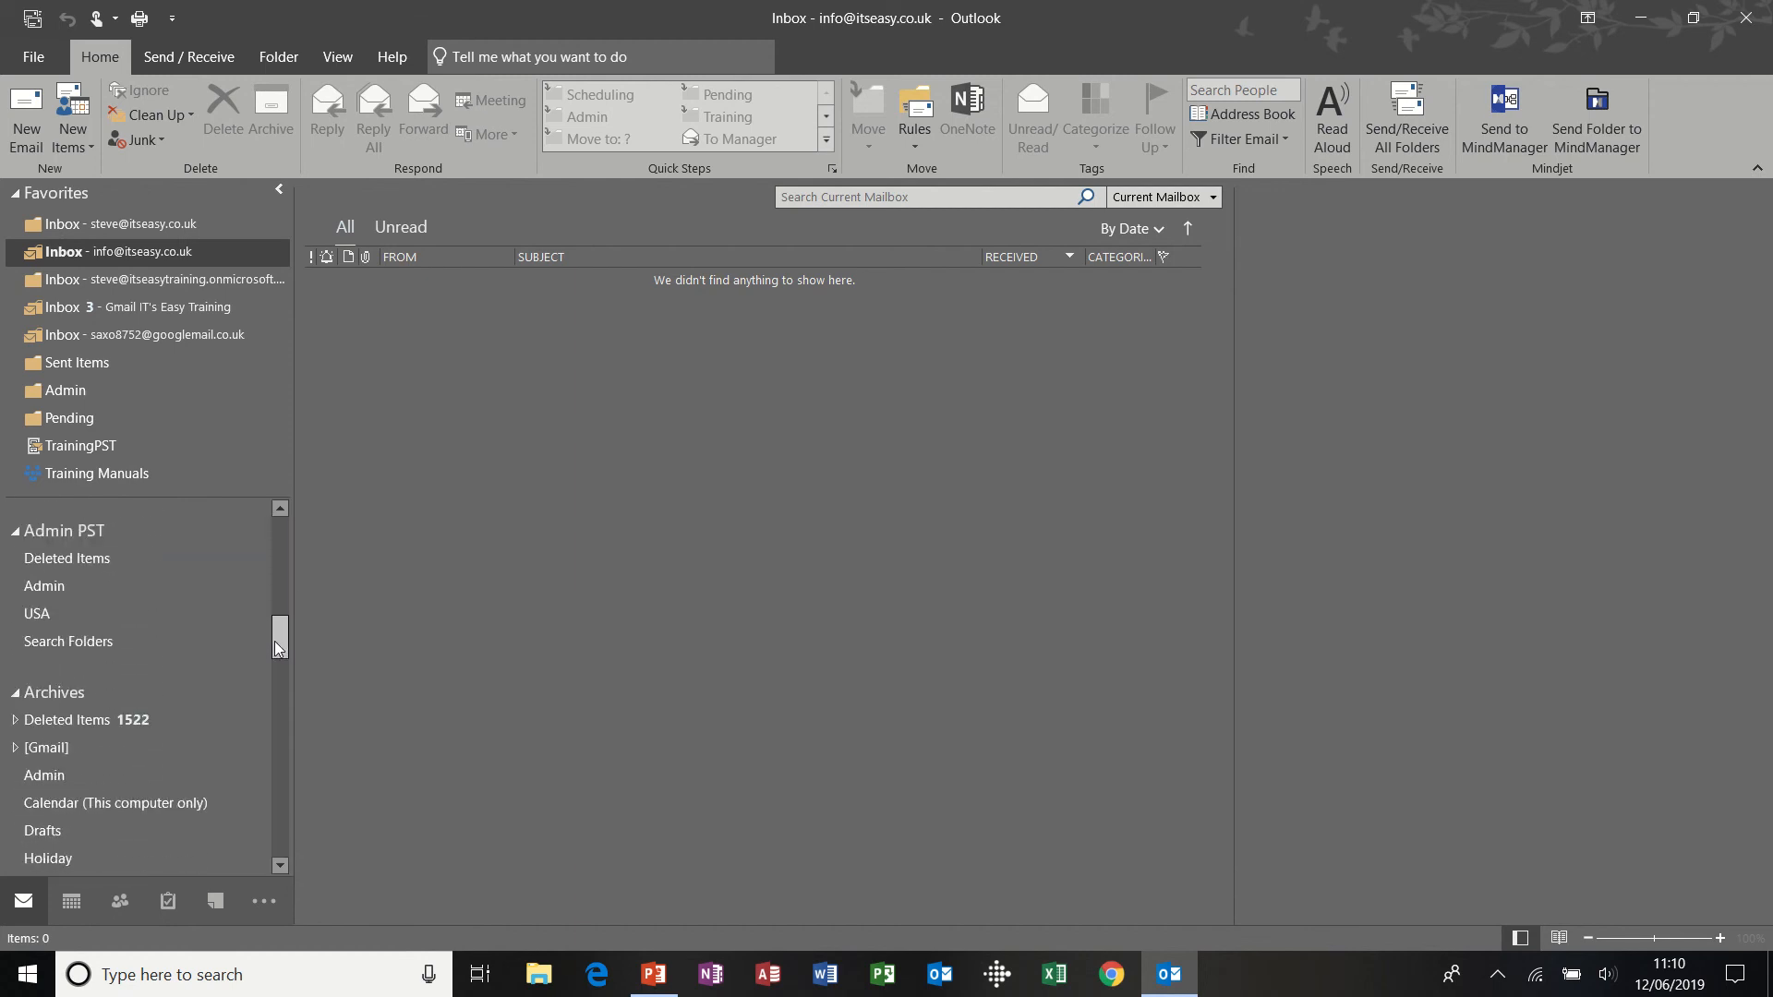
{"action": "scroll", "scroll_direction": "down", "scroll_amount": 3}
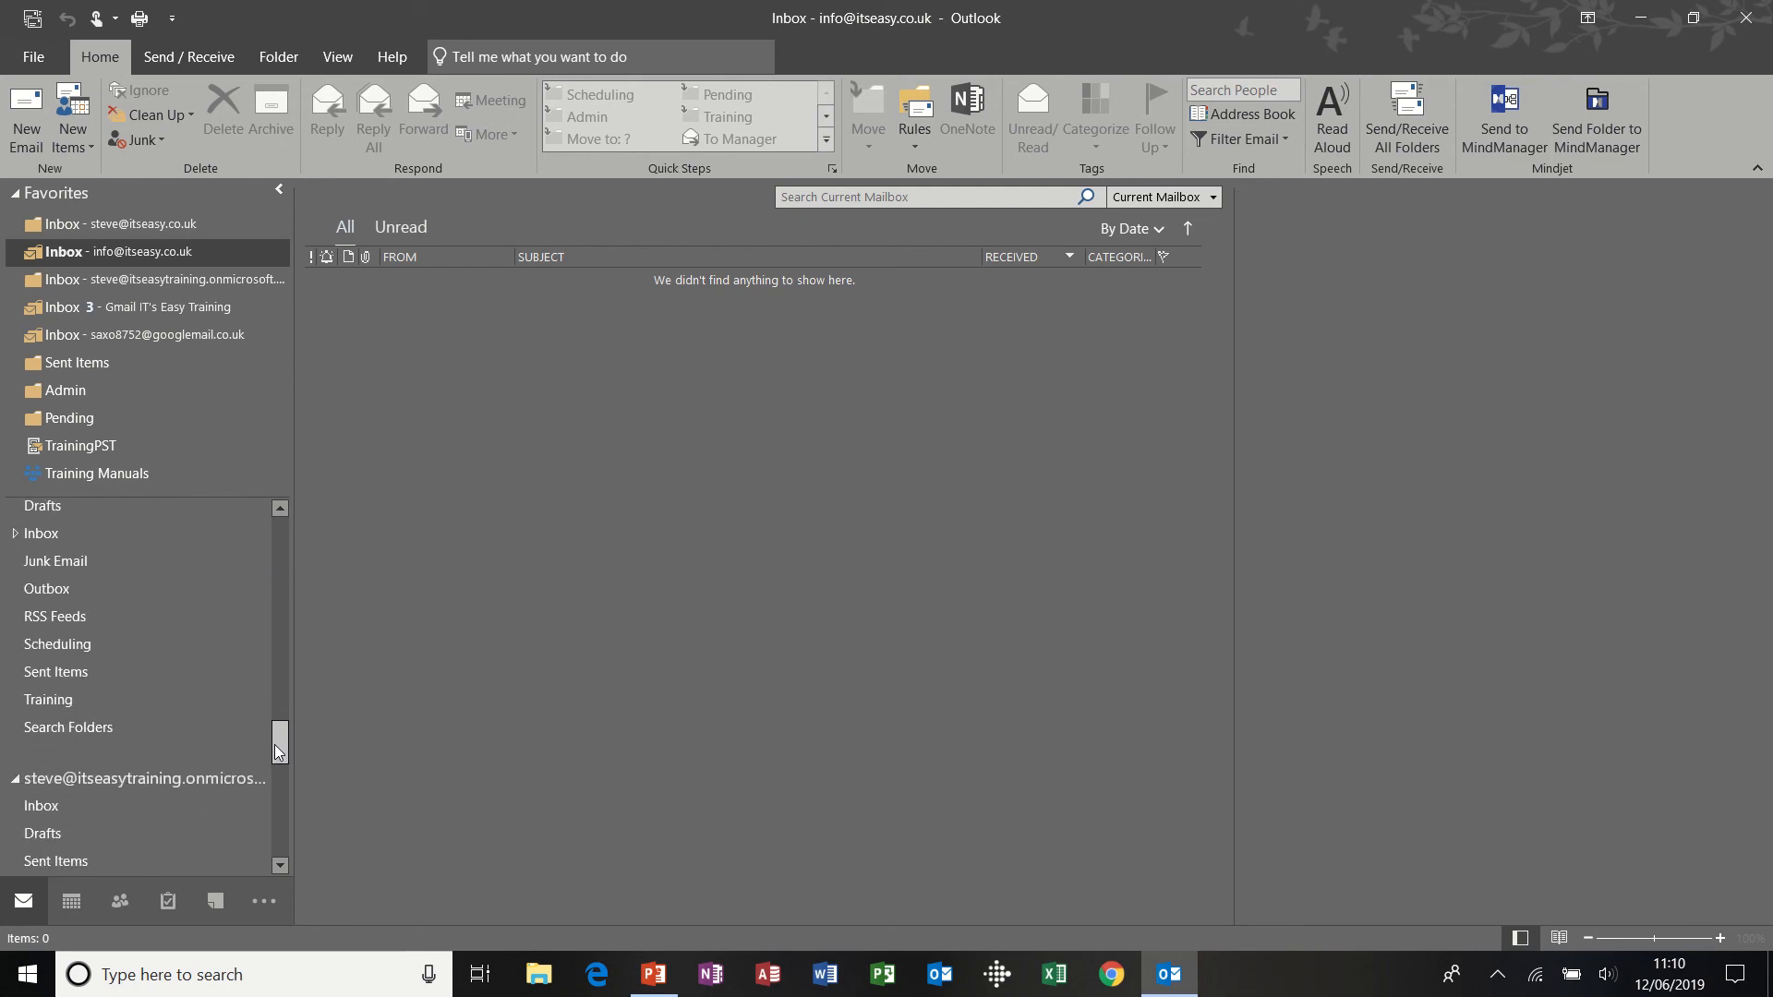
{"action": "scroll", "scroll_direction": "down", "scroll_amount": 3}
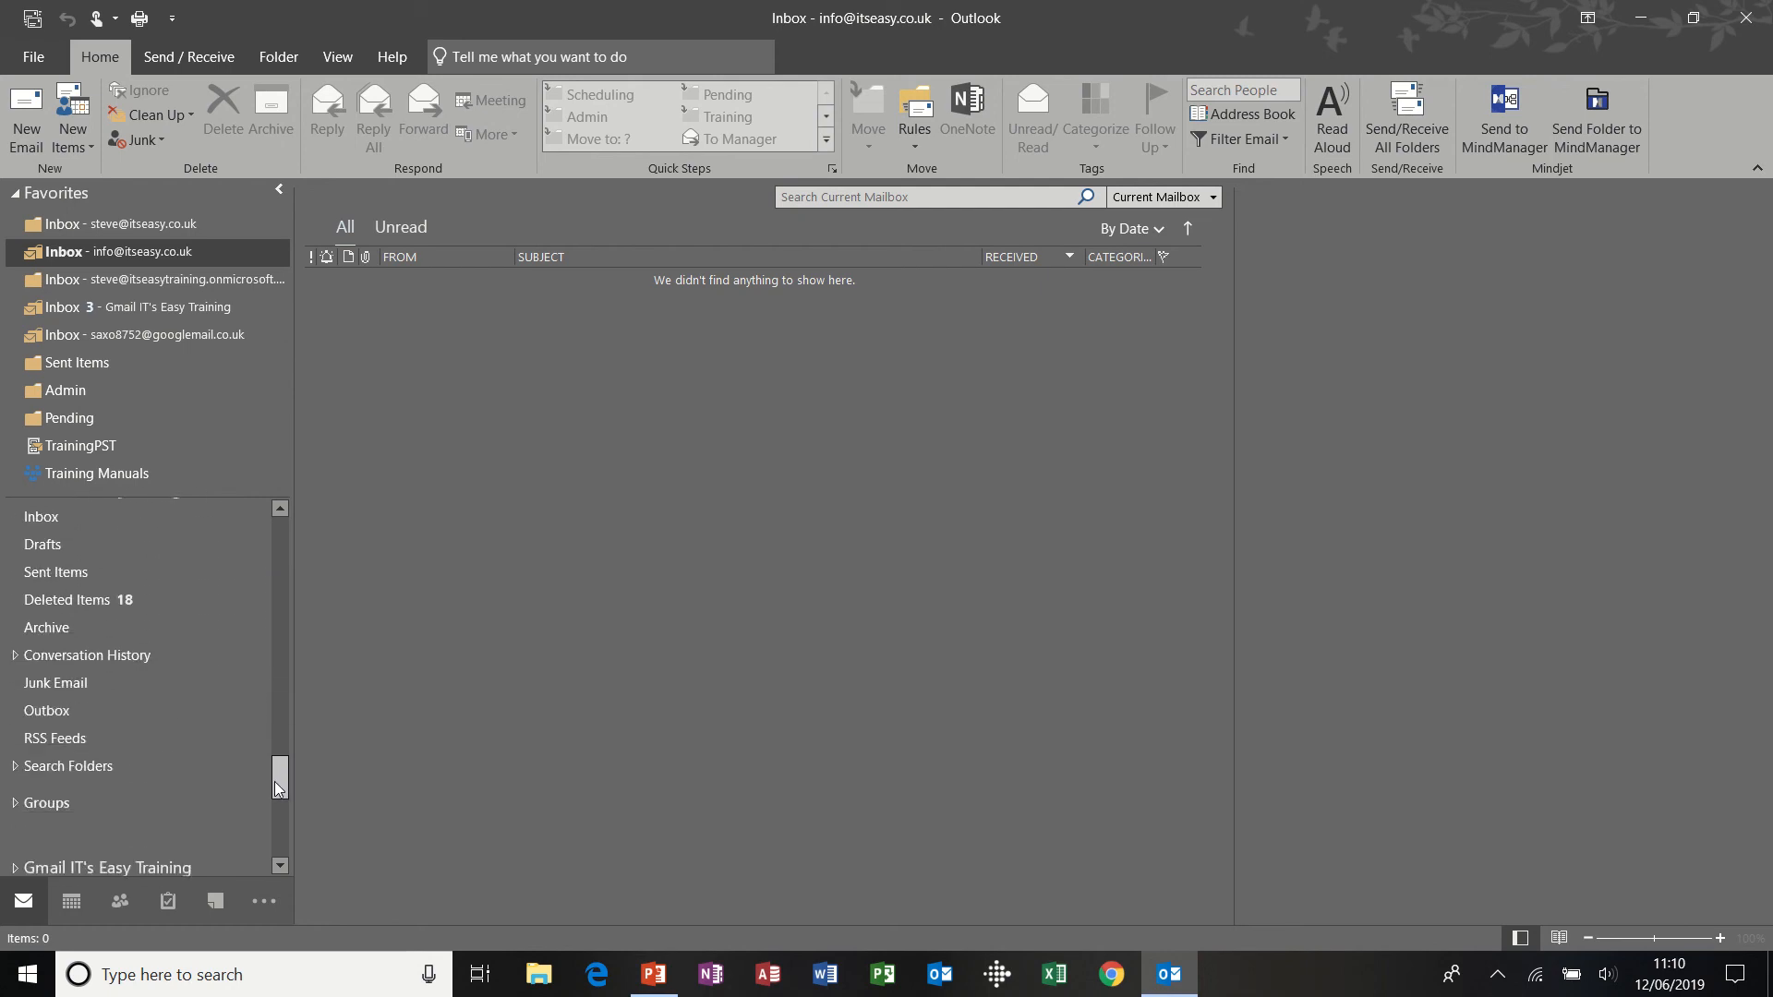
{"action": "scroll", "scroll_direction": "down", "scroll_amount": 3}
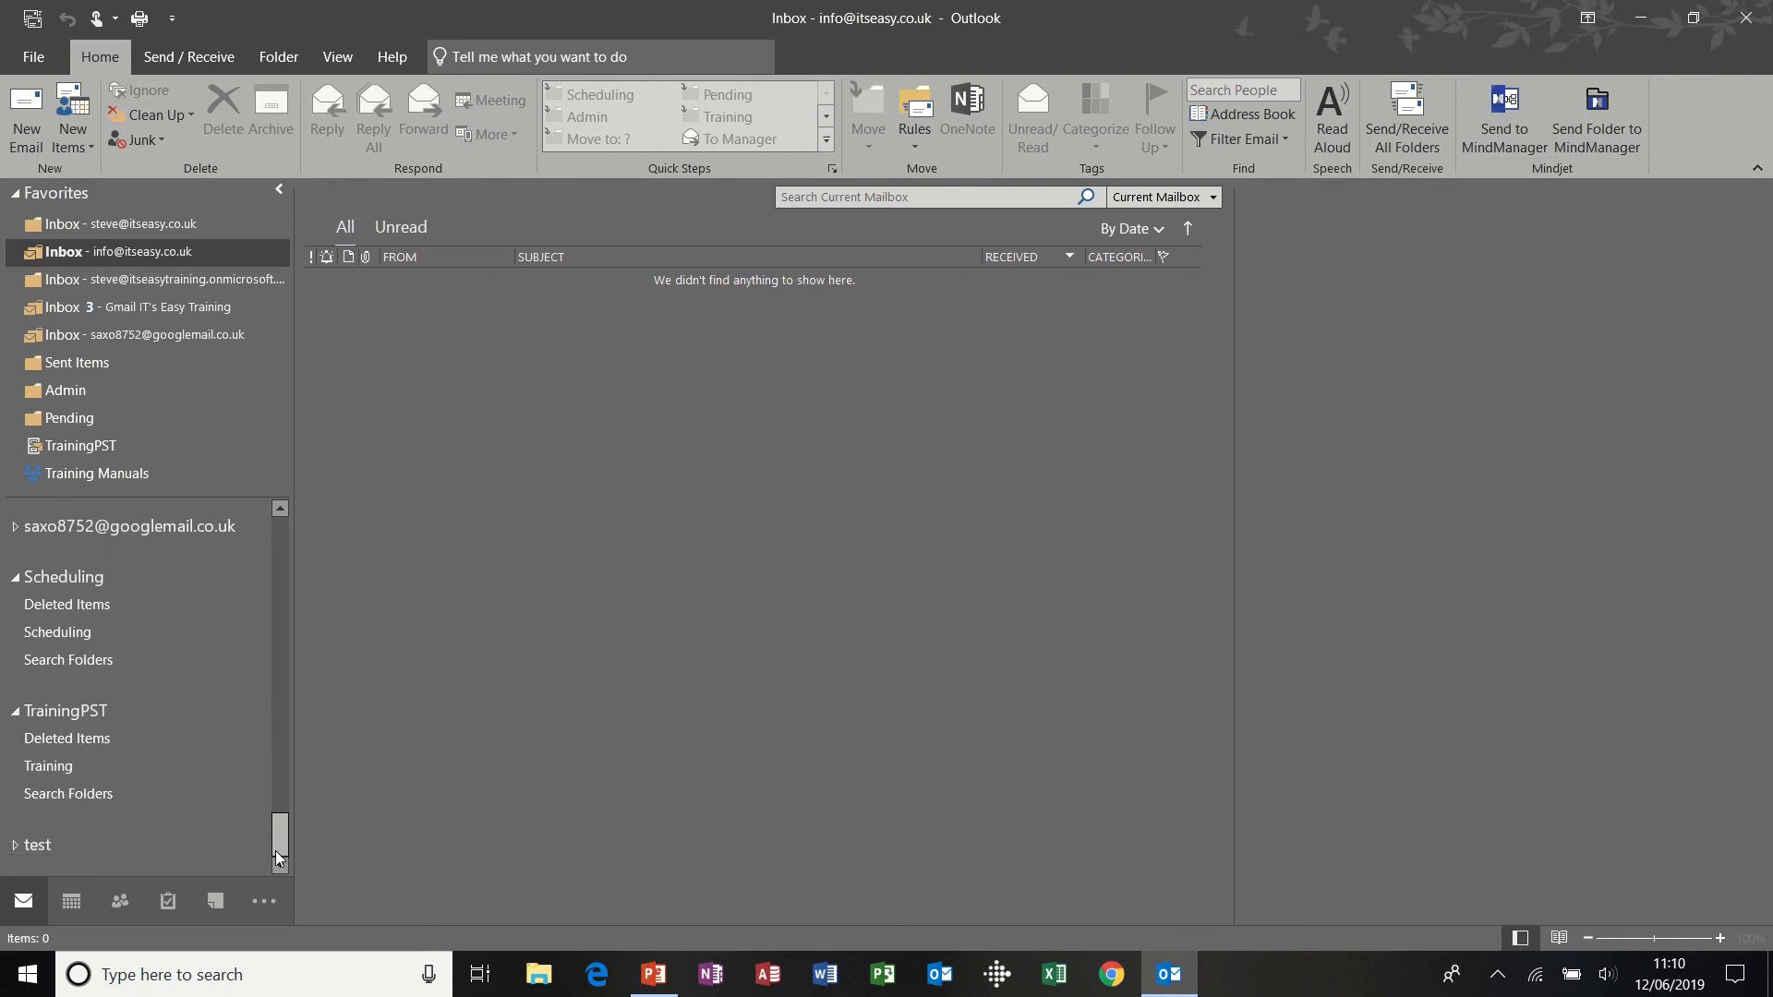
- Expand the test data file to reveal Deleted Items and Search Folders
{"action": "left_click", "coordinate": [37, 846]}
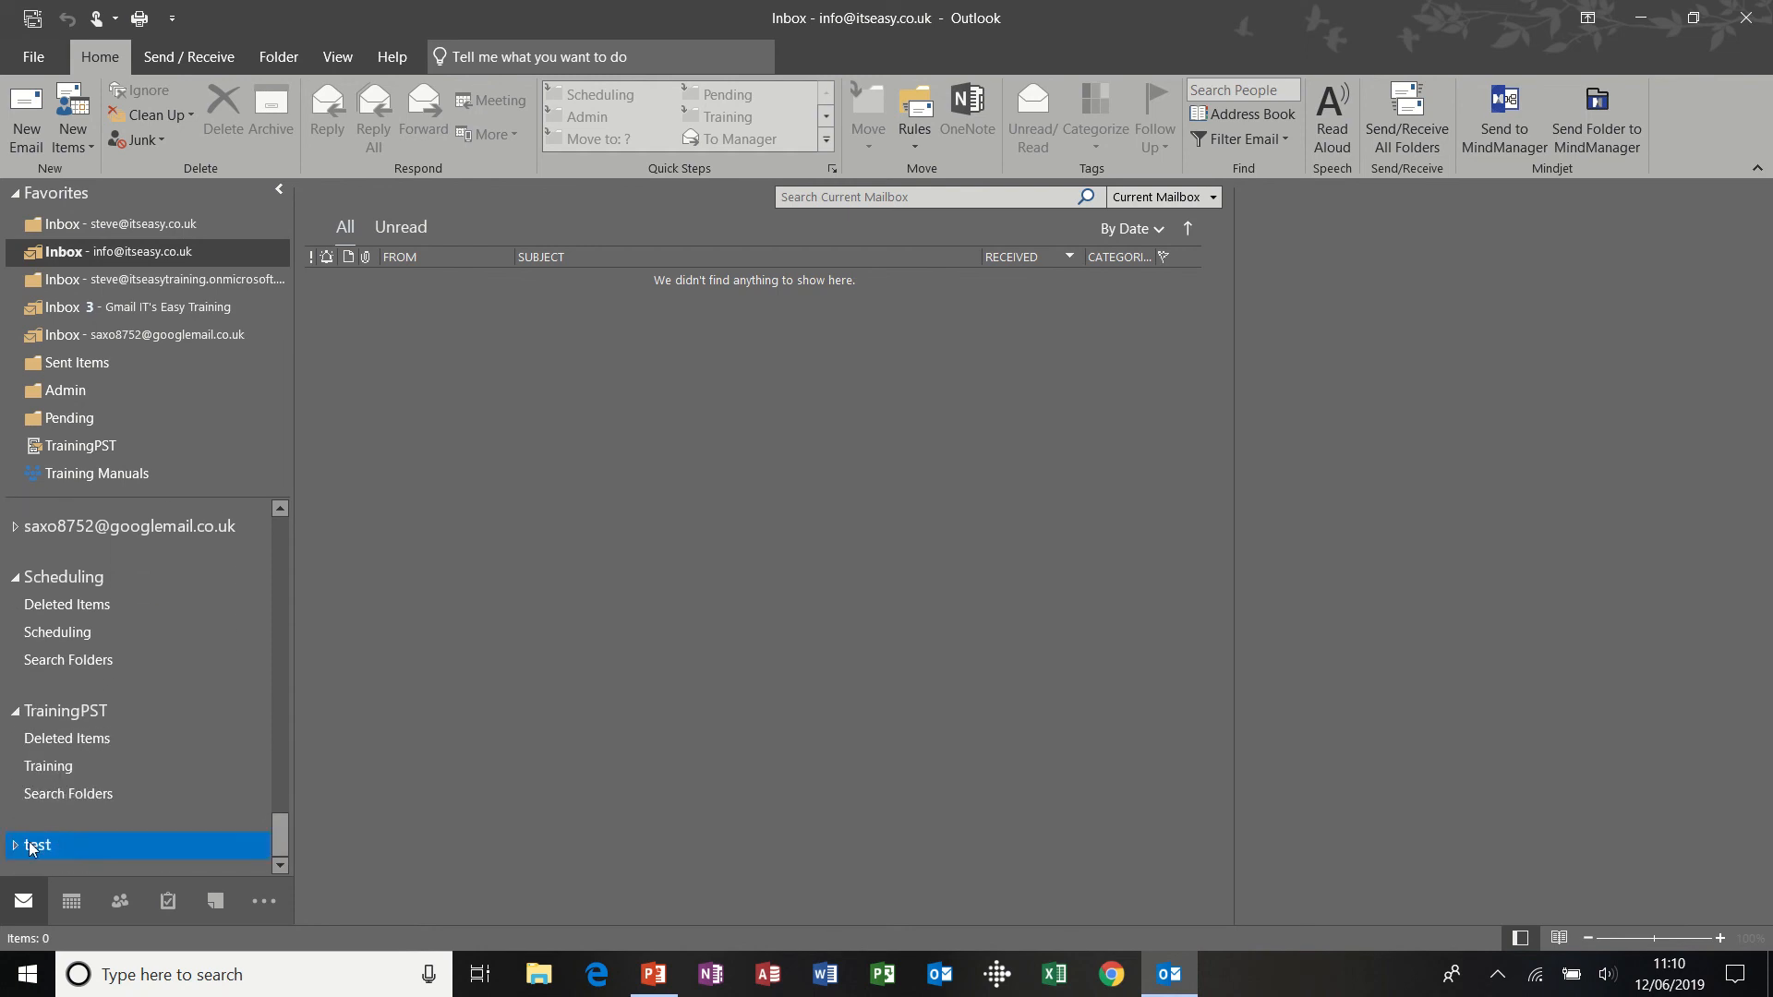
{"action": "left_click", "coordinate": [15, 845]}
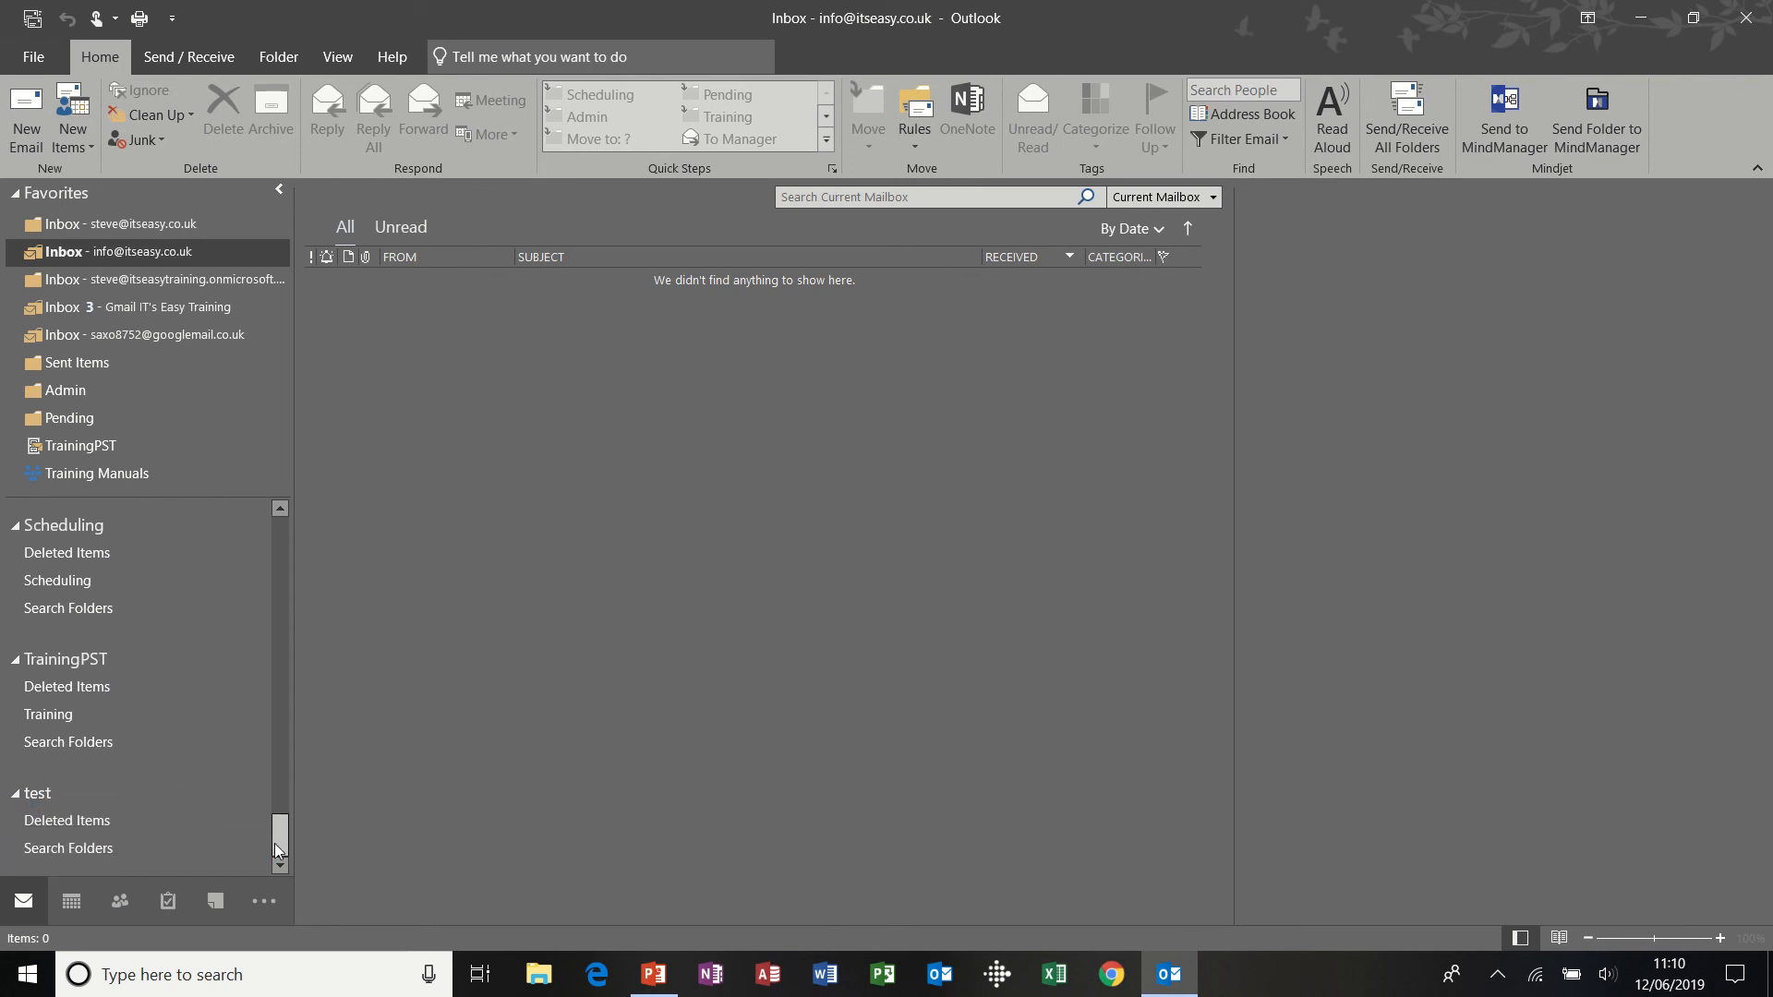
{"action": "left_click", "coordinate": [37, 790]}
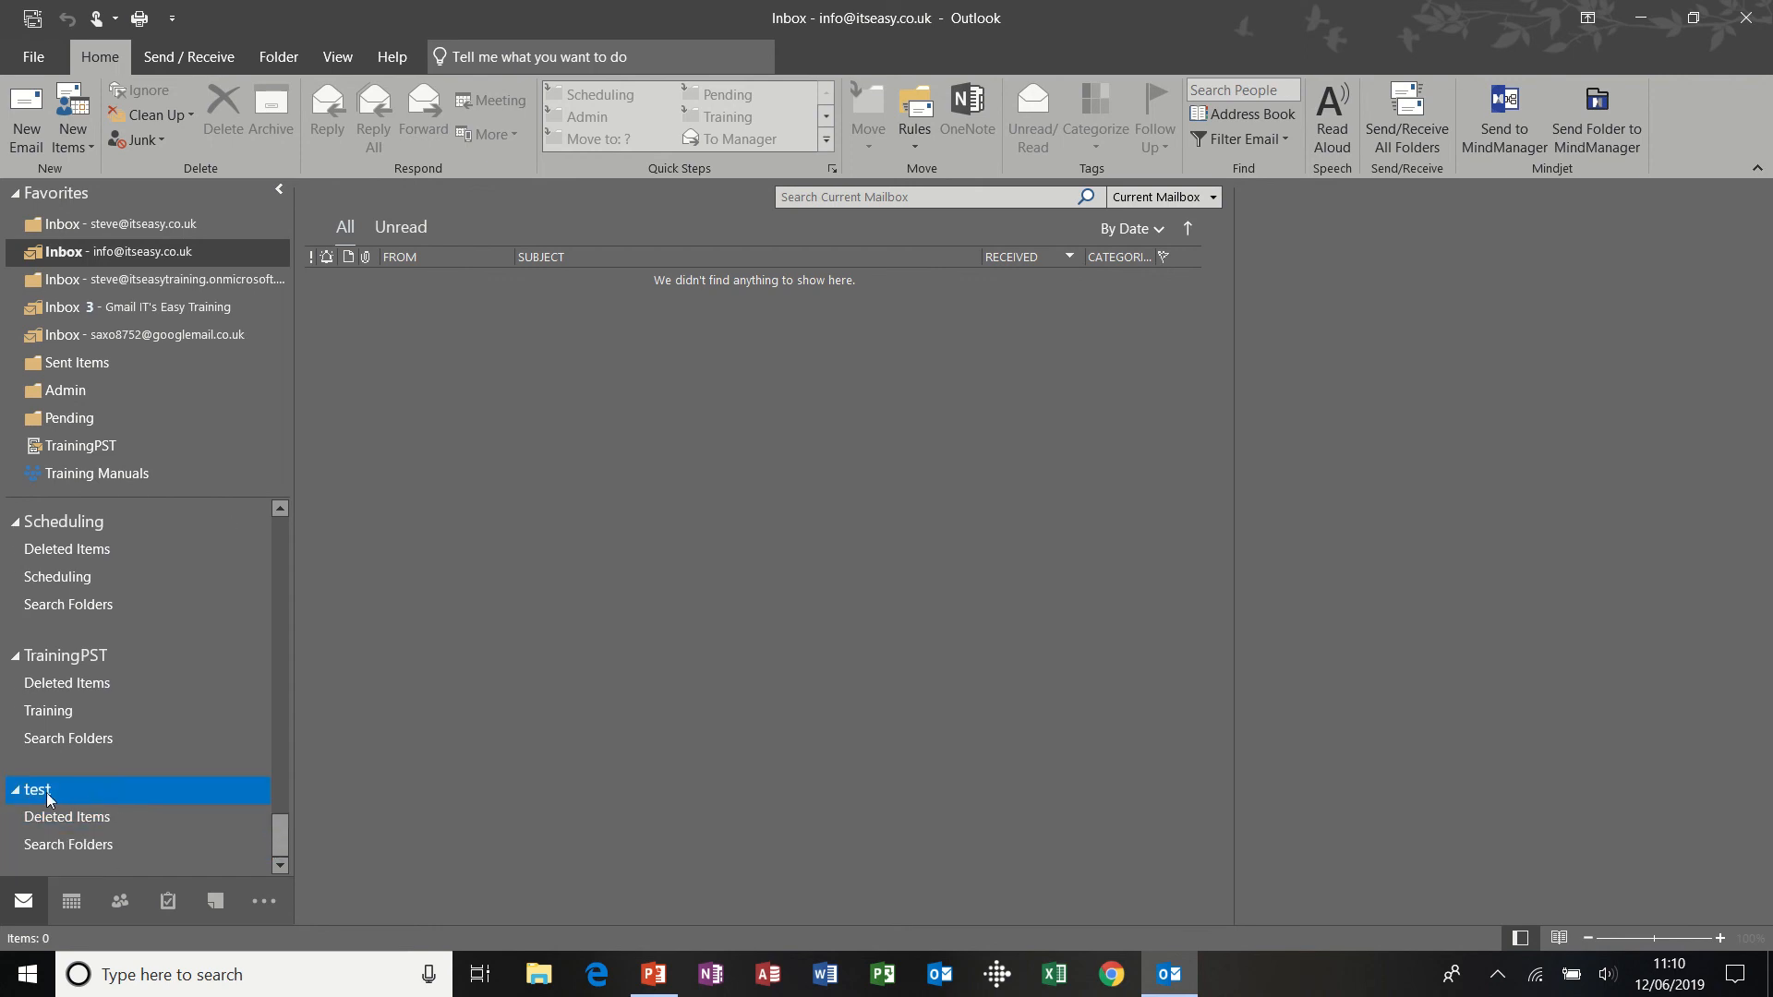
- Add new folders 'test 1' and 'test2' under the test data file
{"action": "right_click", "coordinate": [37, 790]}
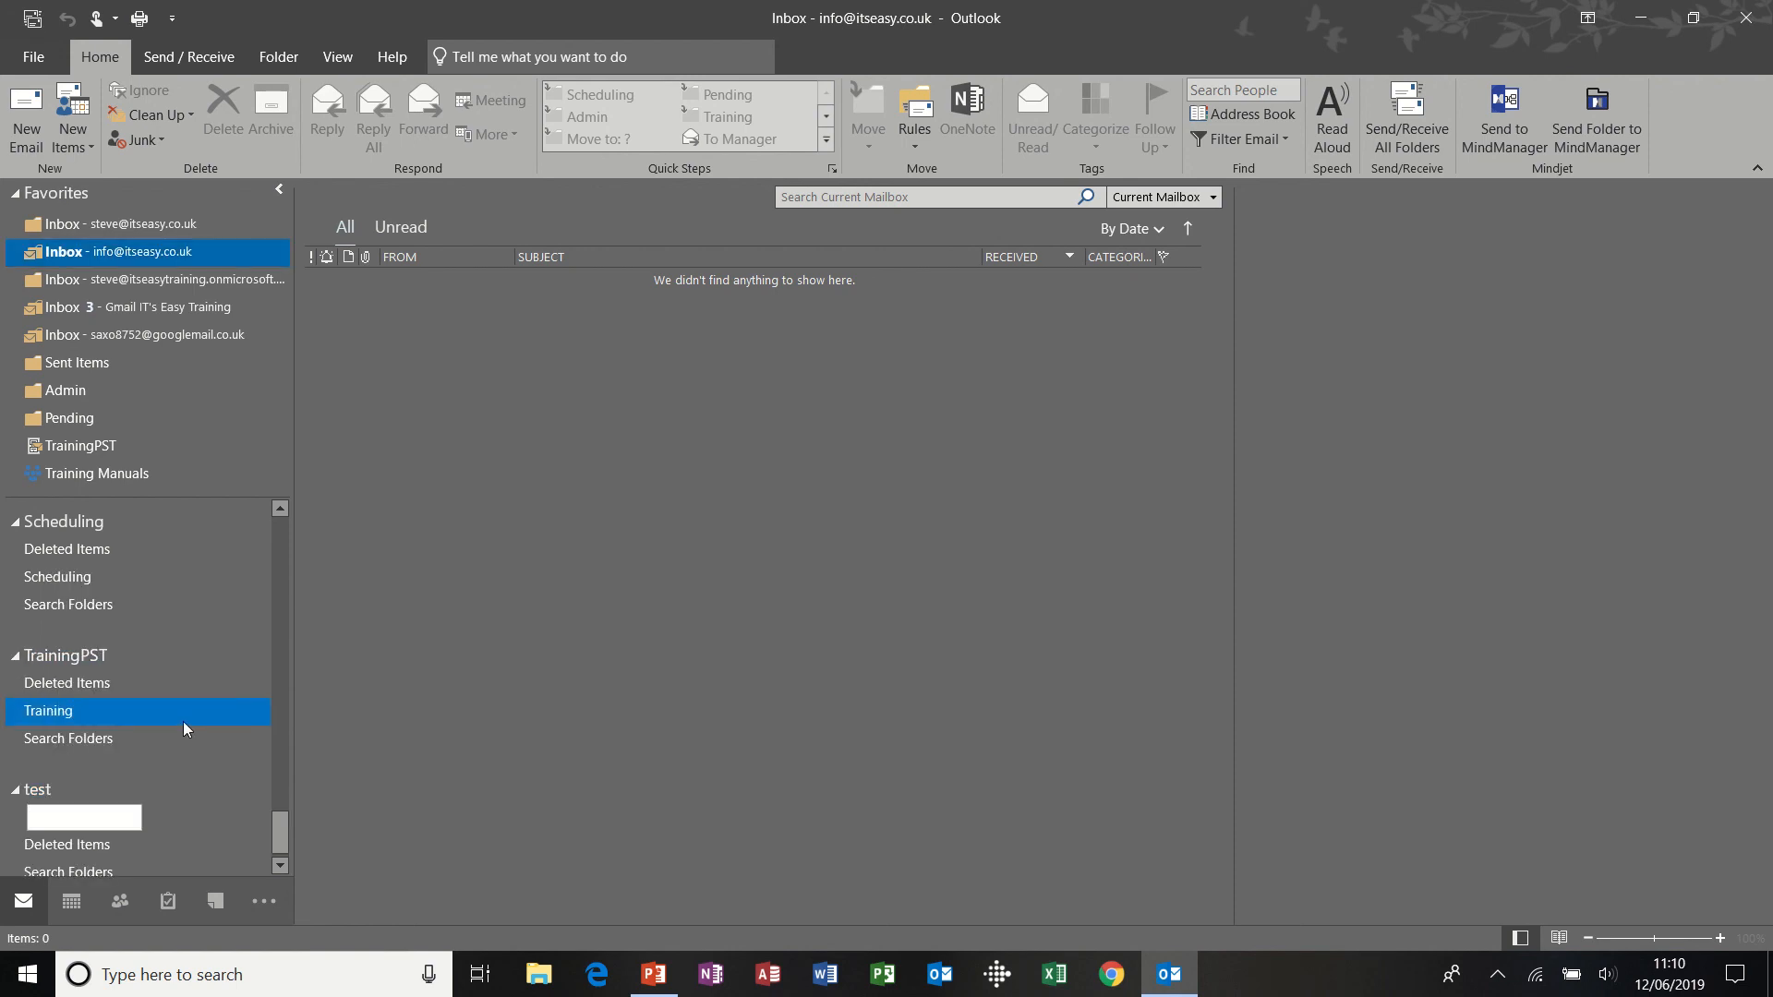
{"action": "type", "text": "test 1"}
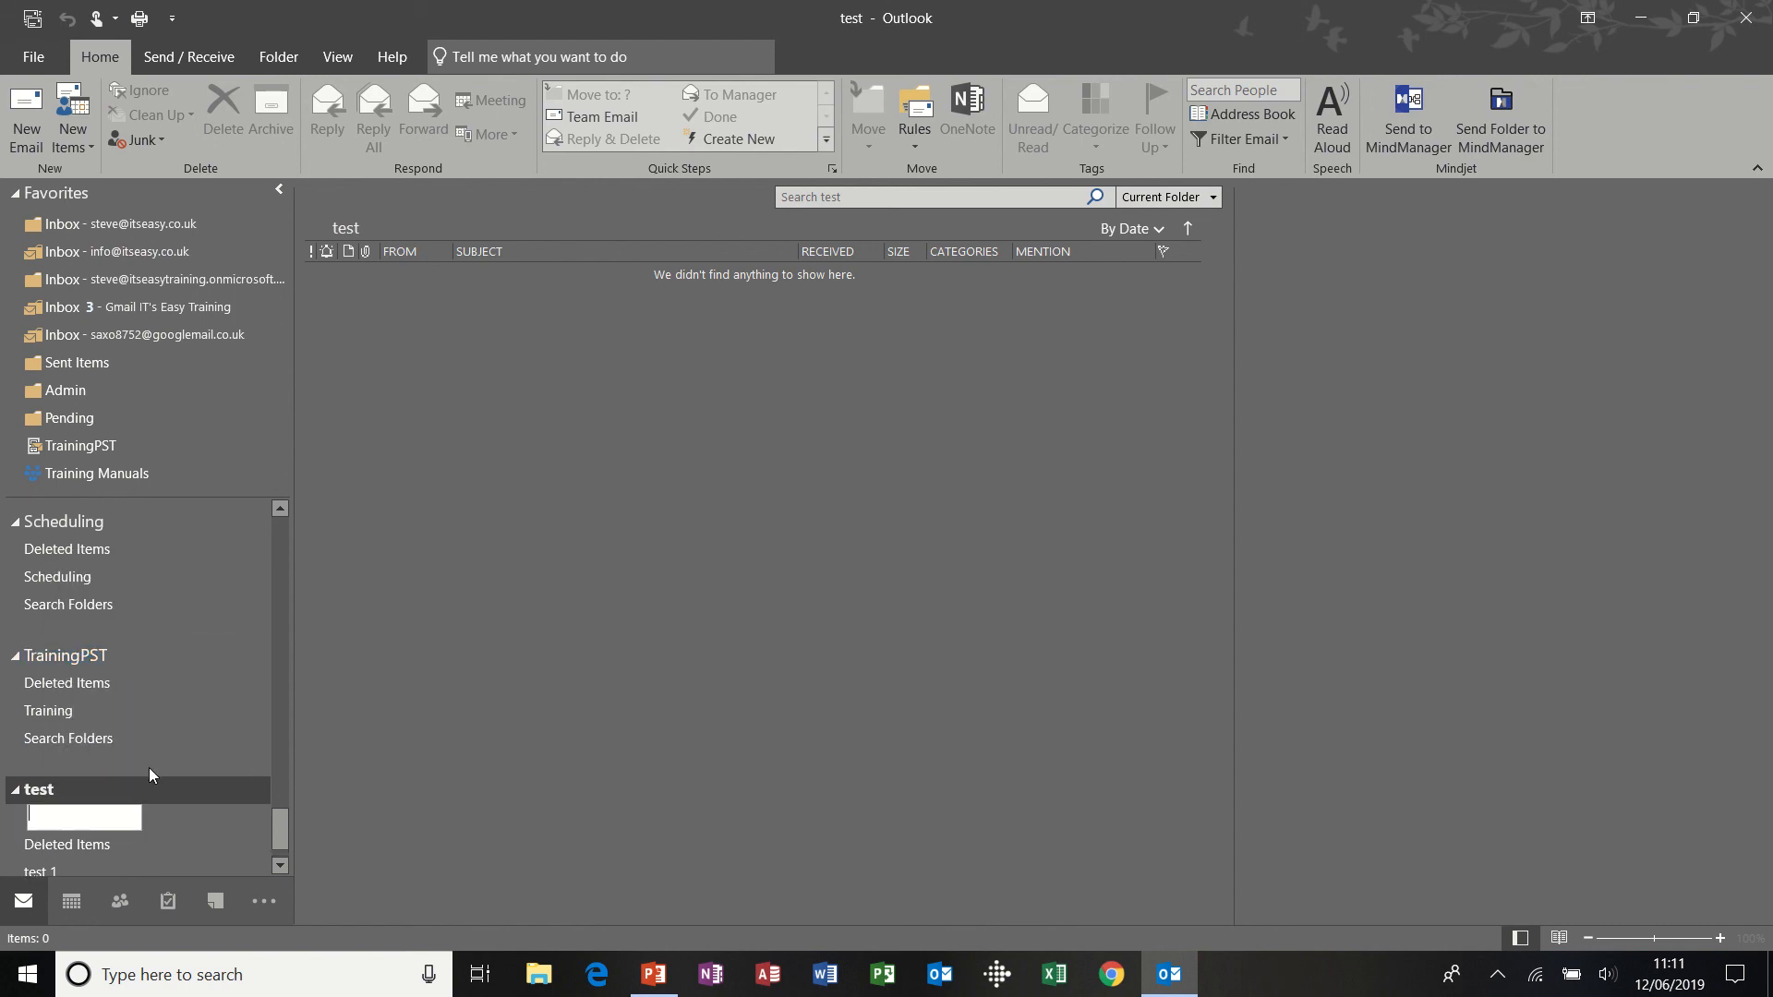
{"action": "type", "text": "test"}
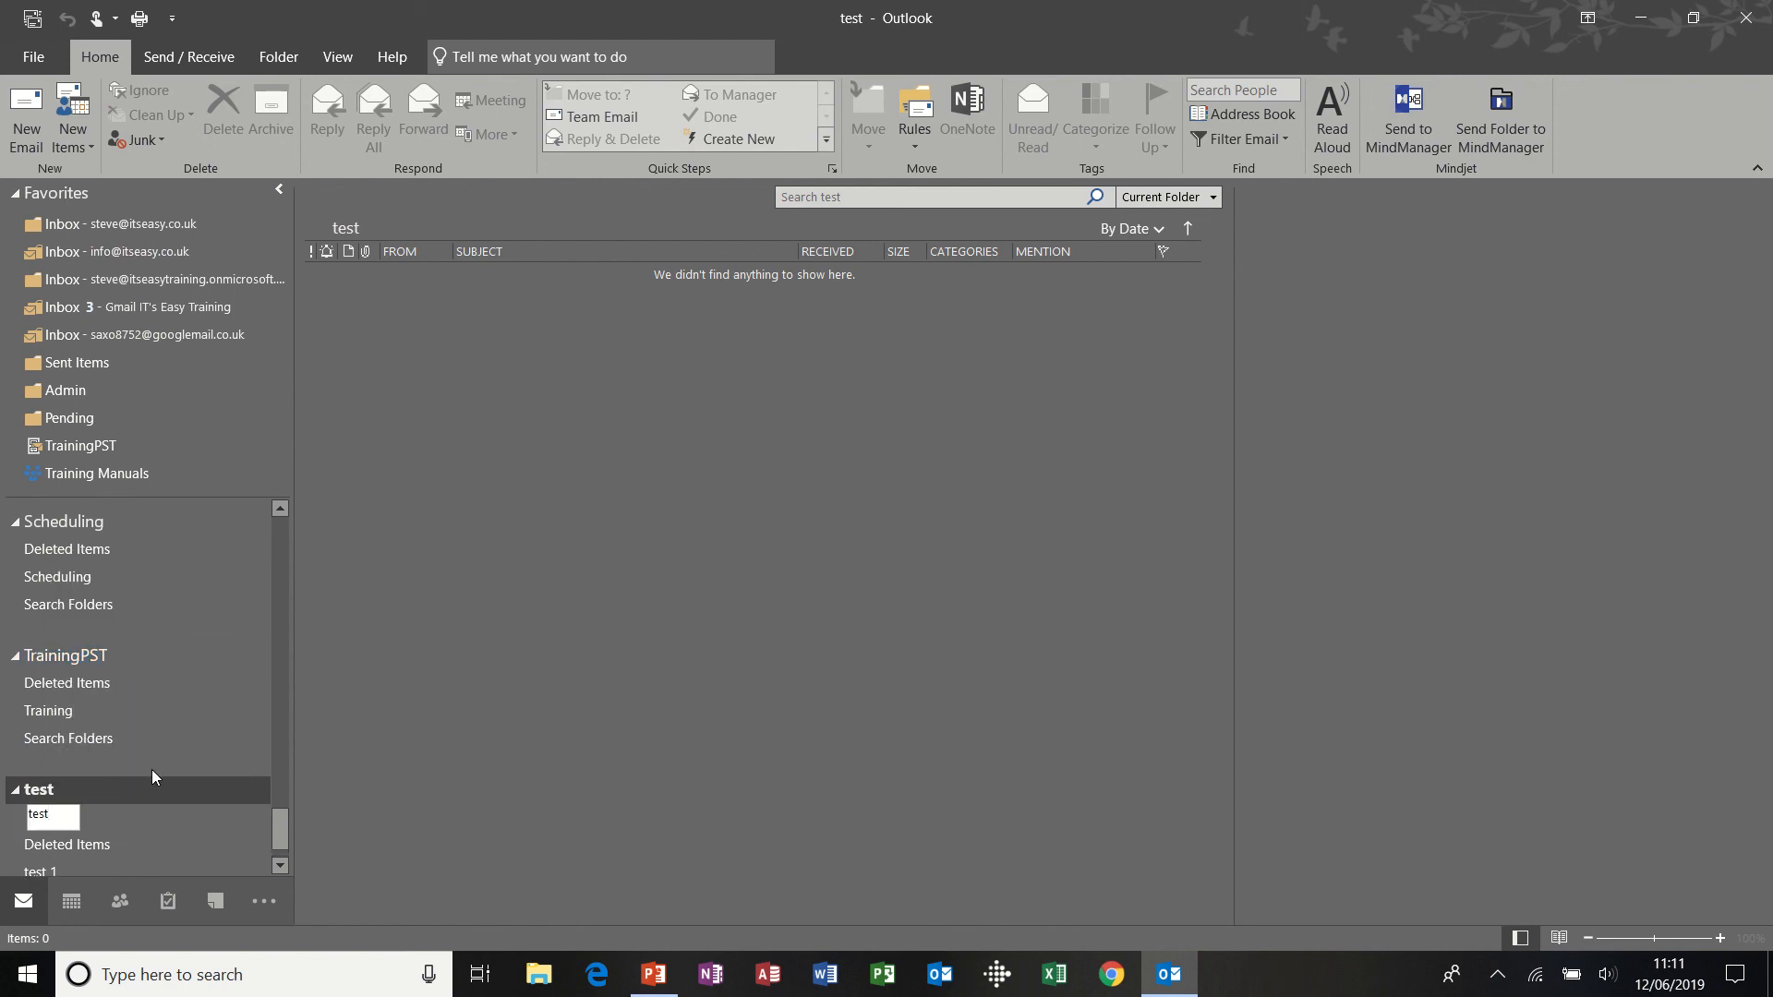
{"action": "type", "text": "2"}
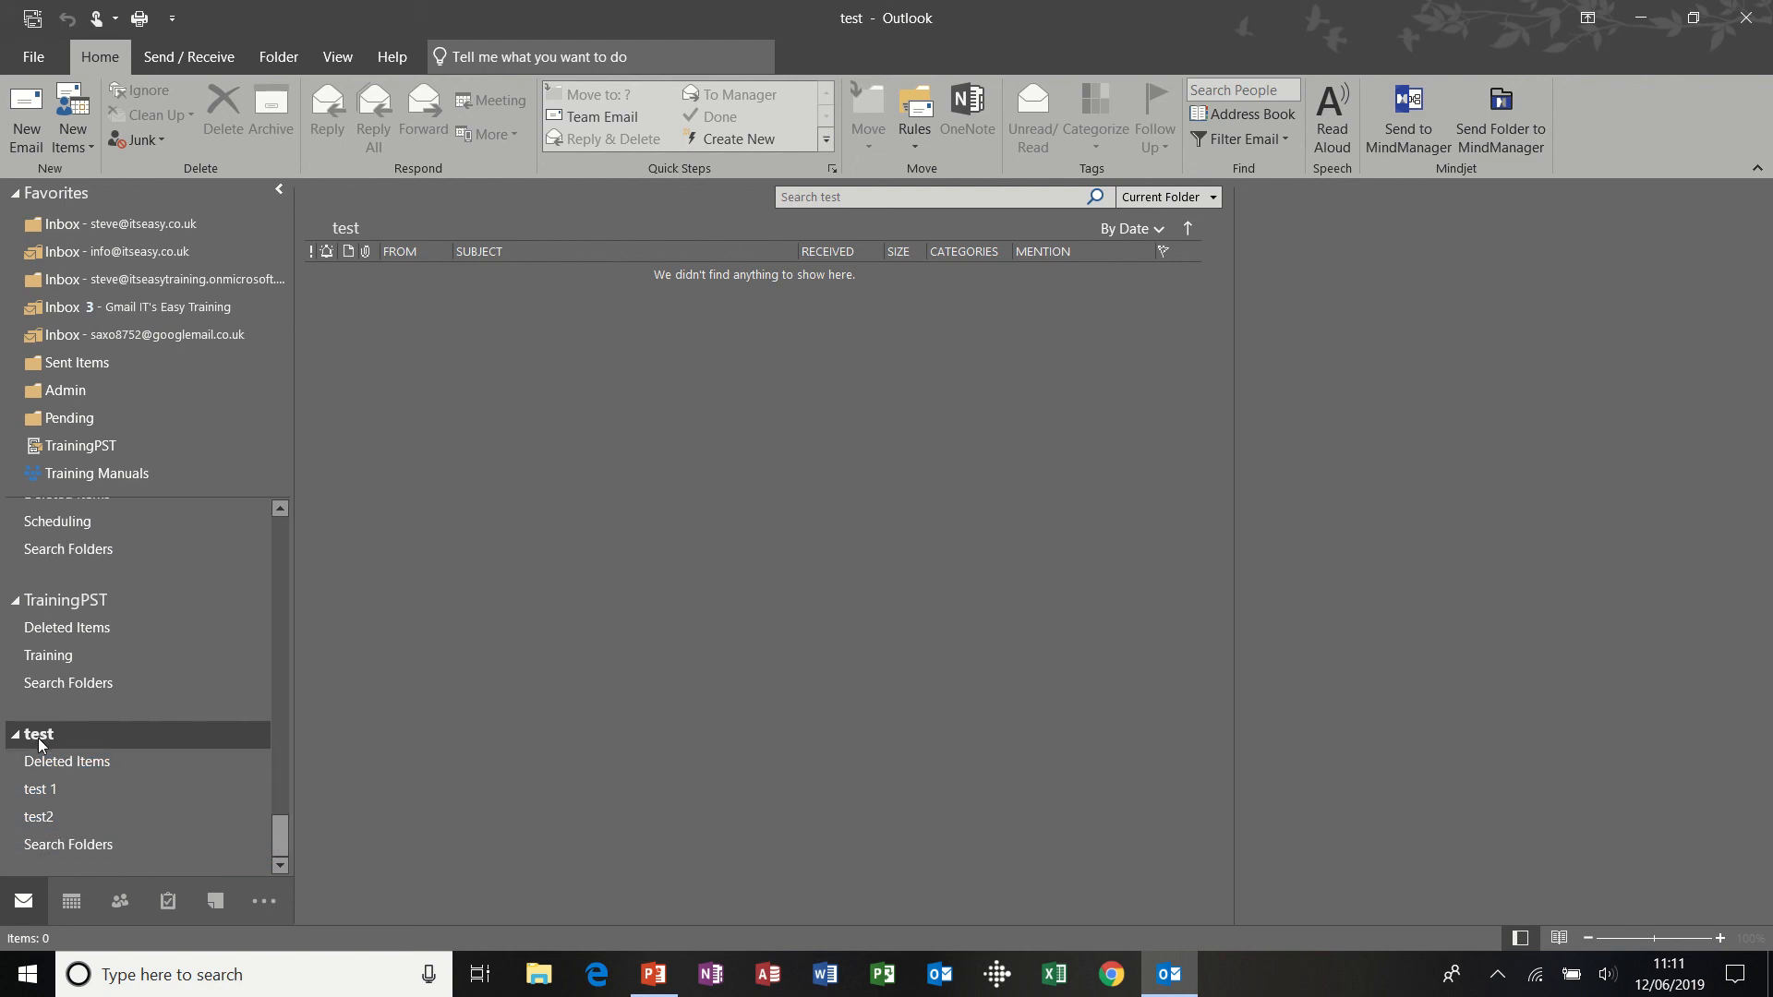
{"action": "mouse_move", "coordinate": [47, 750]}
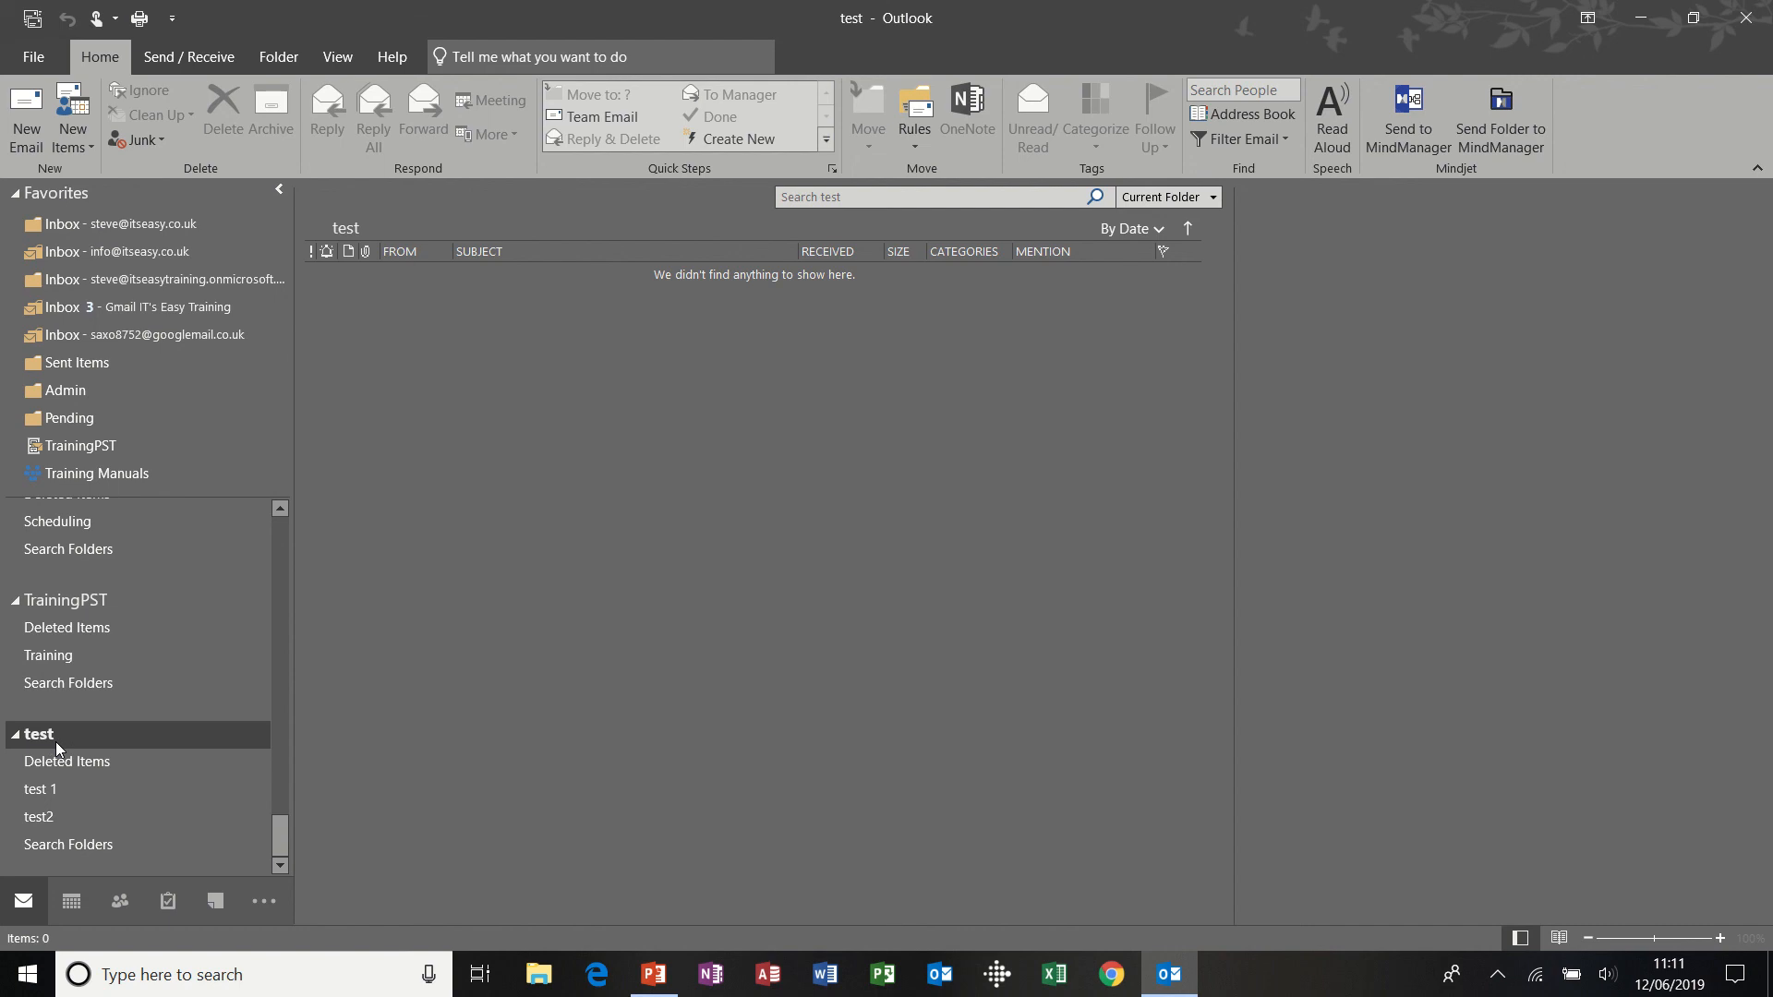
{"action": "mouse_move", "coordinate": [54, 746]}
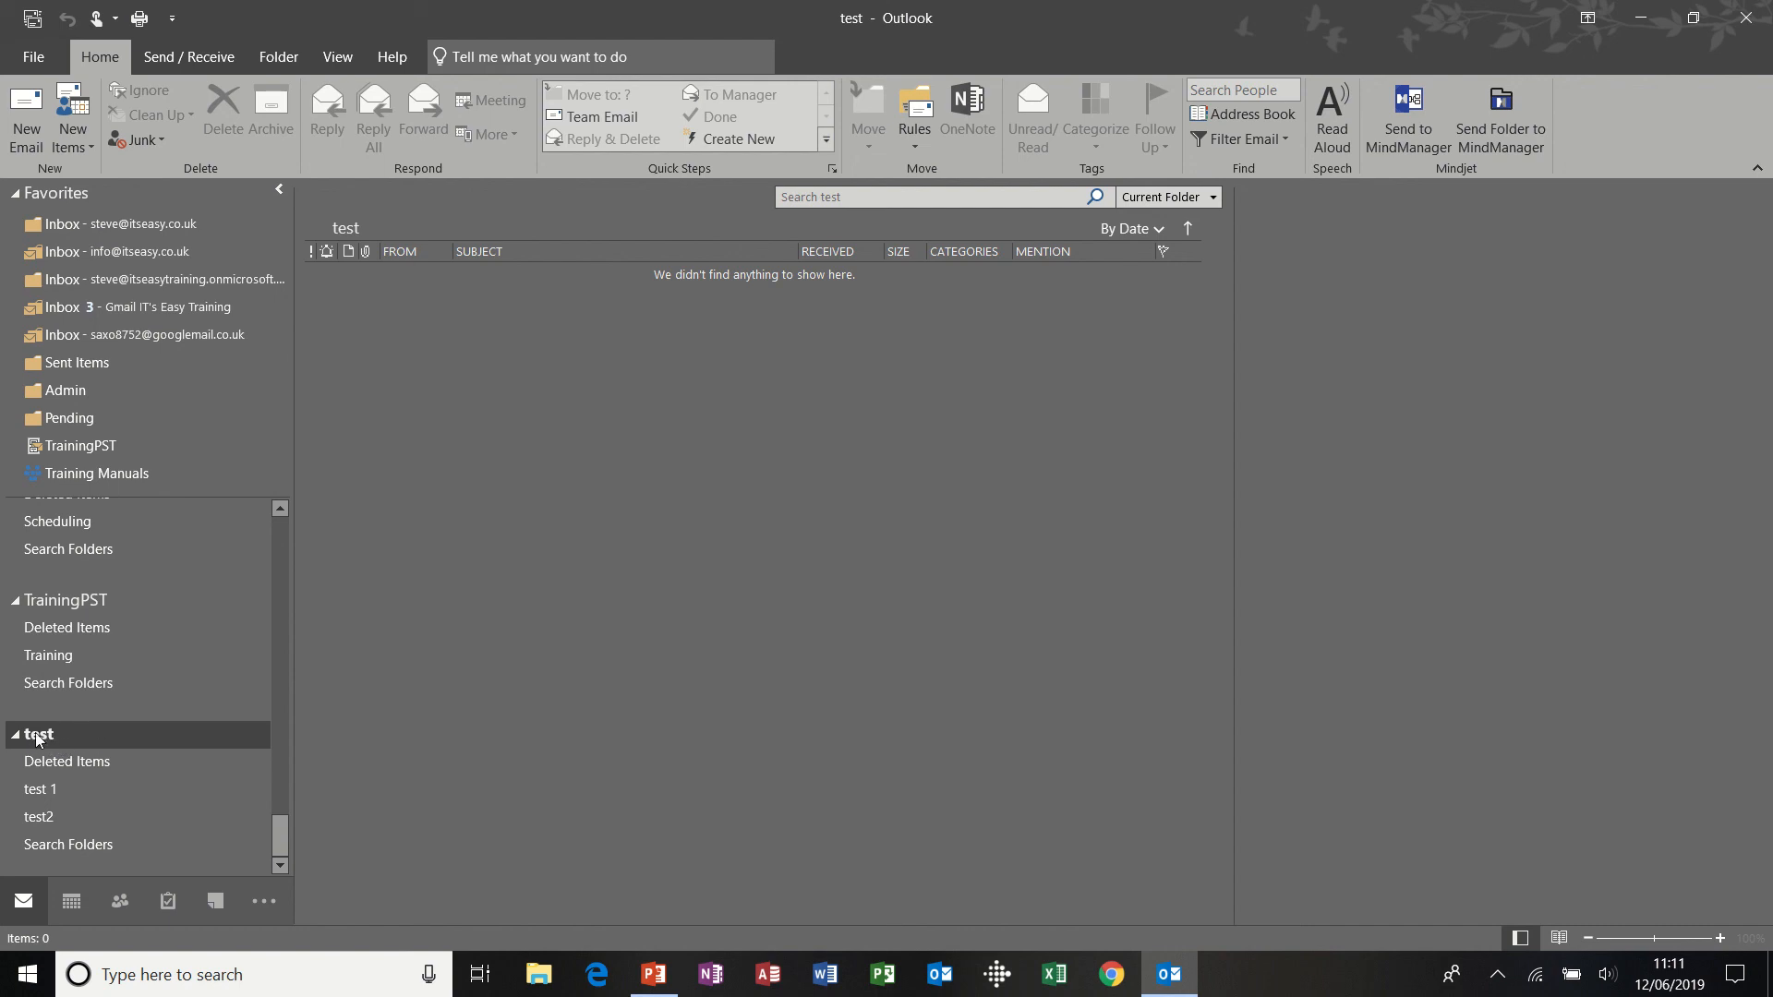
{"action": "left_click", "coordinate": [39, 816]}
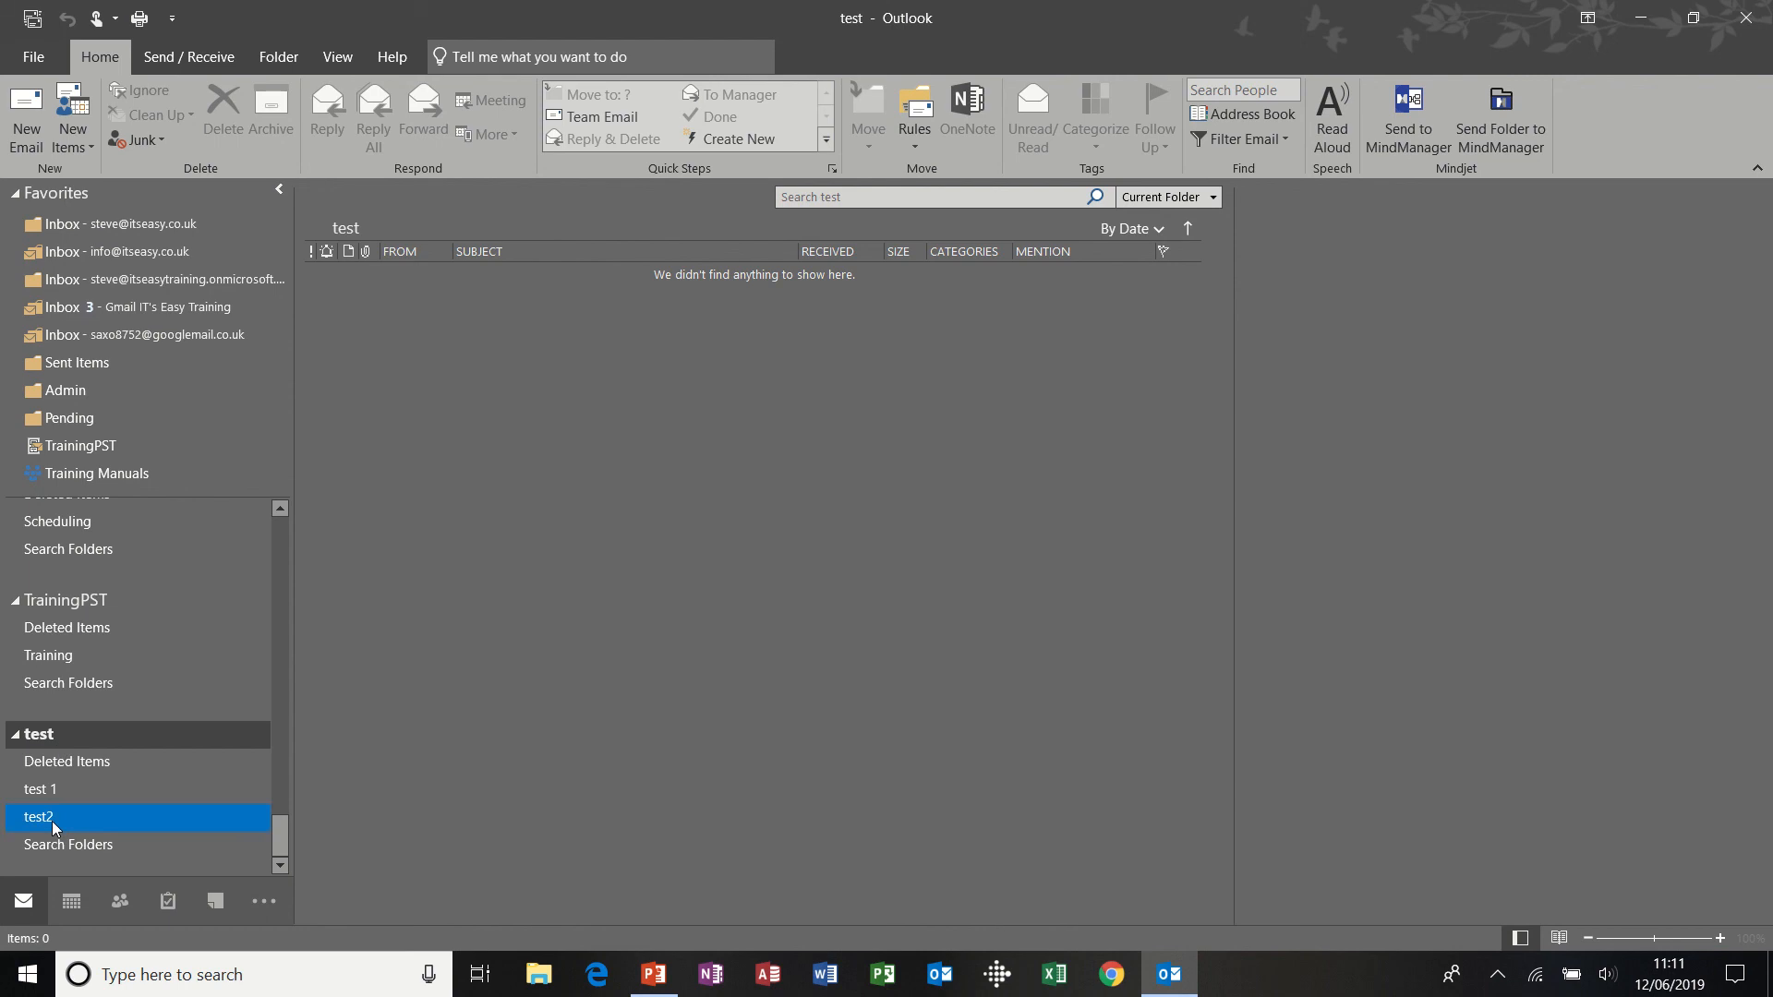
{"action": "left_click", "coordinate": [66, 761]}
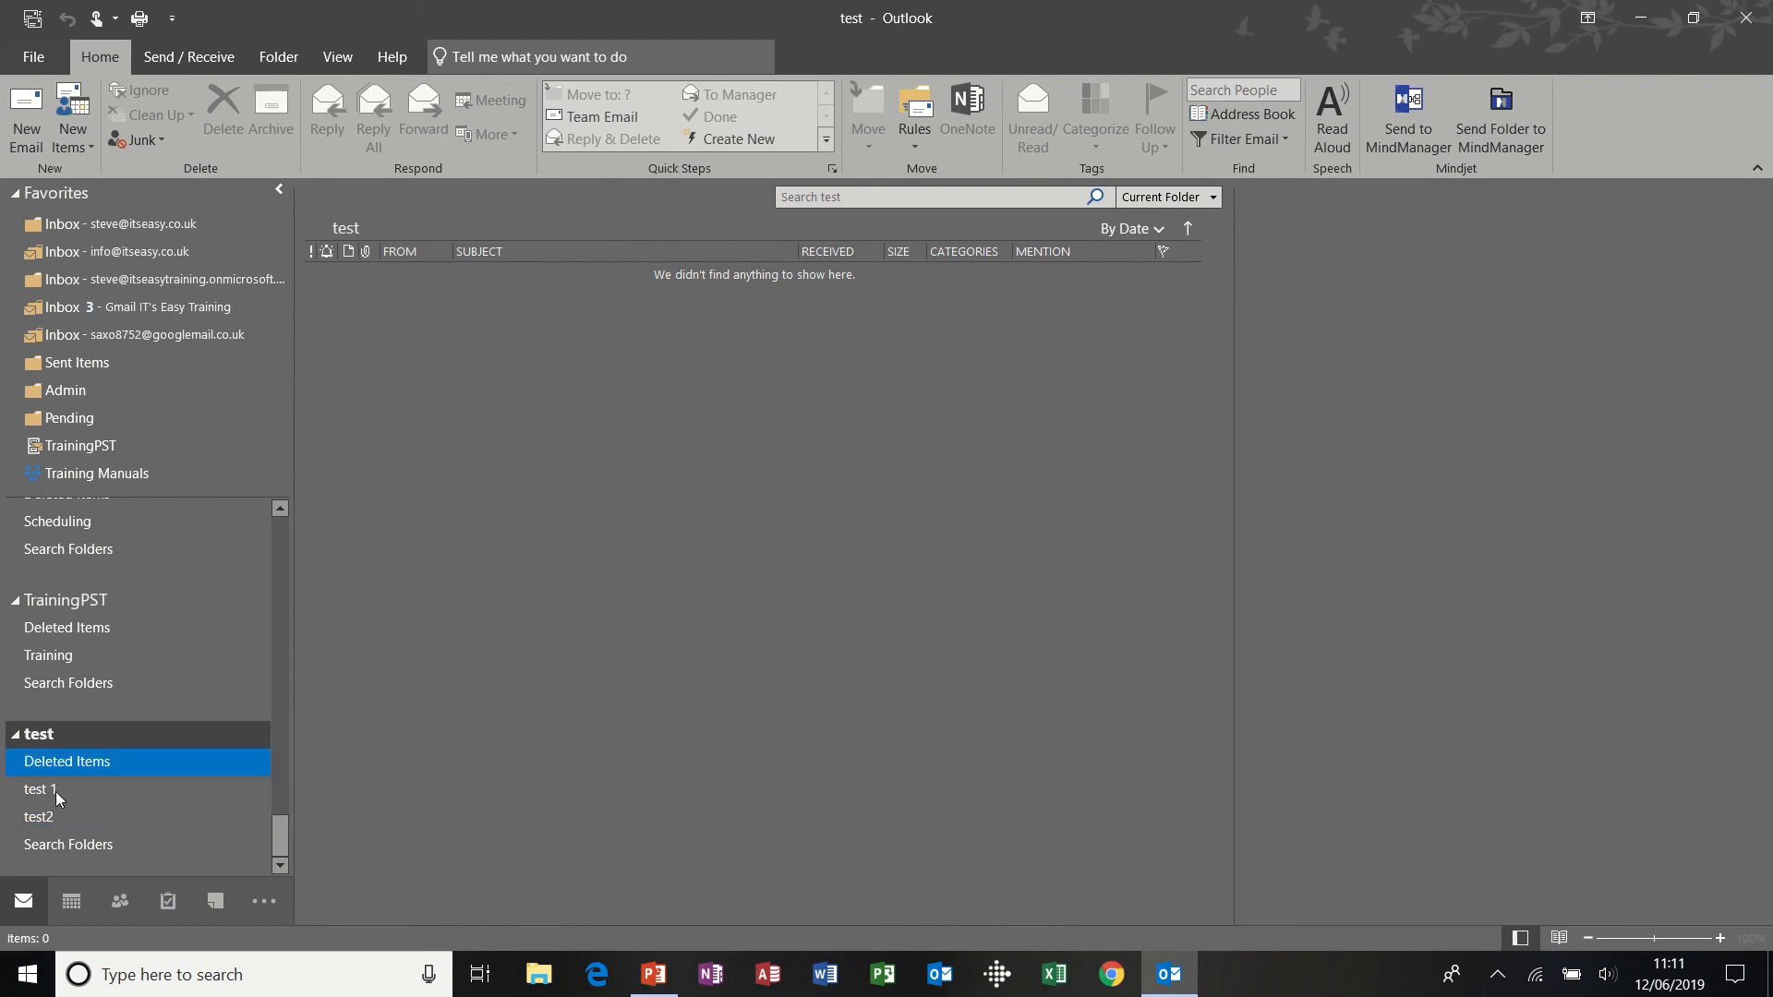
{"action": "left_click", "coordinate": [38, 816]}
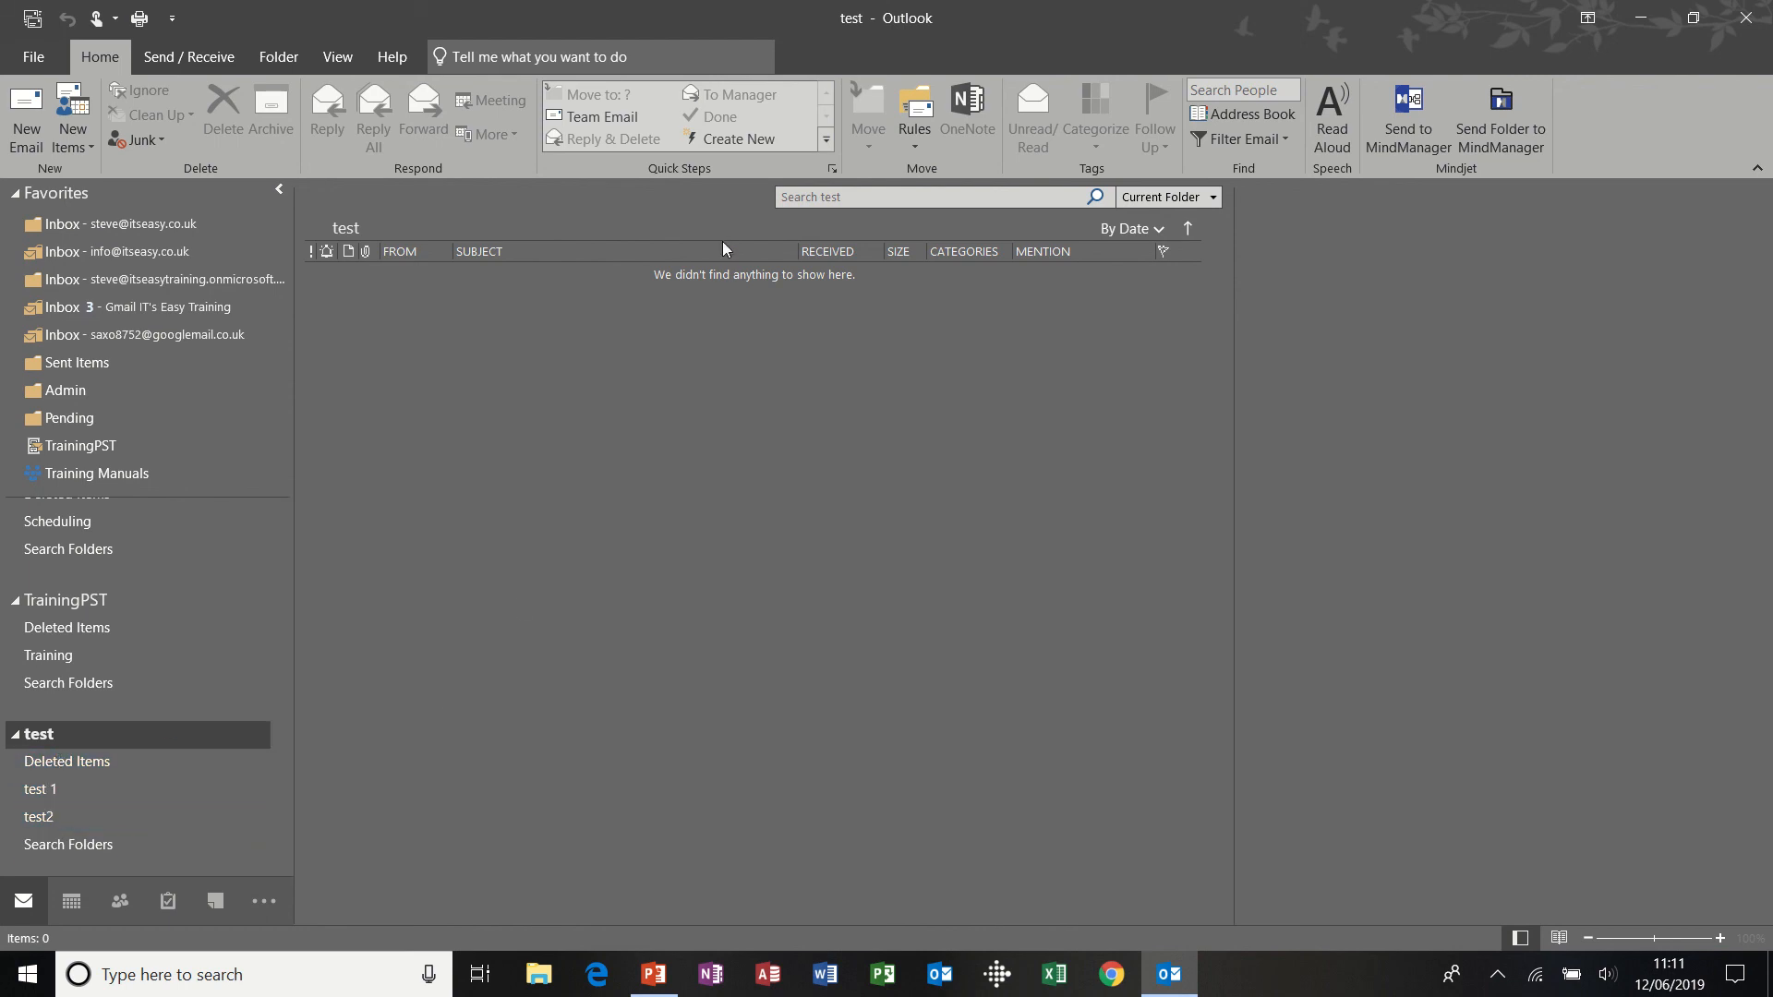
{"action": "left_click", "coordinate": [146, 307]}
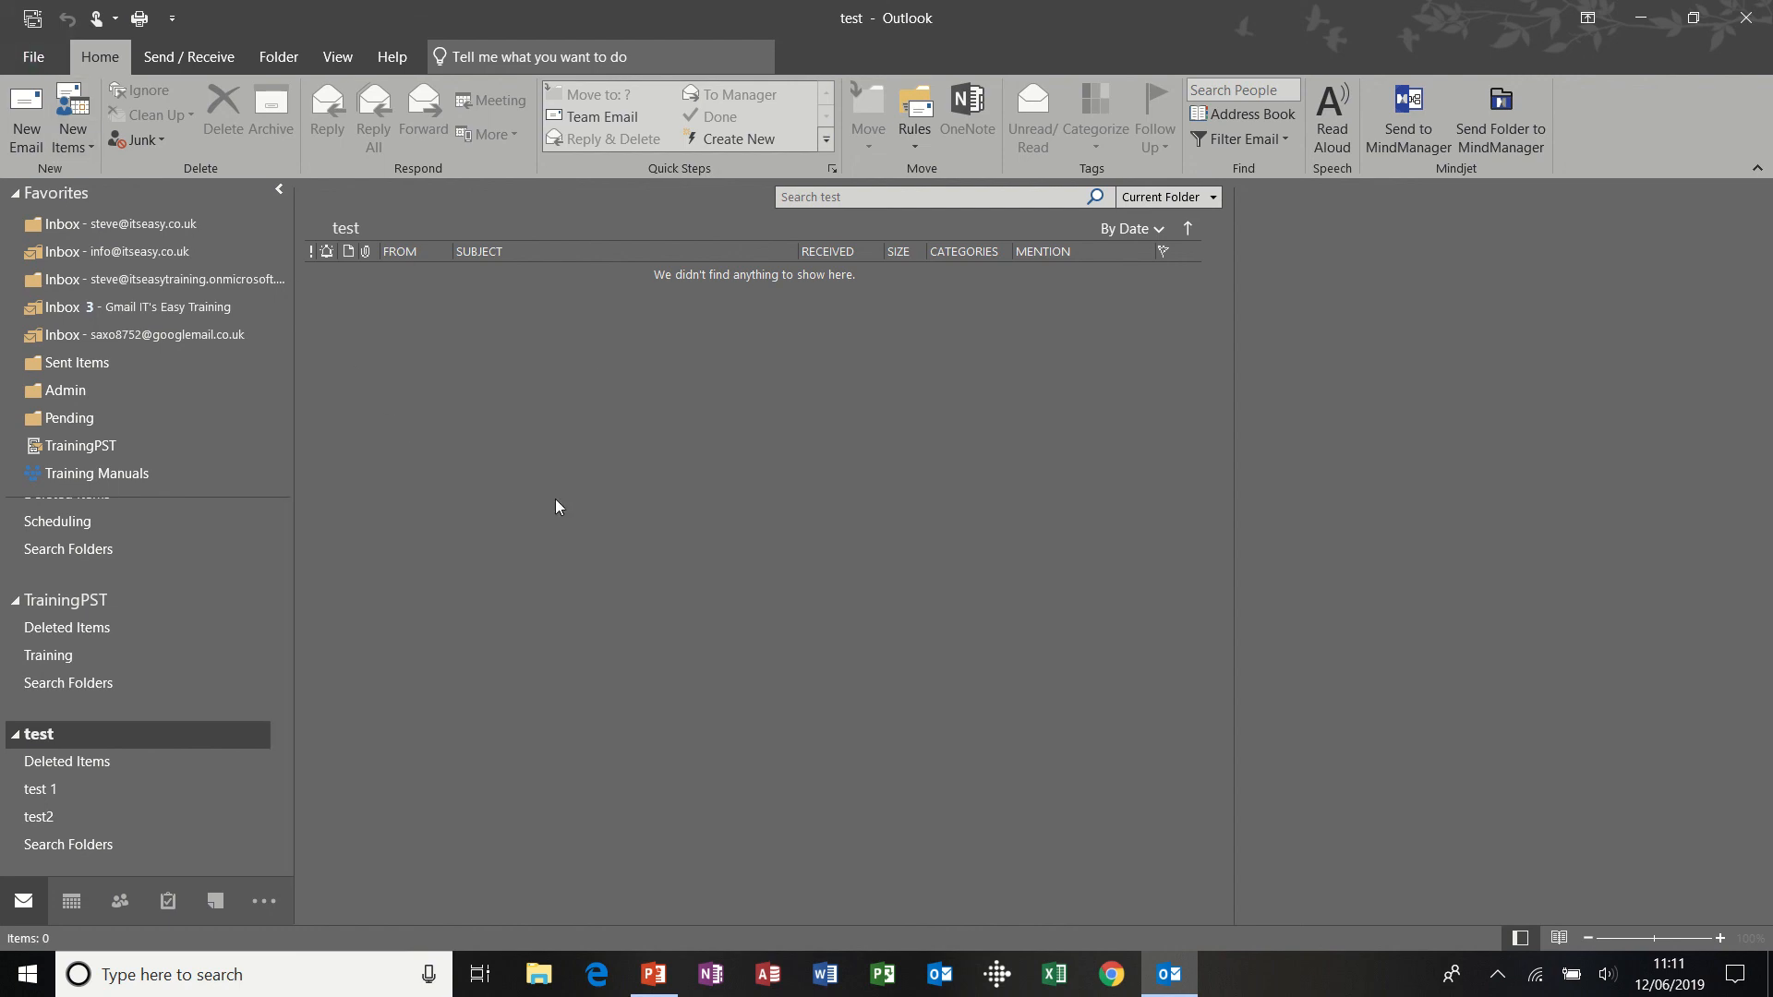
{"action": "mouse_move", "coordinate": [565, 612]}
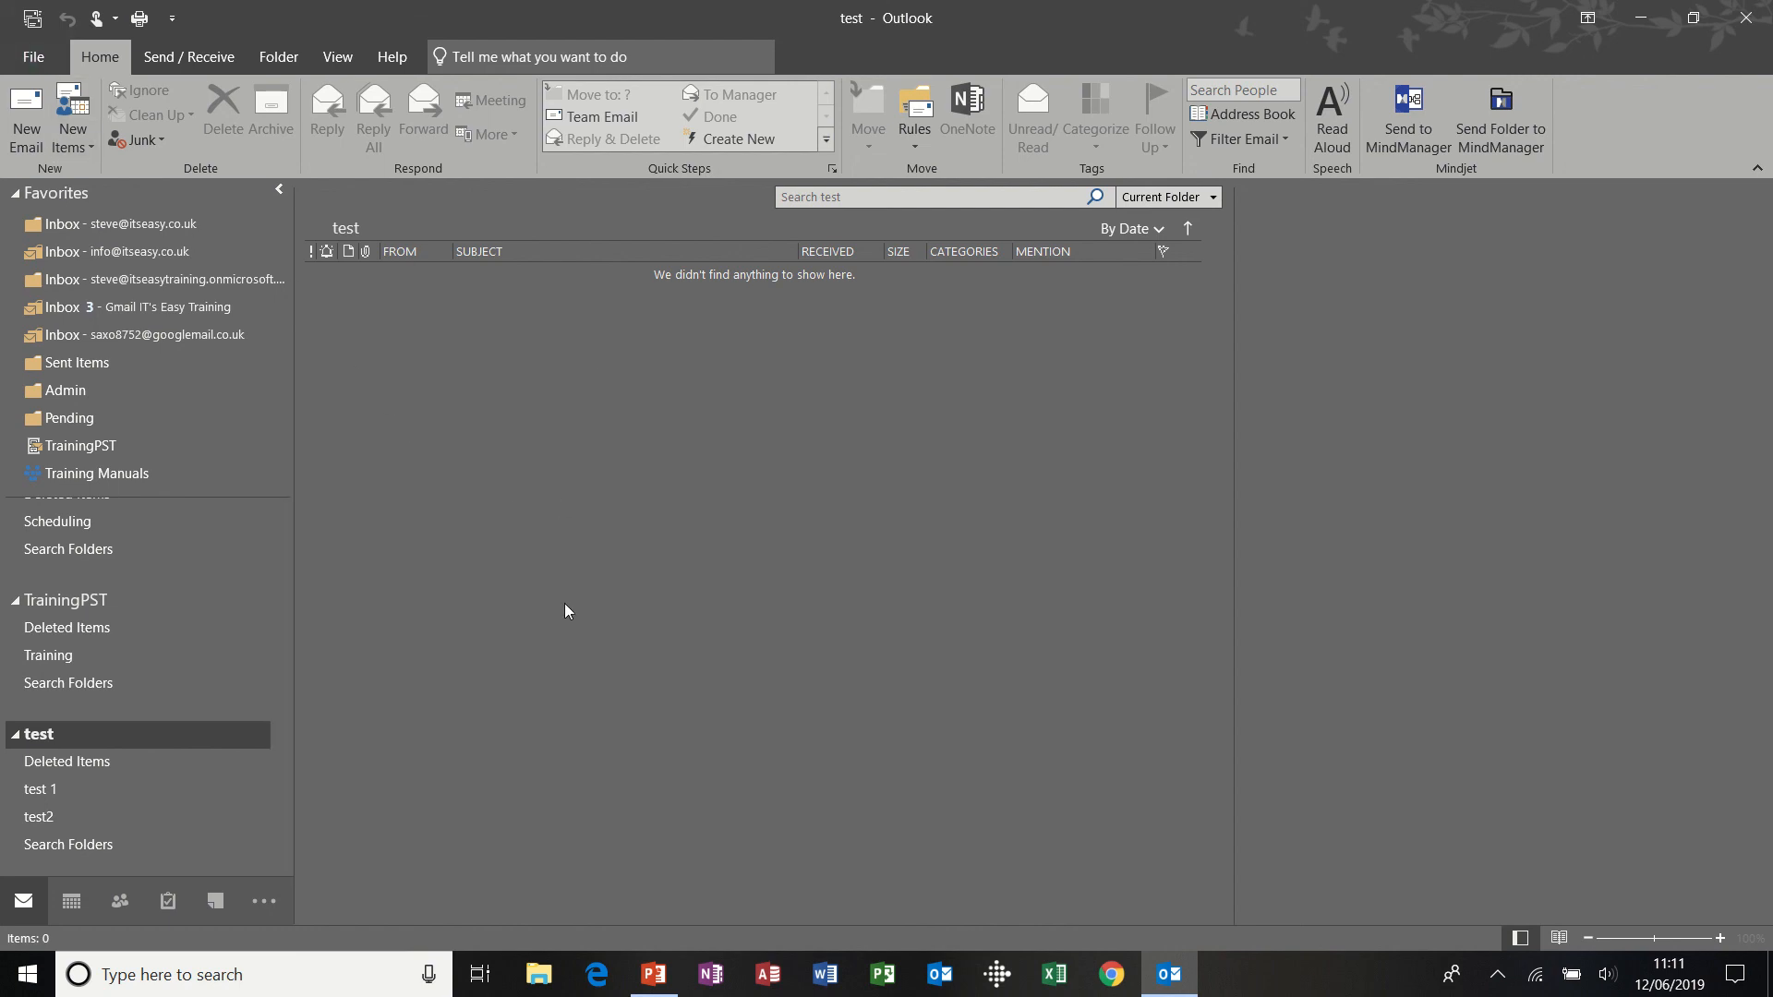